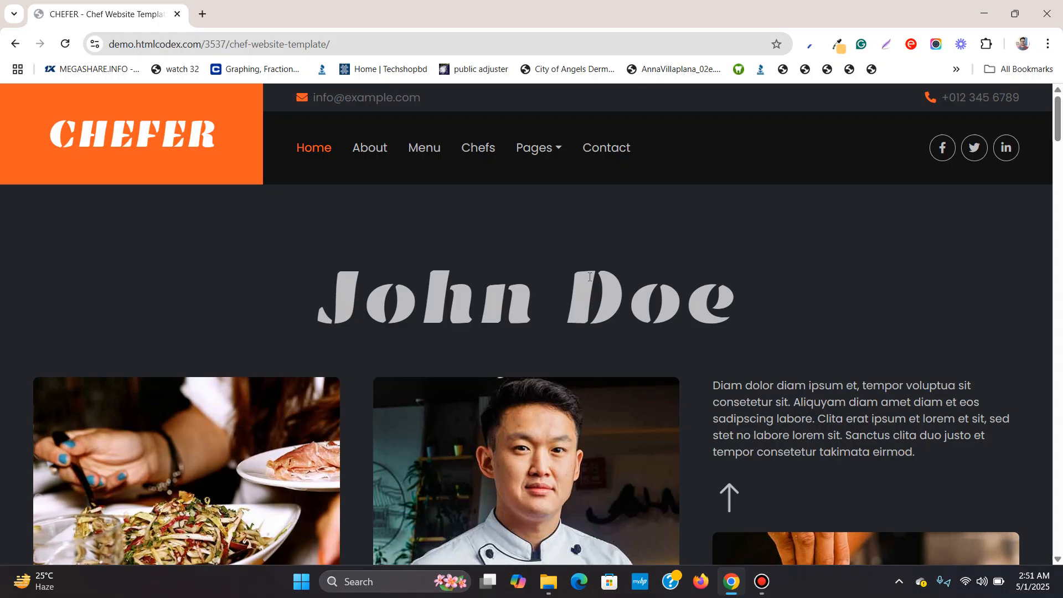
pyautogui.moveTo(974, 148)
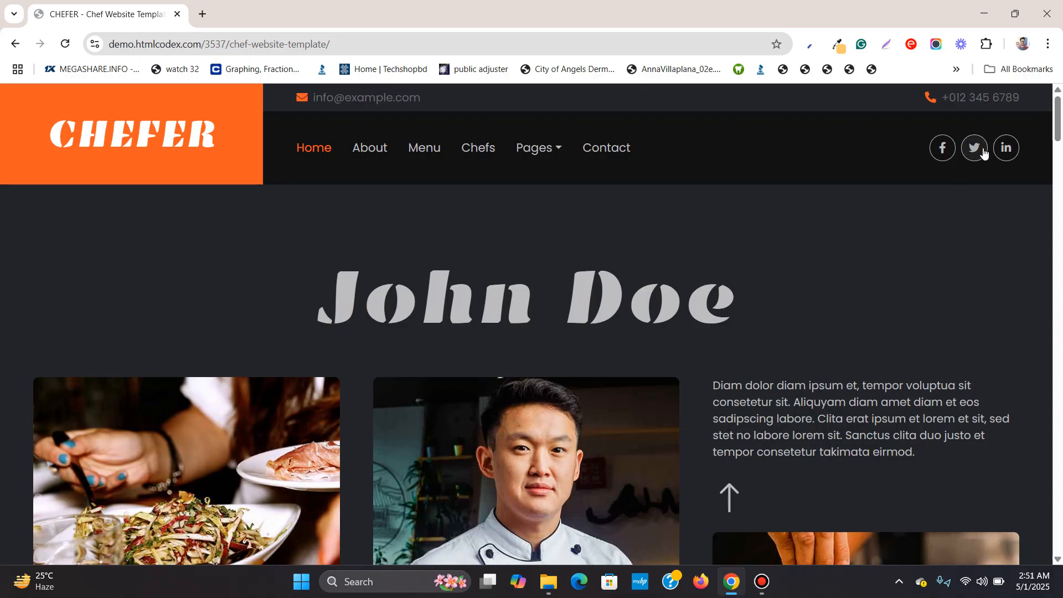
# Search Google for '10 web ai' in a new tab, reach 10Web and choose Get Started for Free
pyautogui.scroll(-3)
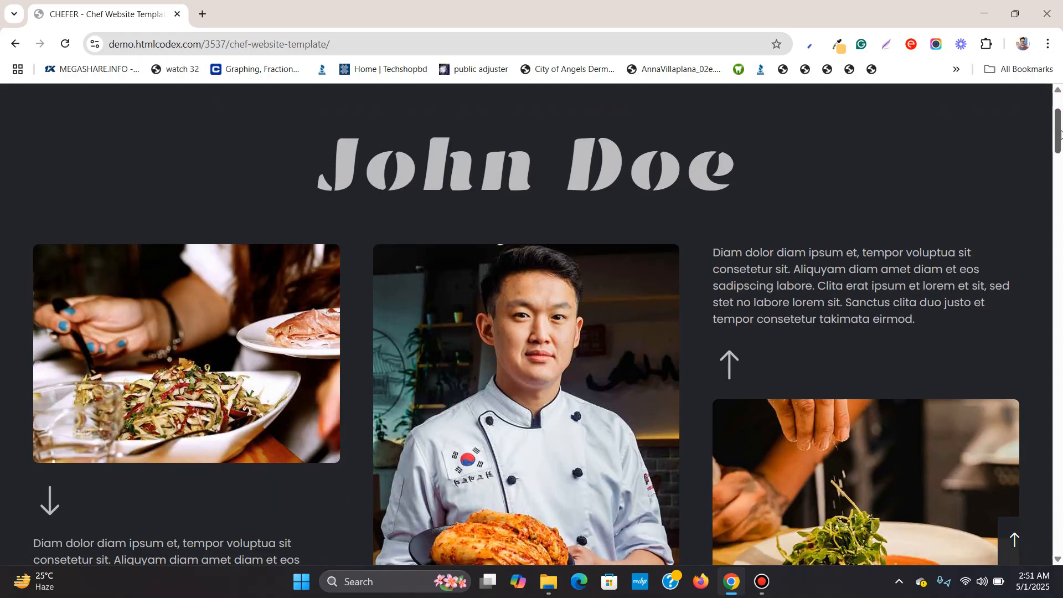
pyautogui.scroll(-3)
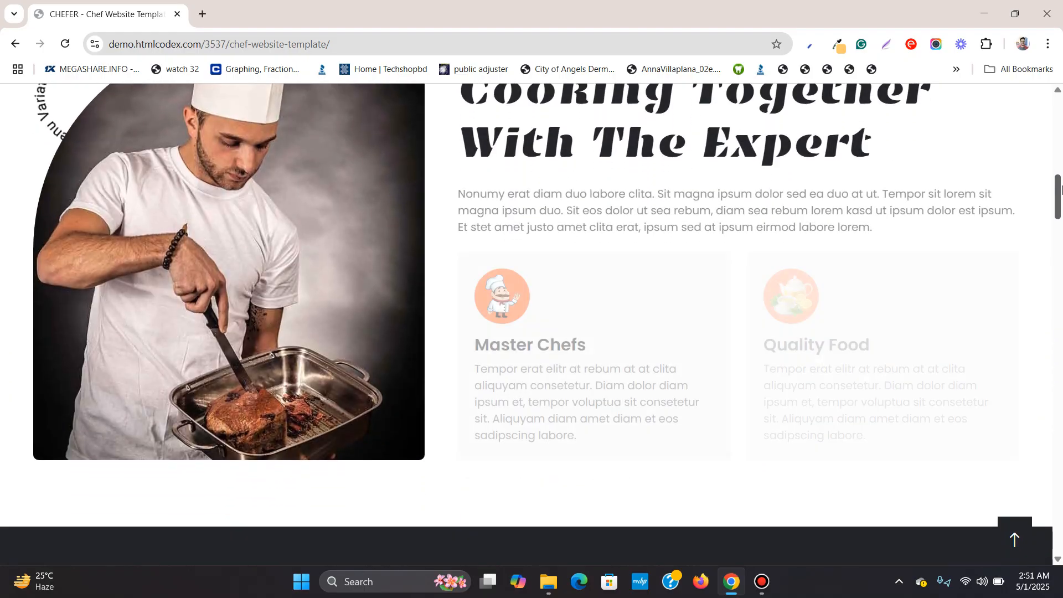
pyautogui.scroll(-3)
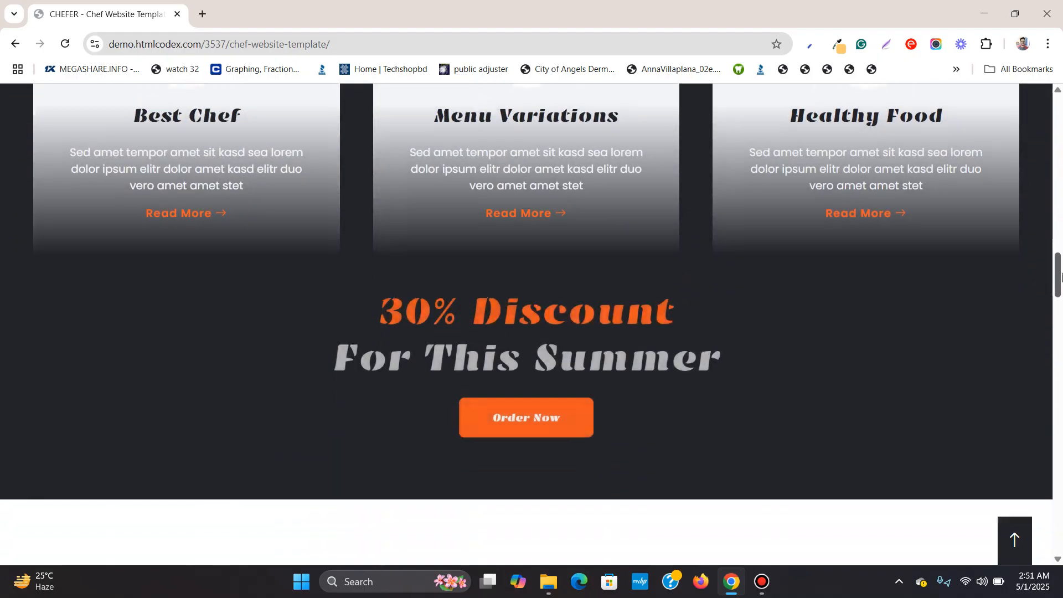
pyautogui.scroll(-3)
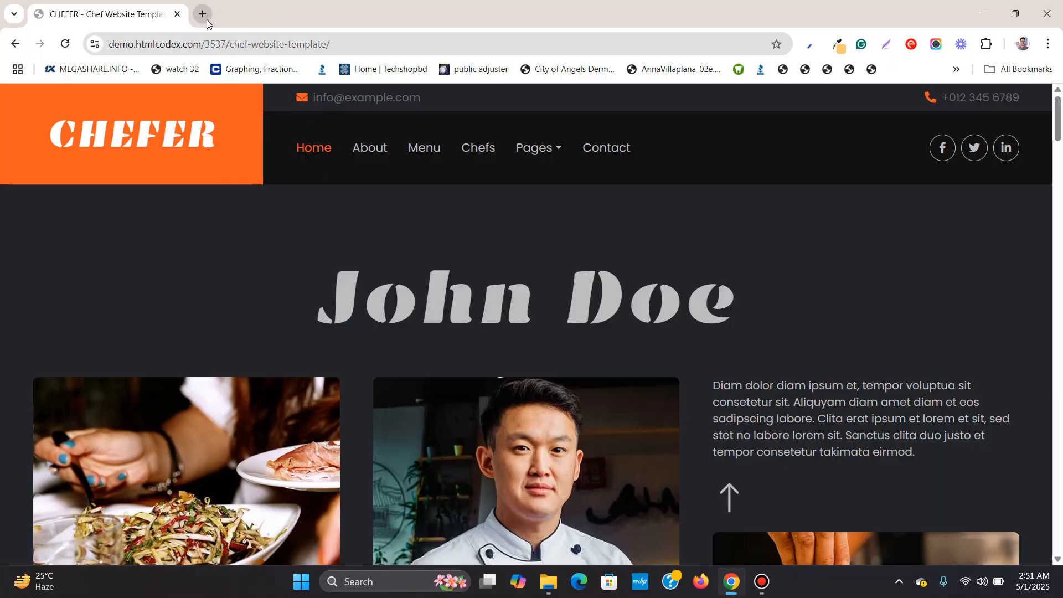
pyautogui.click(202, 13)
pyautogui.write('10 web ai')
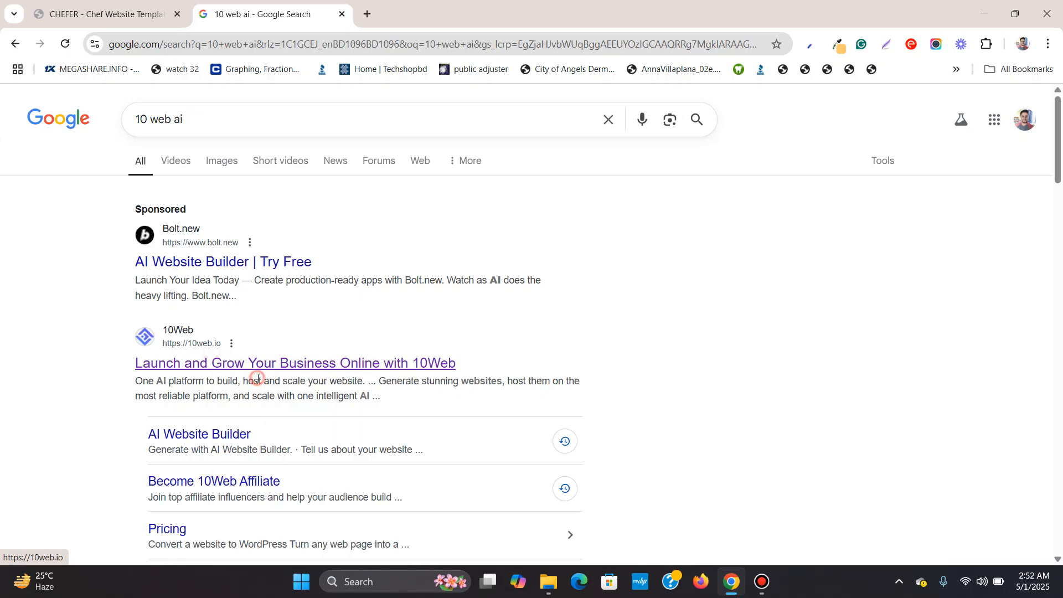
pyautogui.click(294, 364)
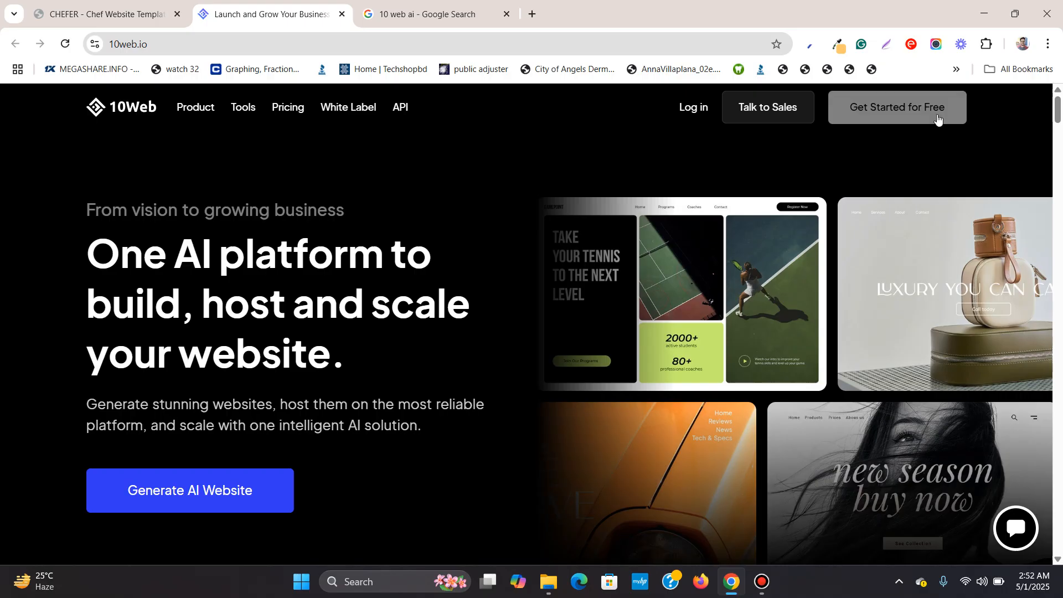
pyautogui.click(896, 107)
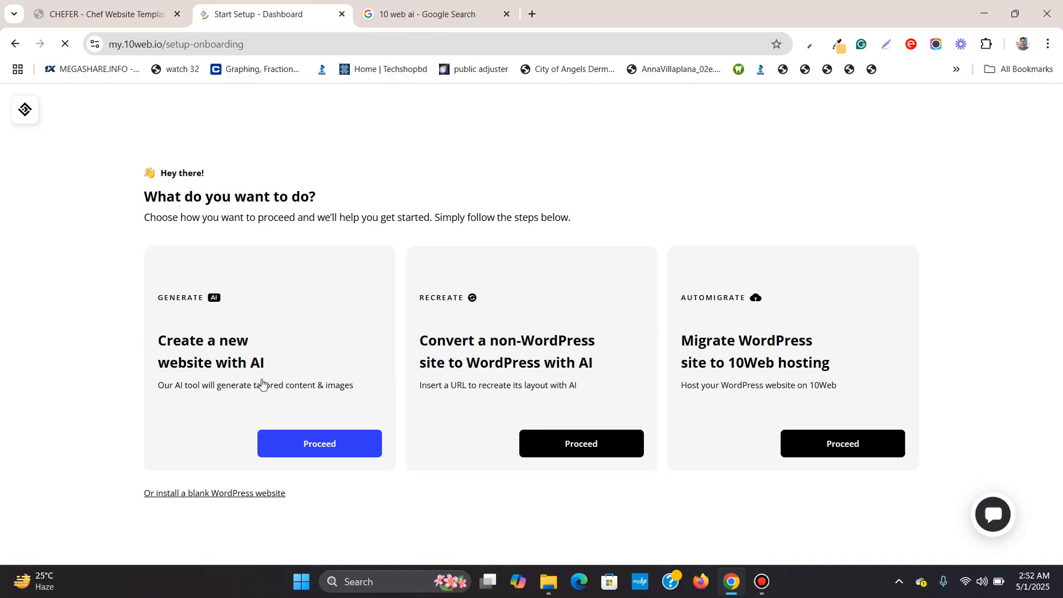
pyautogui.moveTo(524, 347)
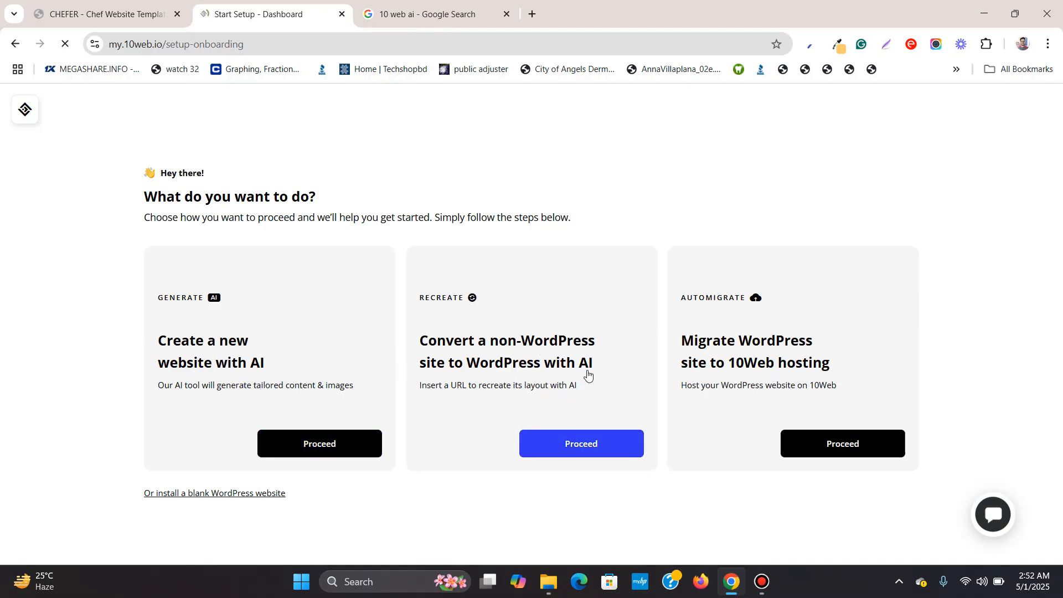
pyautogui.moveTo(432, 399)
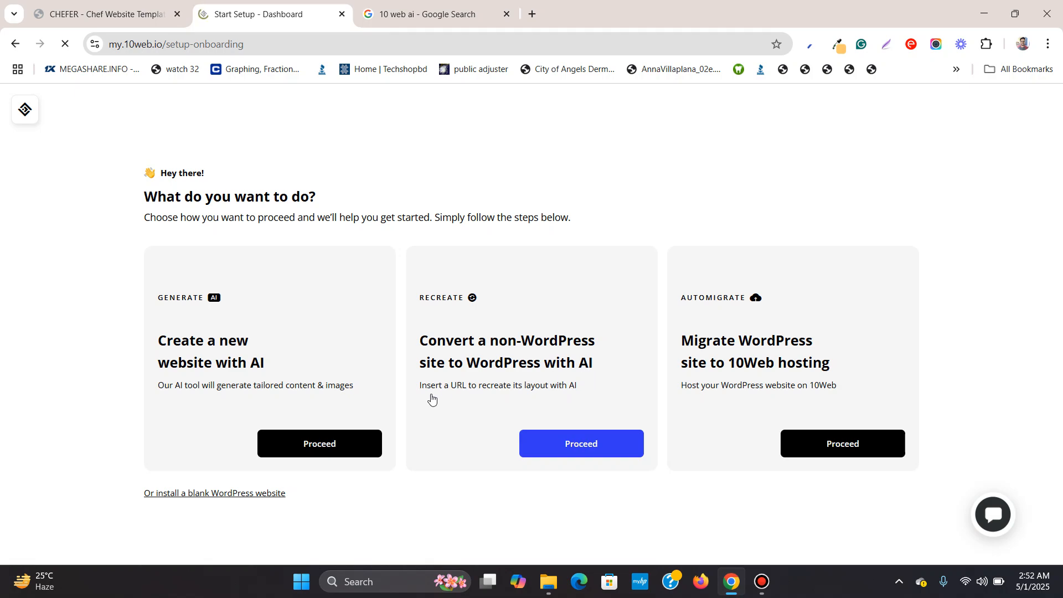
pyautogui.moveTo(476, 391)
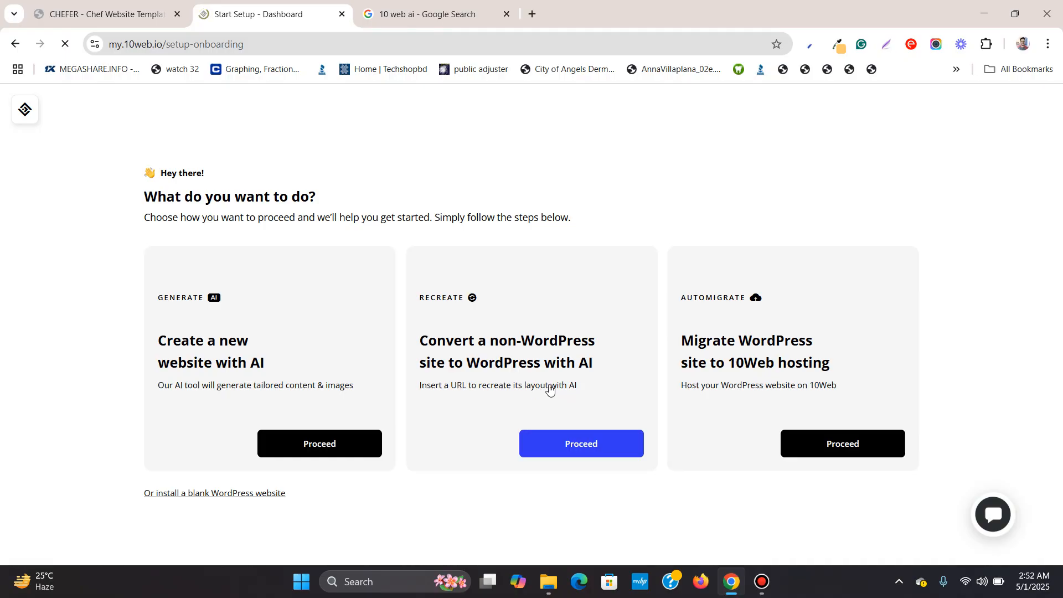
pyautogui.moveTo(524, 341)
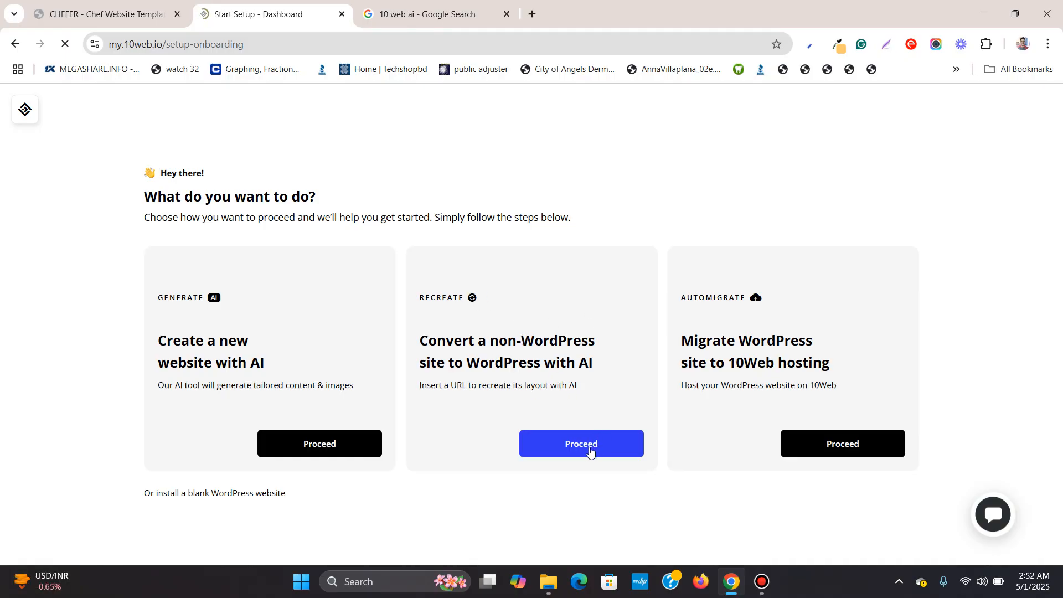
# Proceed with 'Convert a non-WordPress site to WordPress with AI'
pyautogui.click(580, 443)
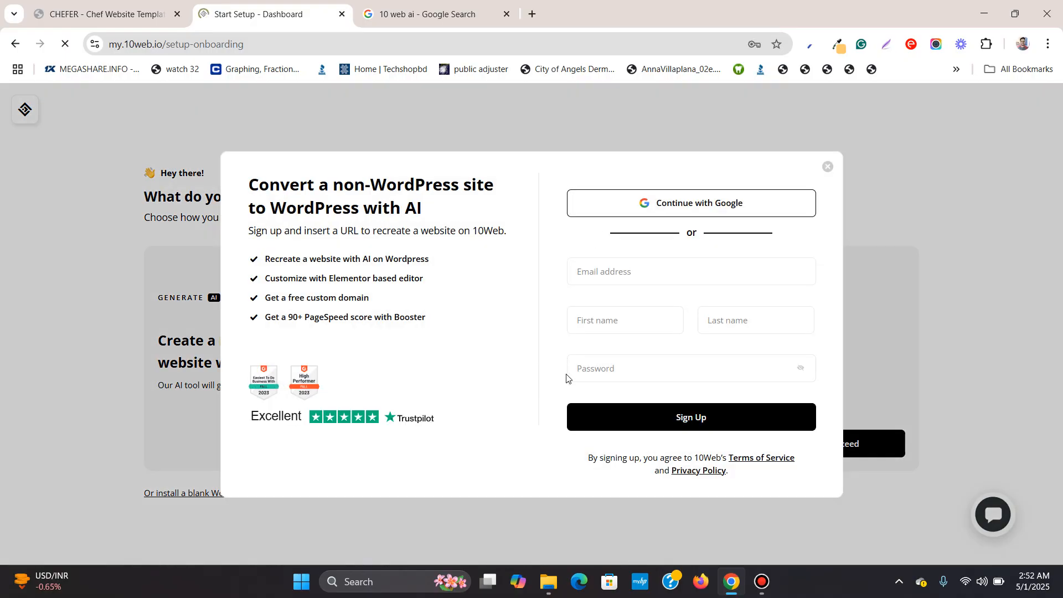
# Continue with Google, pick the account, approve sharing, and reach 'Start creating with AI'
pyautogui.click(690, 202)
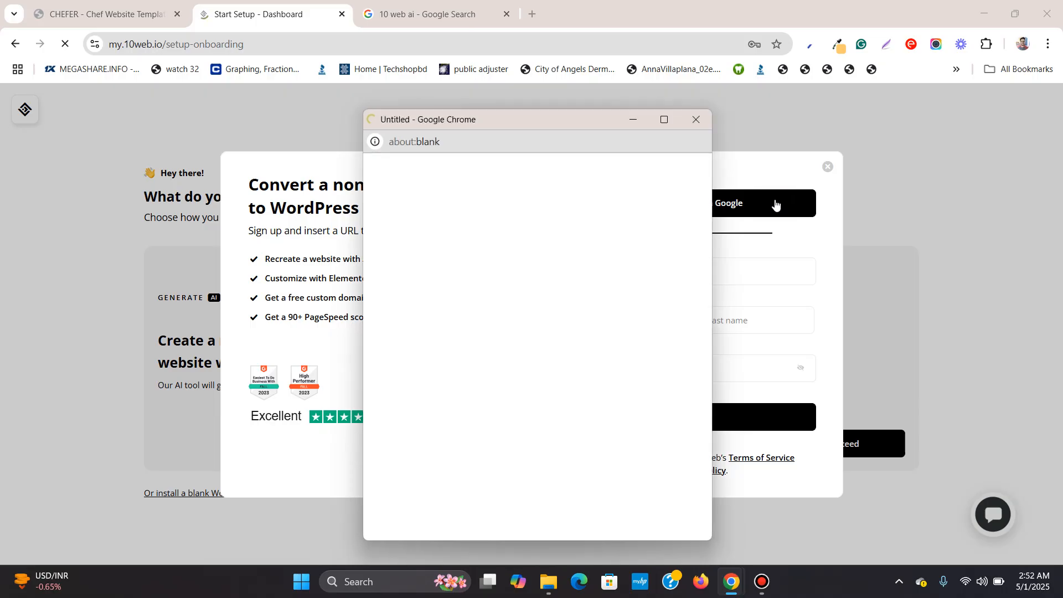
pyautogui.click(760, 203)
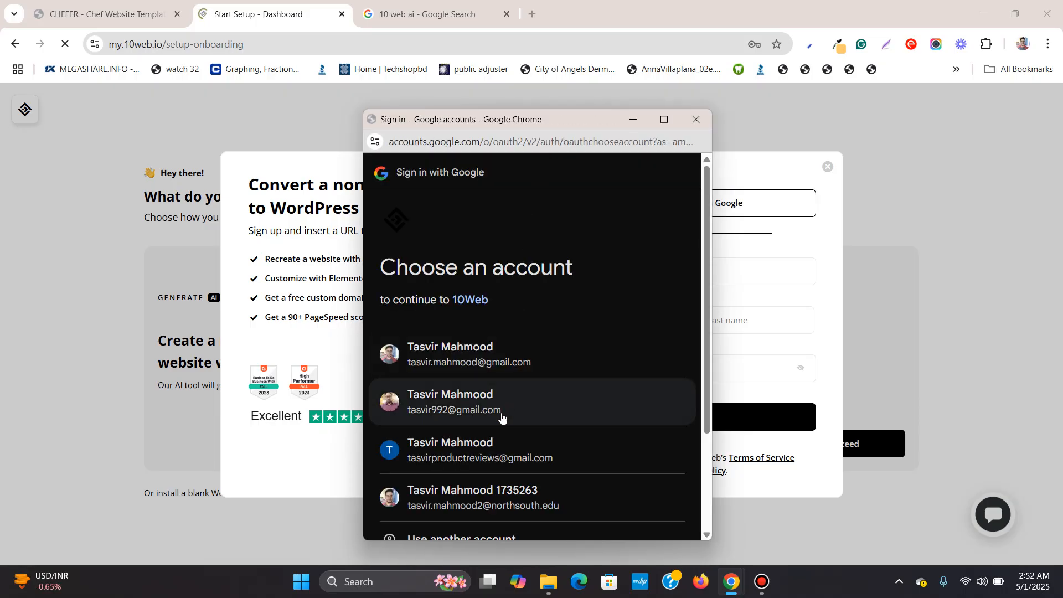
pyautogui.click(502, 401)
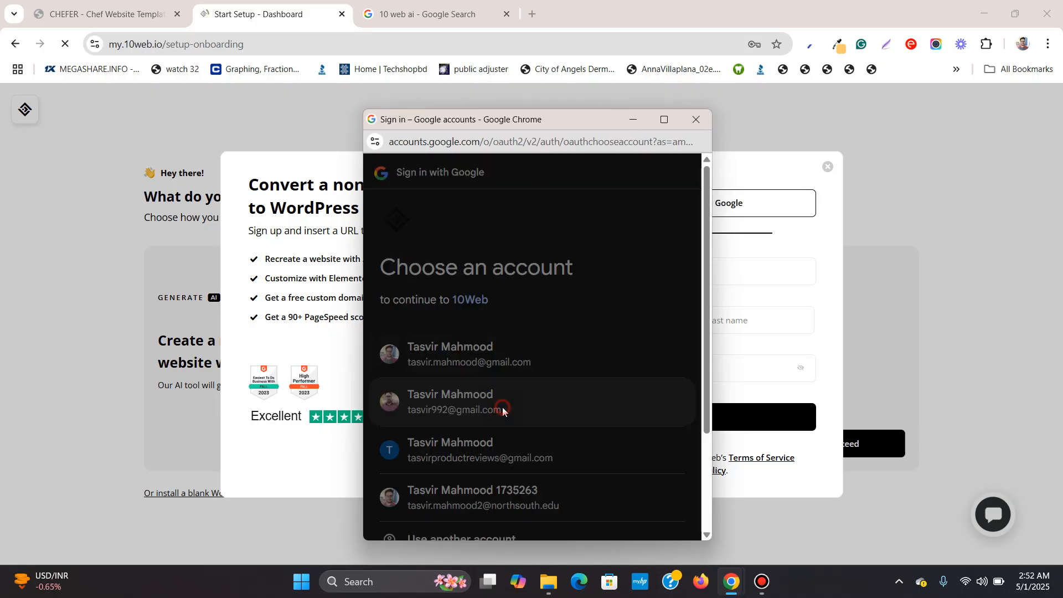
pyautogui.click(468, 401)
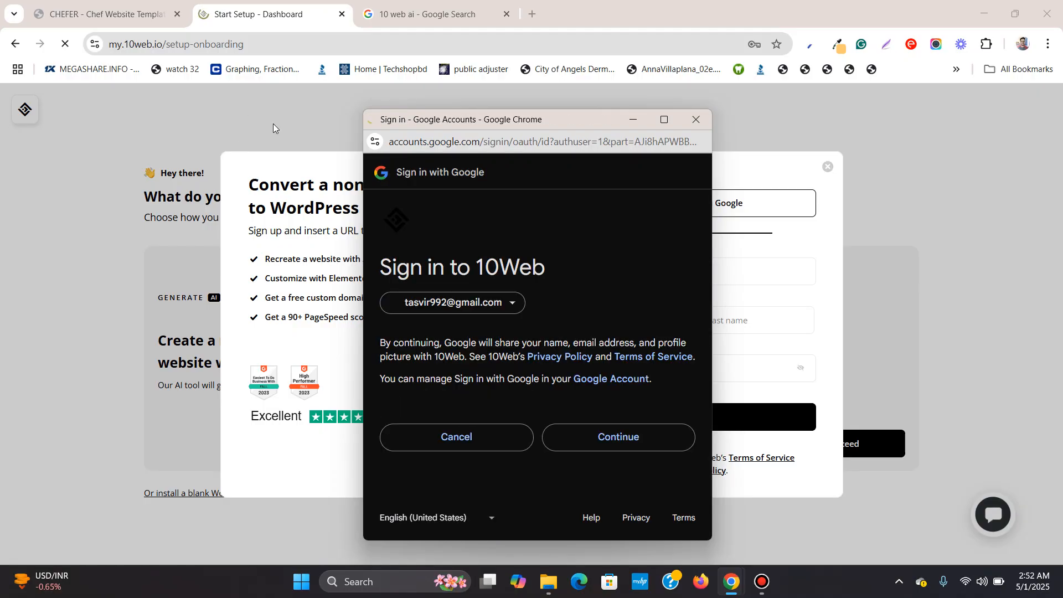
pyautogui.click(617, 437)
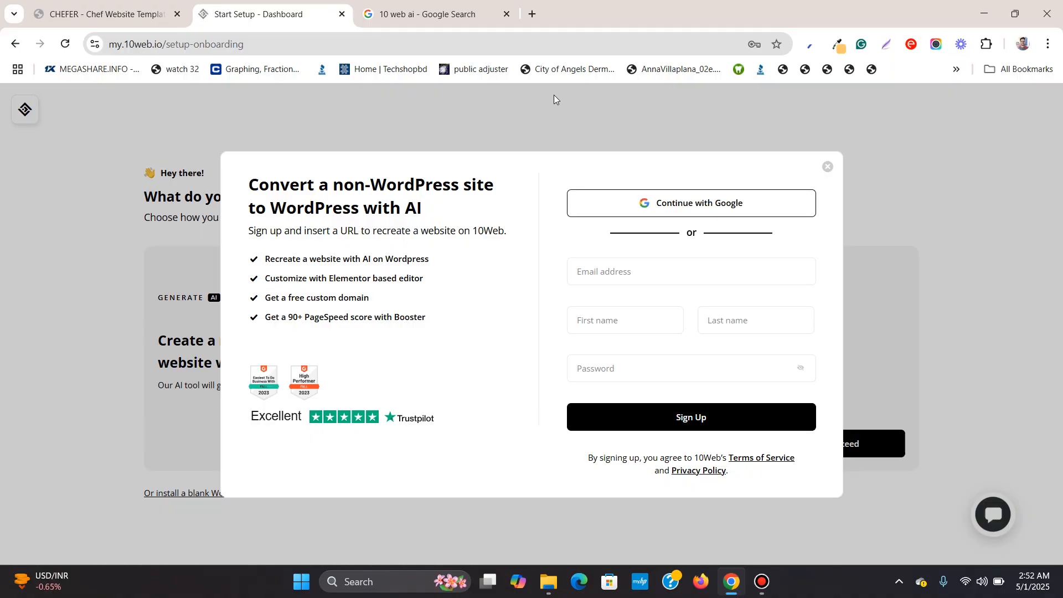
pyautogui.click(691, 417)
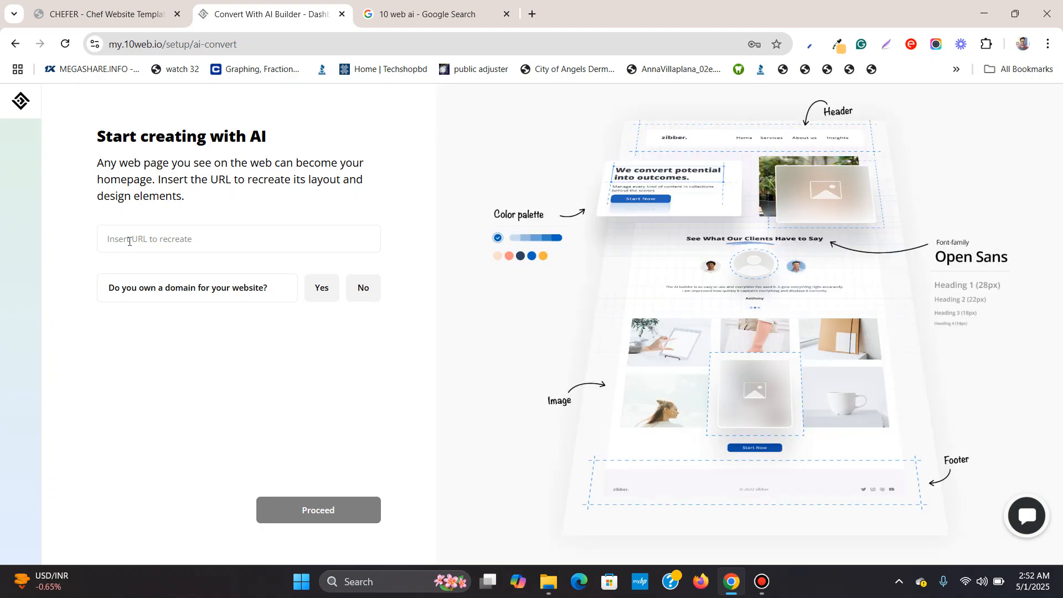
pyautogui.click(102, 14)
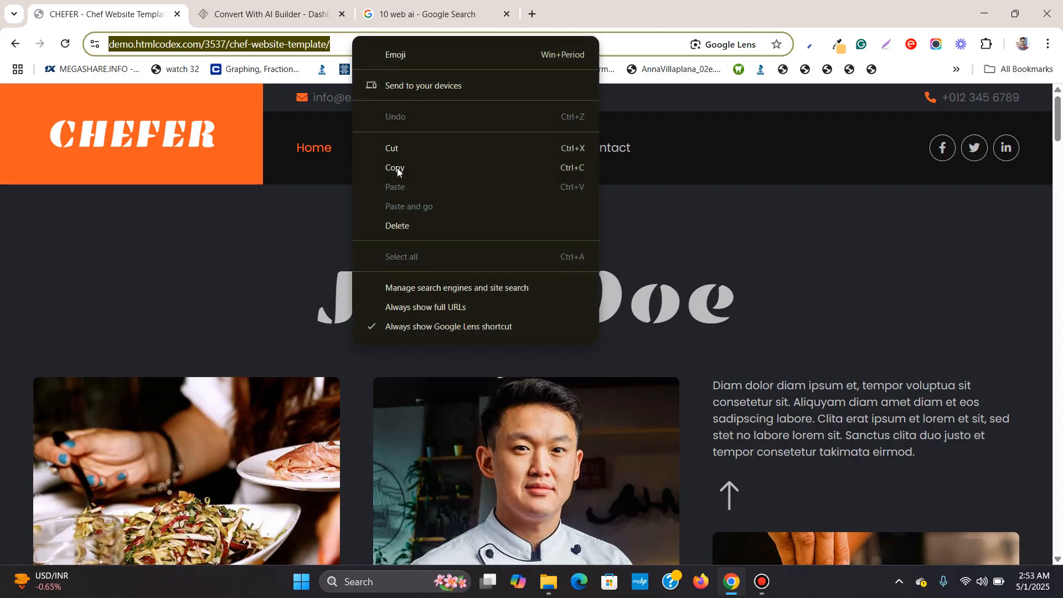
pyautogui.click(268, 13)
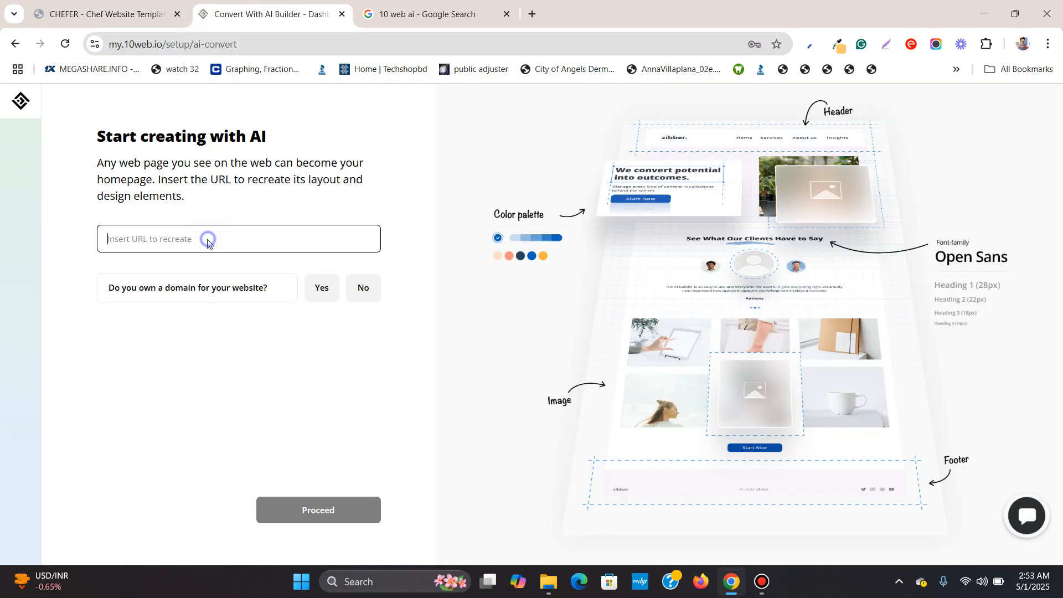
pyautogui.write('https://demo.htmlcodex.com/3537/chef-website-template/')
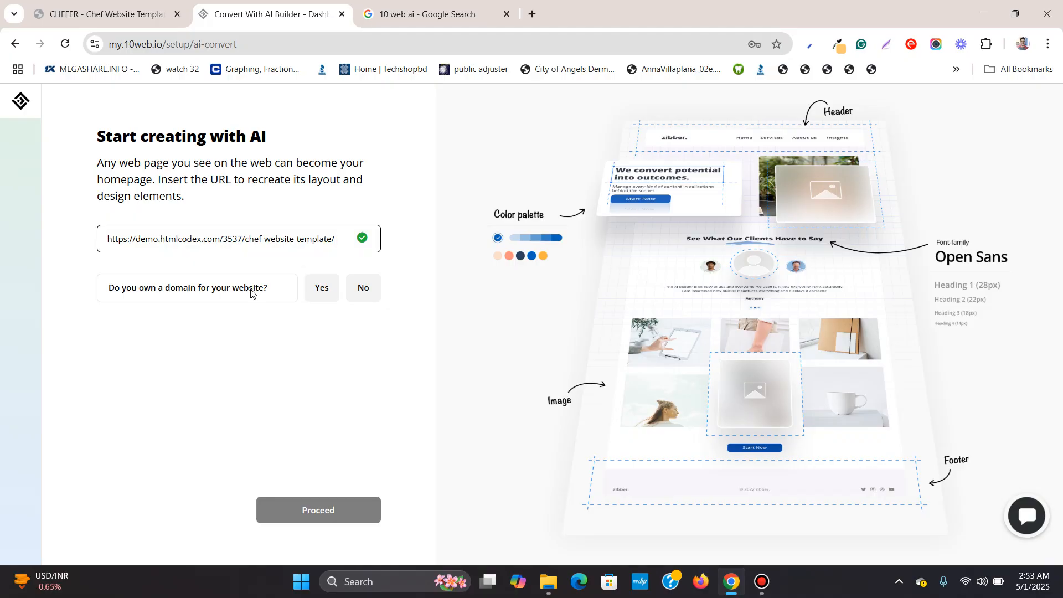
pyautogui.click(237, 239)
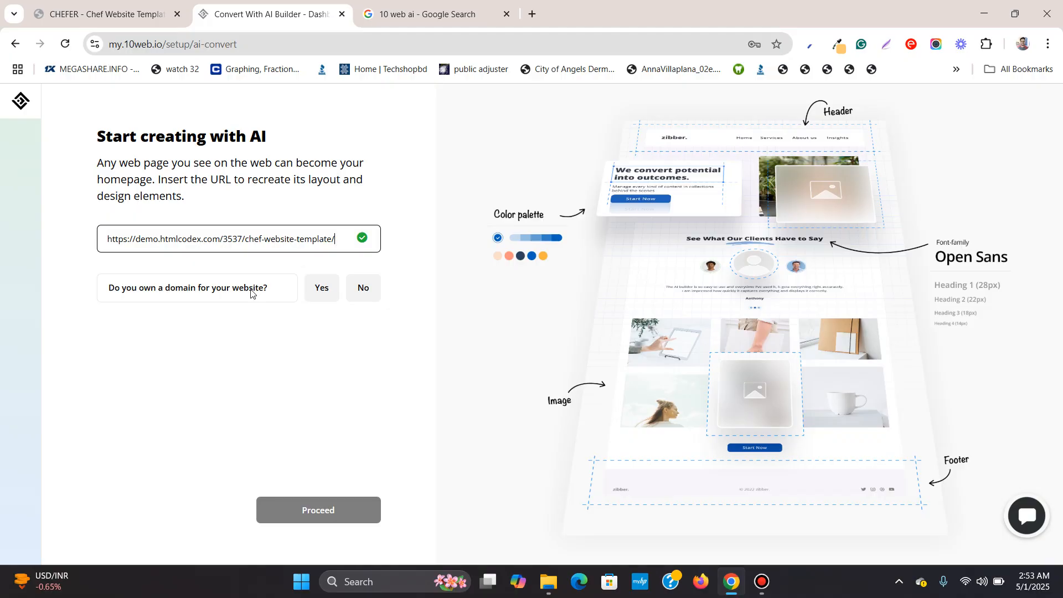
# Answer No to owning a domain, enter myexampledomain.com and submit with Proceed
pyautogui.click(321, 288)
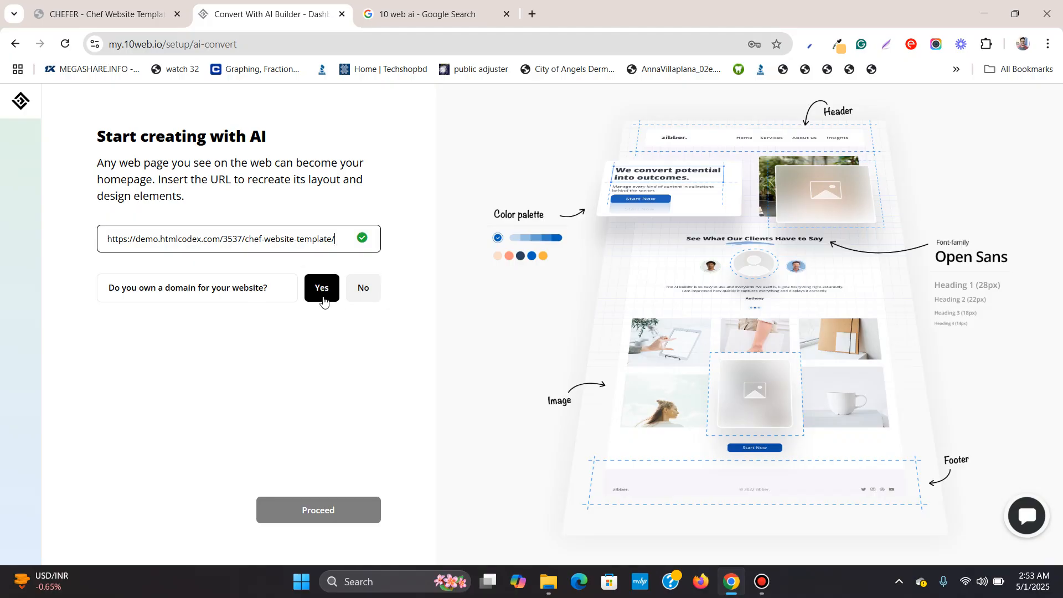
pyautogui.click(363, 288)
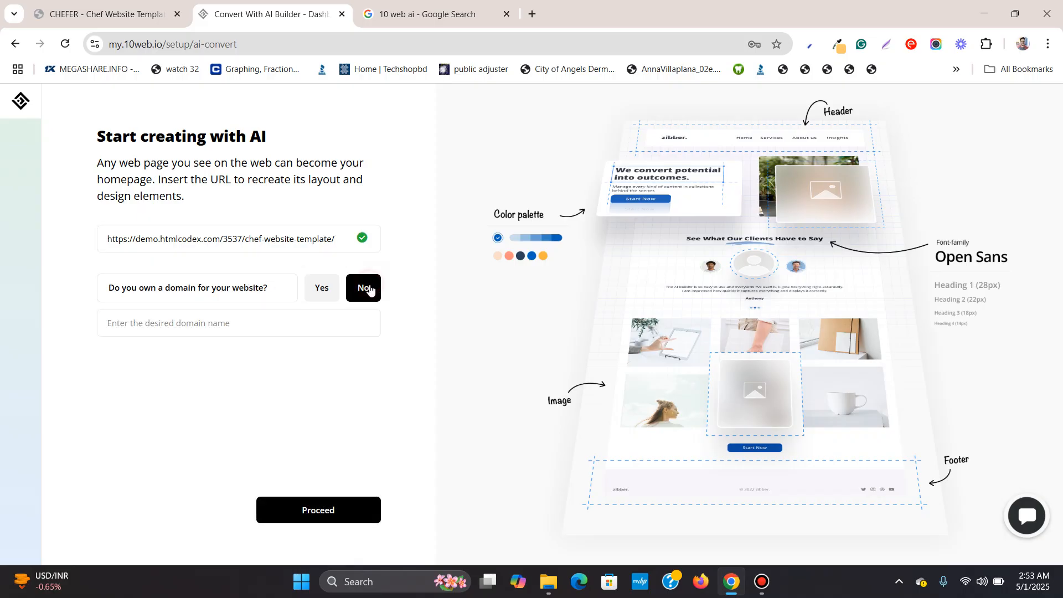
pyautogui.click(239, 323)
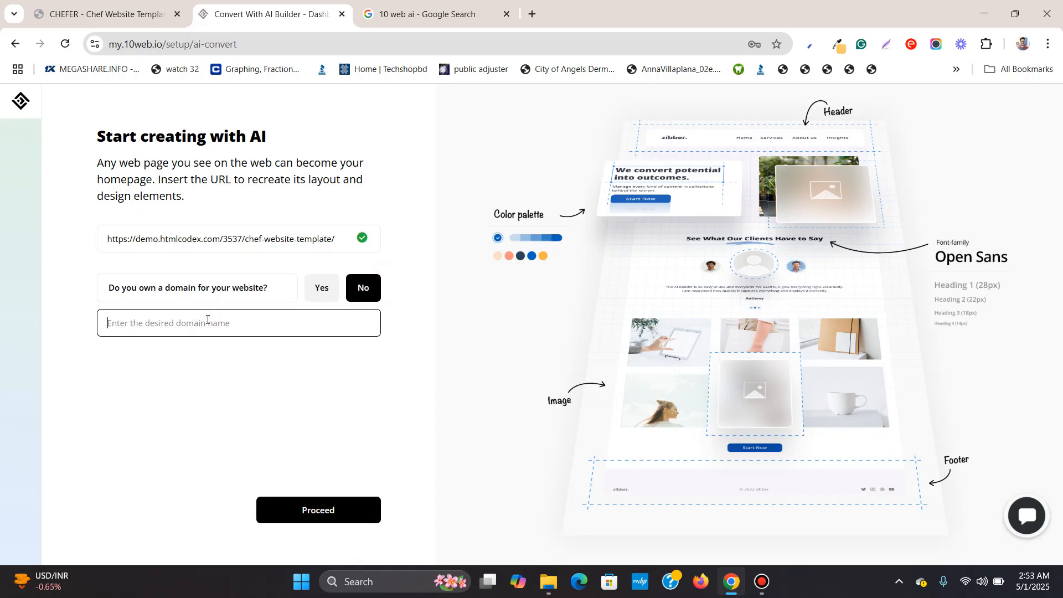
pyautogui.write('my')
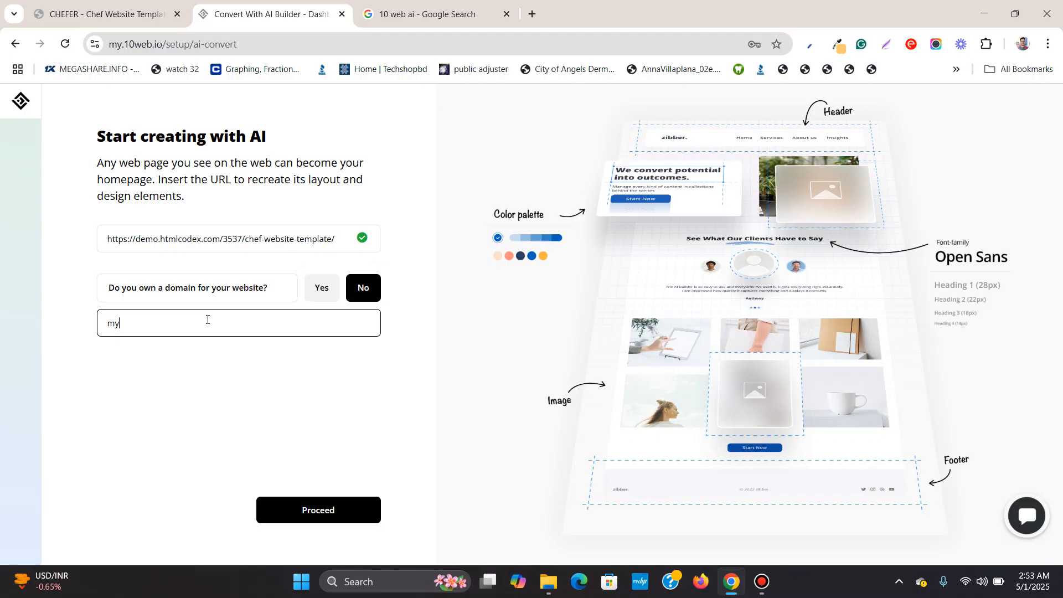
pyautogui.write('ex')
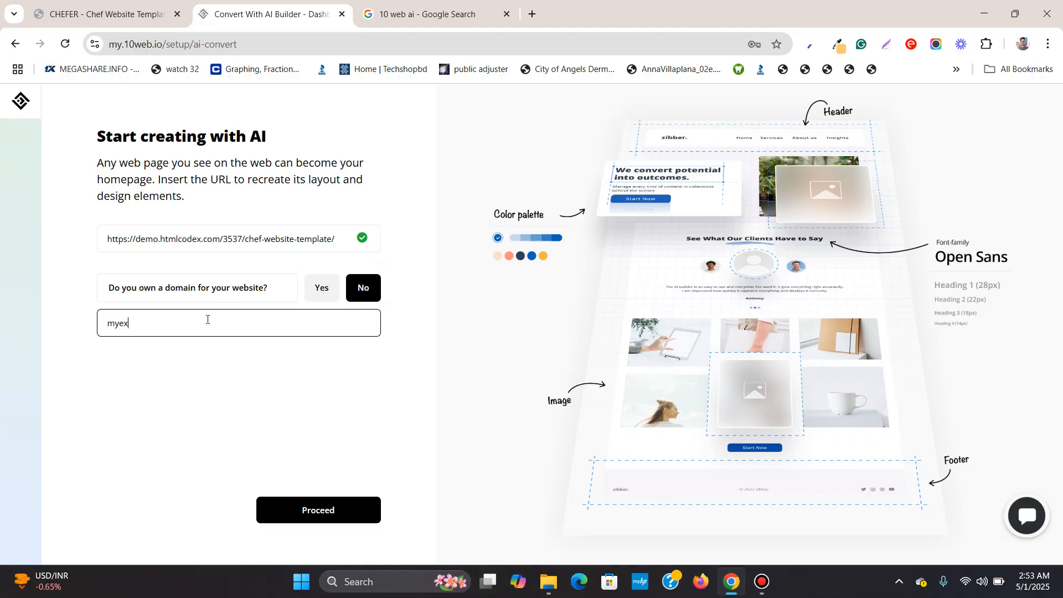
pyautogui.write('ample')
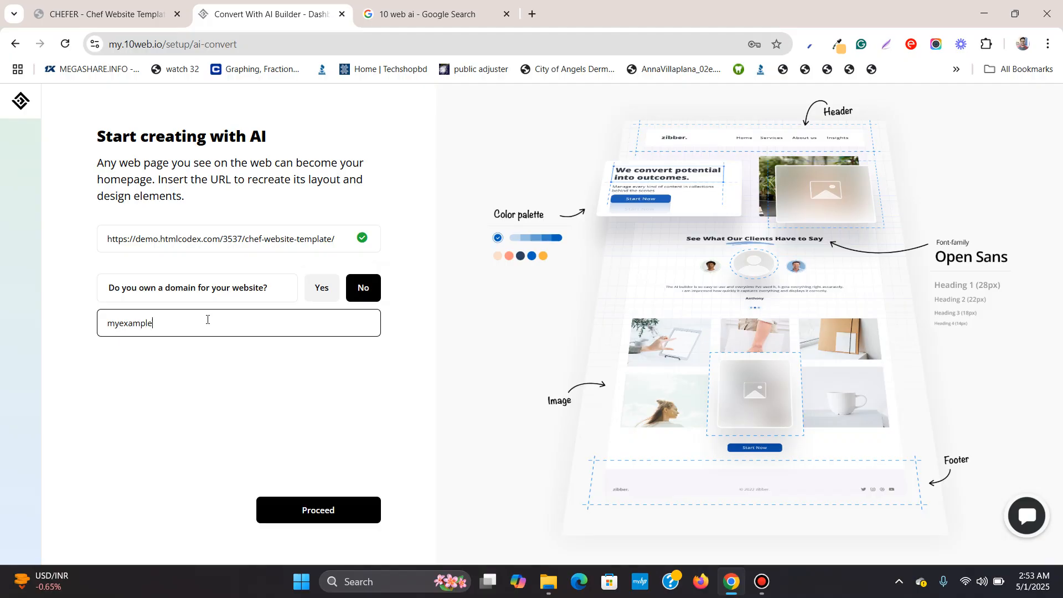
pyautogui.write('dom')
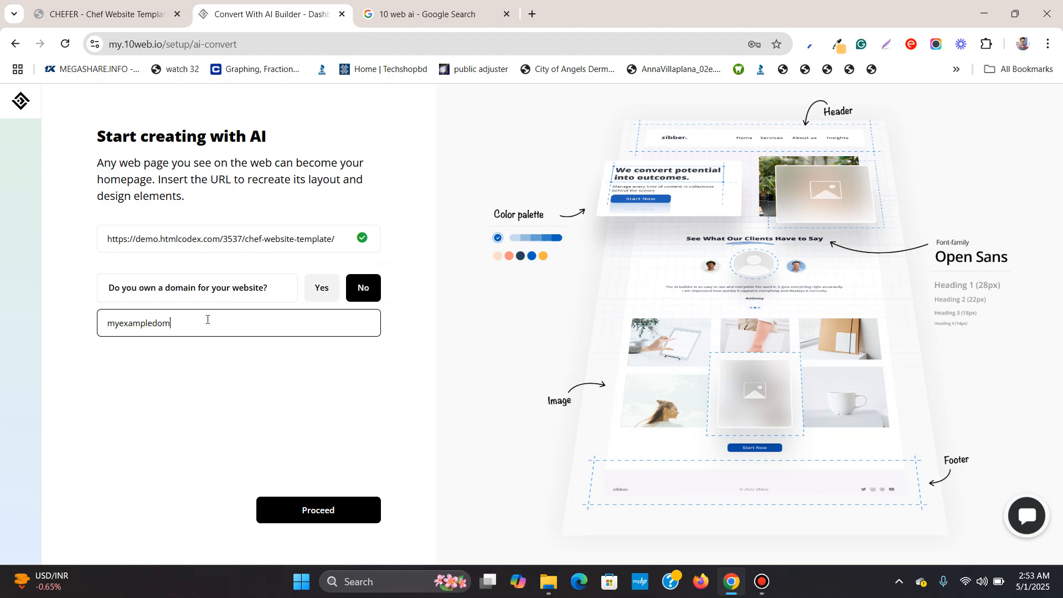
pyautogui.write('ain.com')
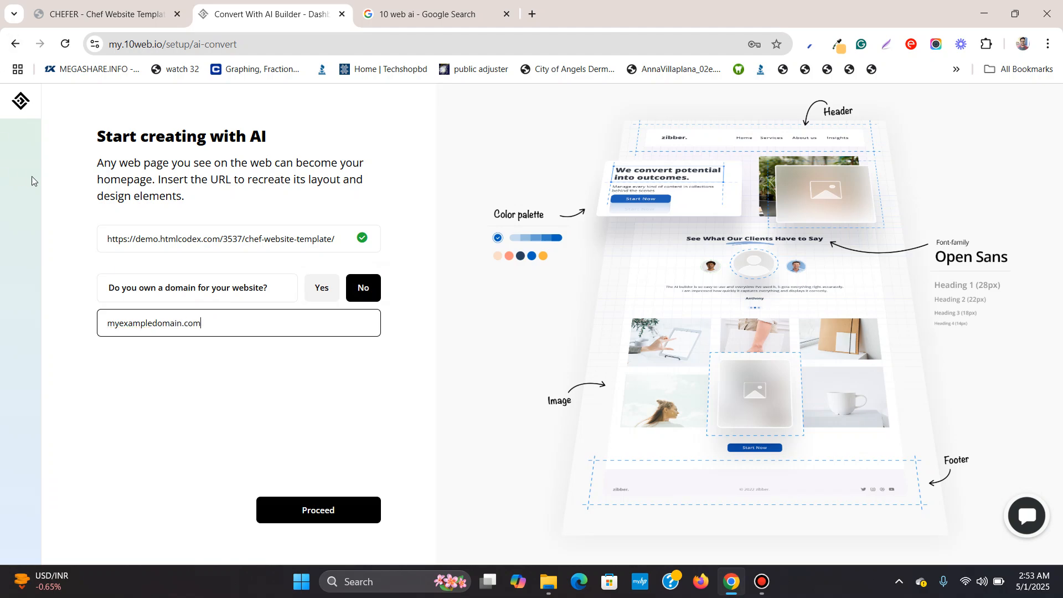
pyautogui.click(318, 510)
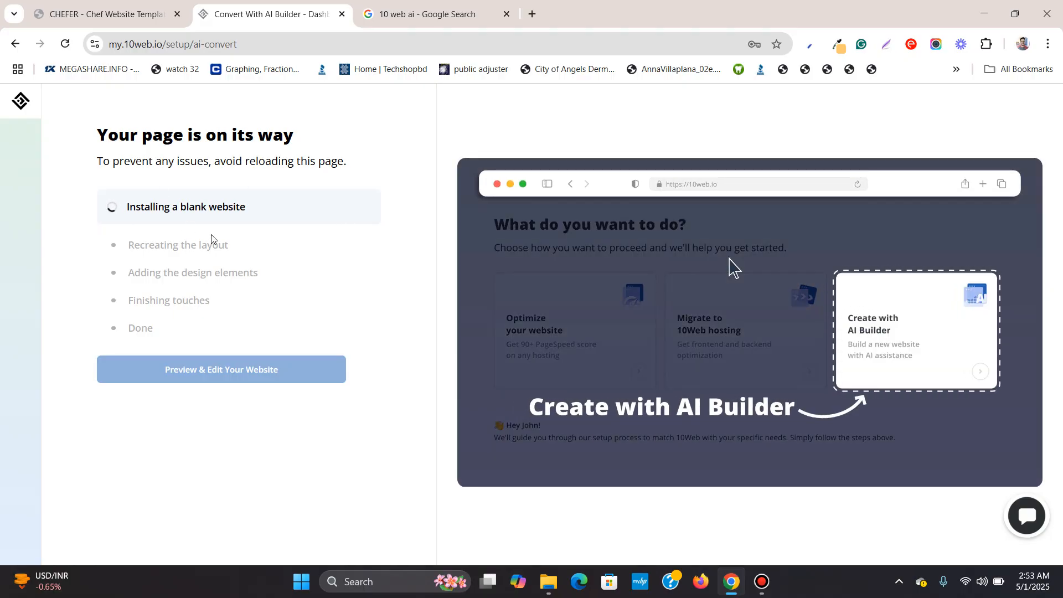
# Wait on 'Your page is on its way' while installation, layout and design steps complete
pyautogui.click(916, 330)
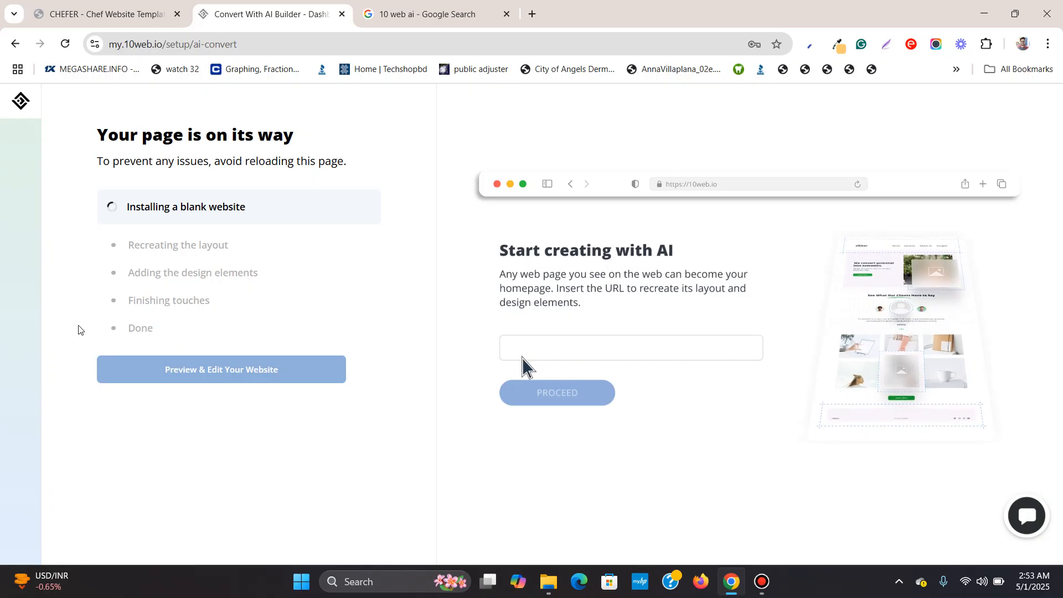
pyautogui.write('example.com')
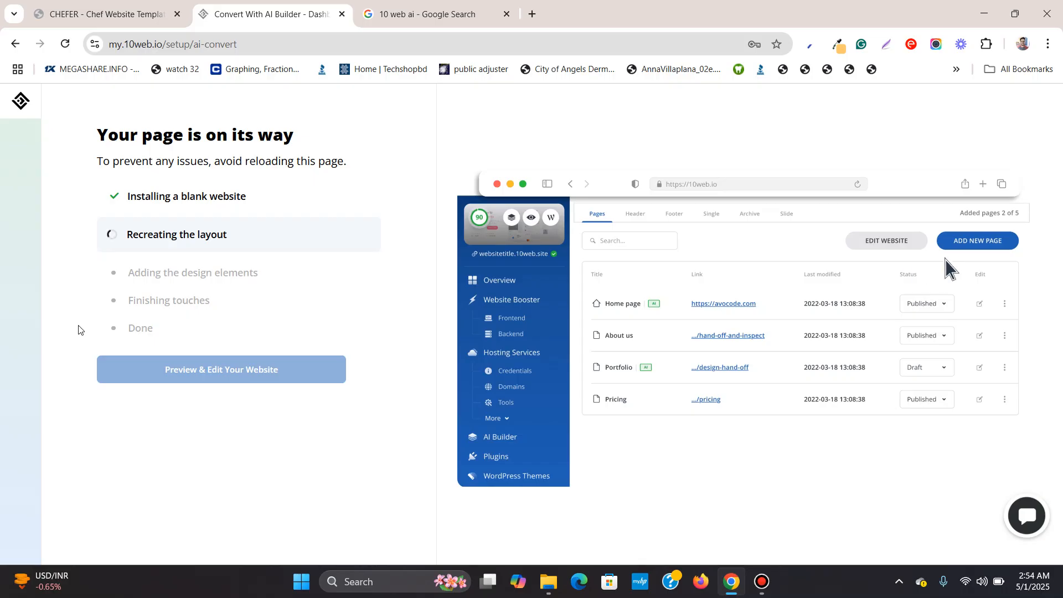
pyautogui.click(977, 241)
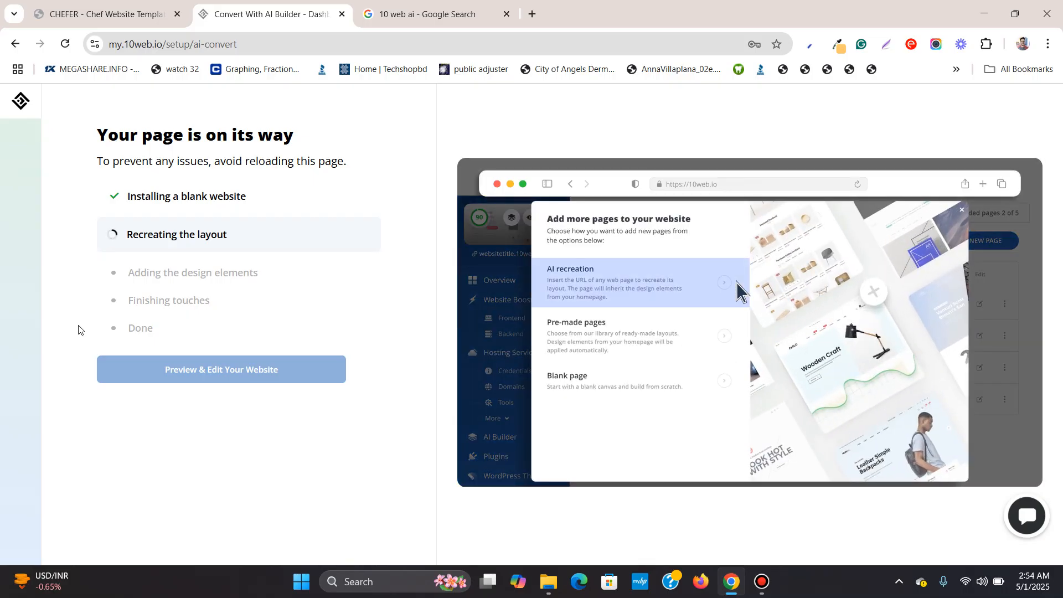
pyautogui.moveTo(731, 343)
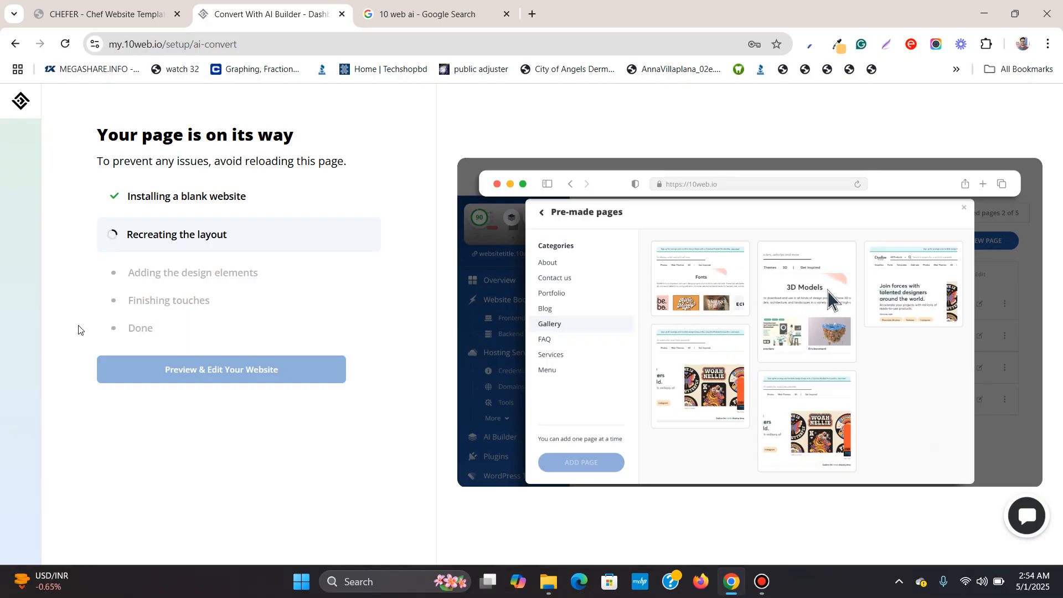
pyautogui.click(541, 212)
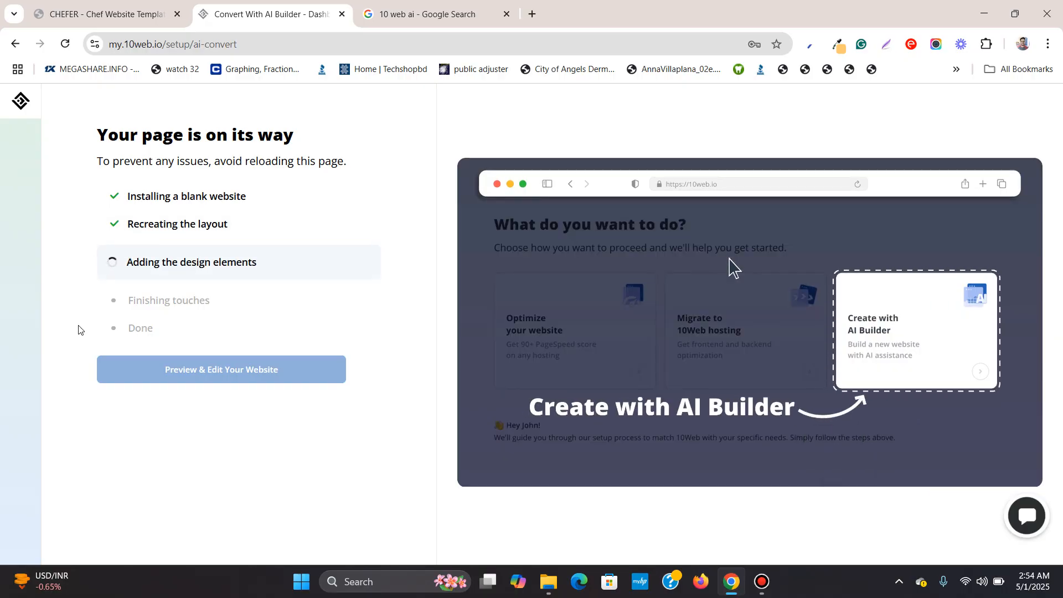
pyautogui.click(915, 330)
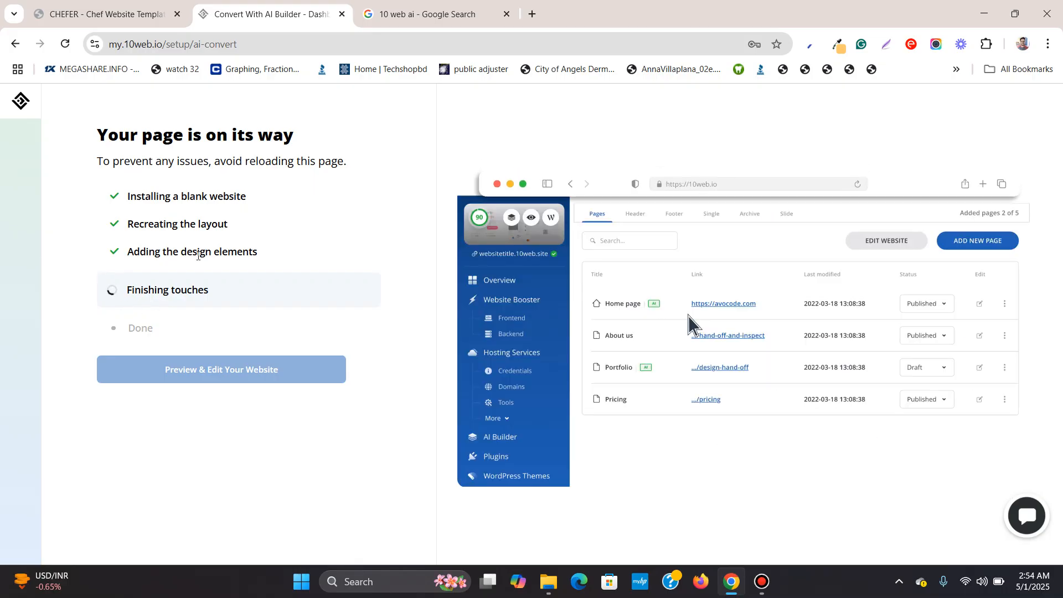
pyautogui.click(976, 240)
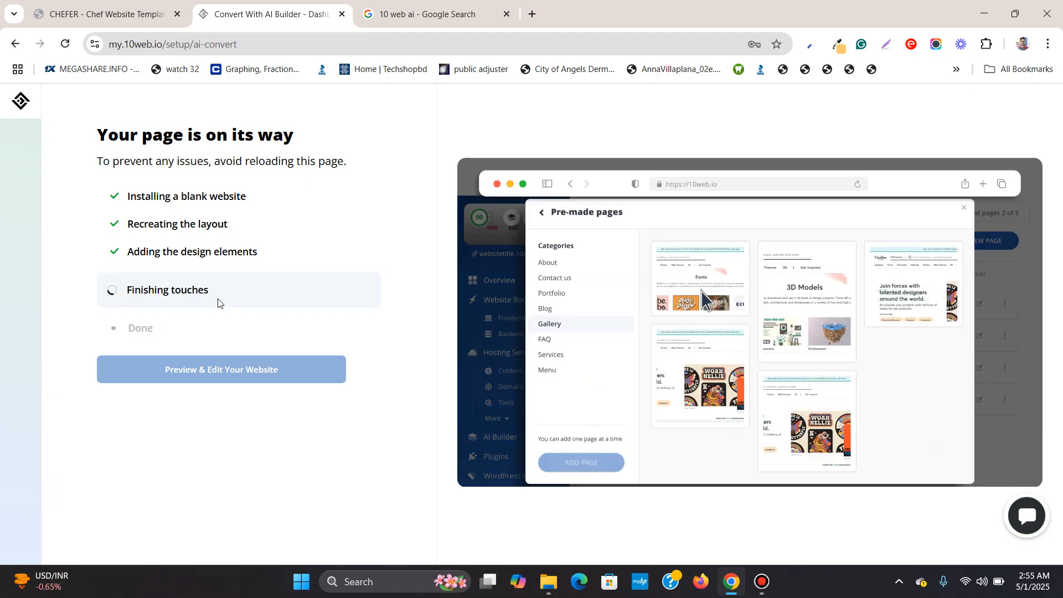
pyautogui.moveTo(831, 301)
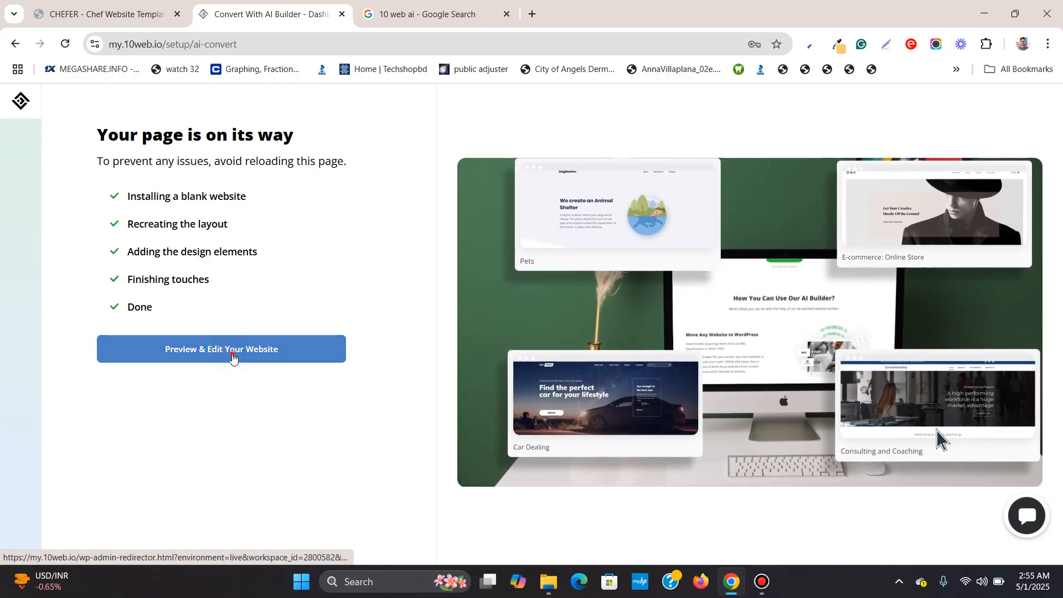
pyautogui.click(221, 349)
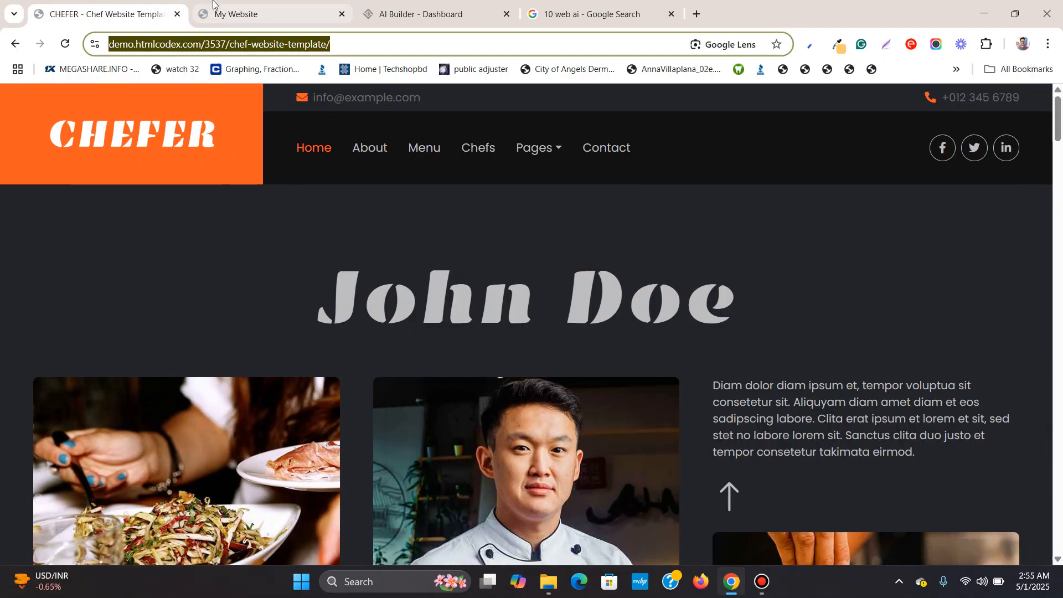
pyautogui.click(271, 14)
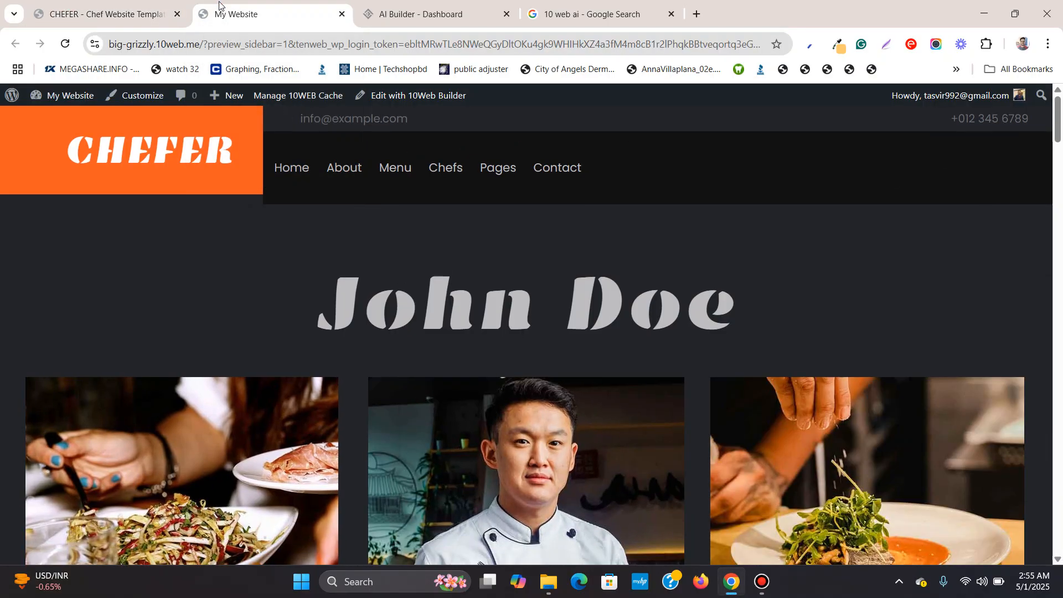
pyautogui.scroll(-3)
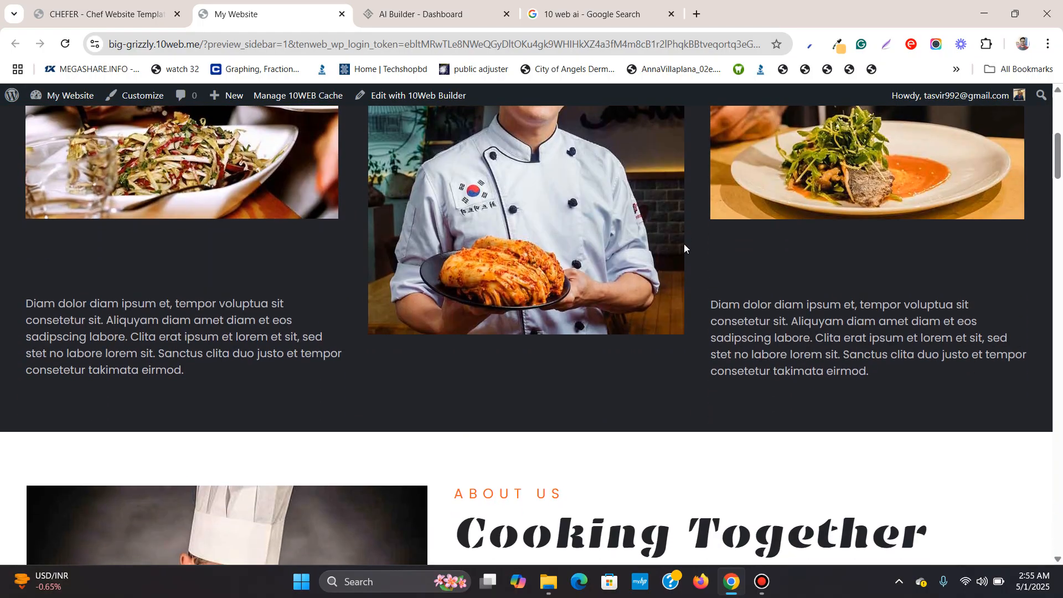
pyautogui.click(102, 13)
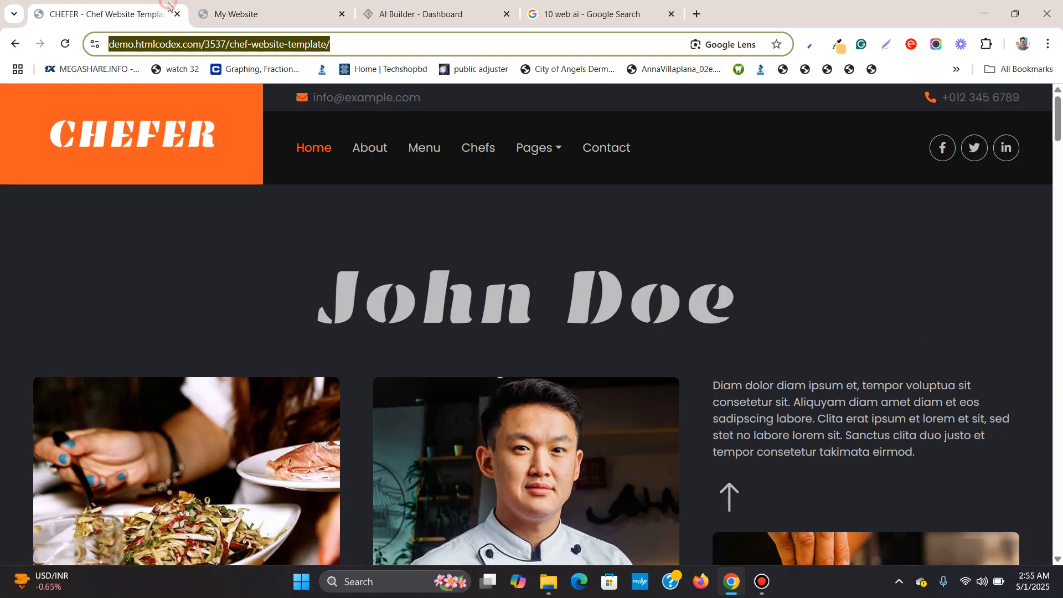
pyautogui.scroll(-3)
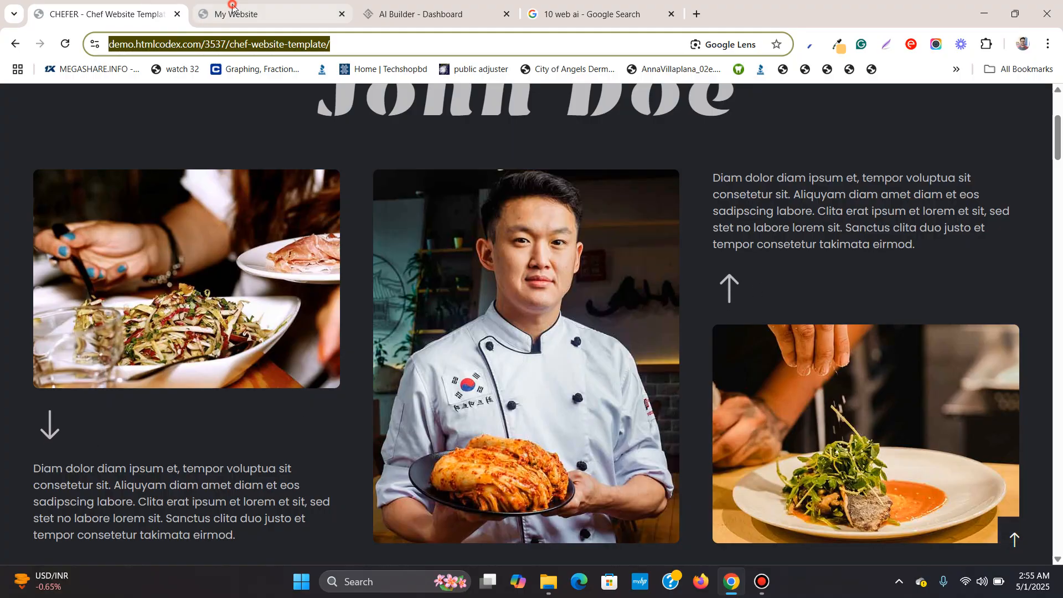
pyautogui.click(271, 14)
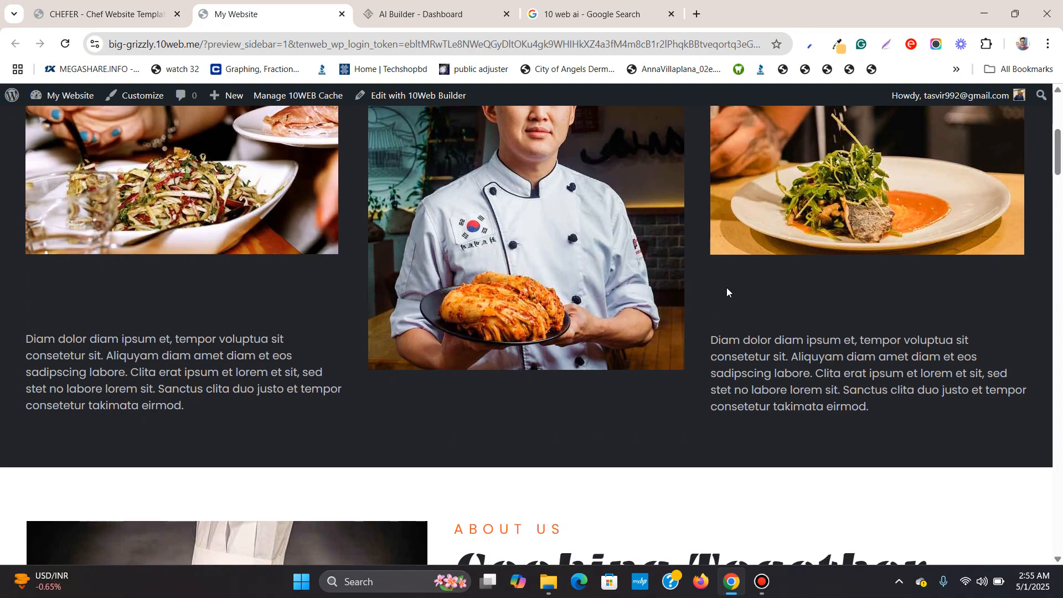
pyautogui.scroll(-3)
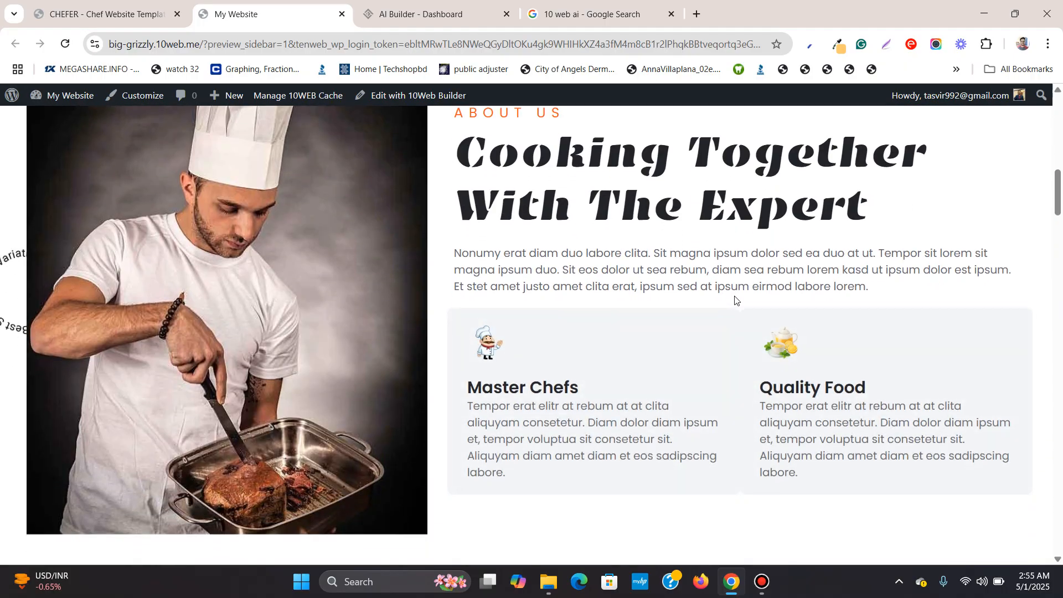
pyautogui.click(102, 13)
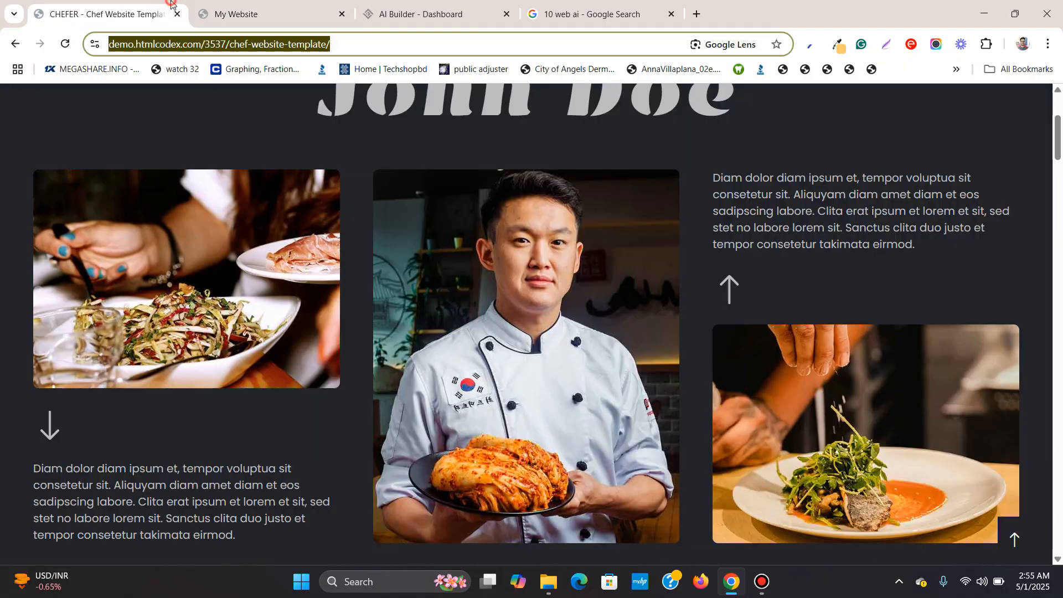
pyautogui.scroll(-3)
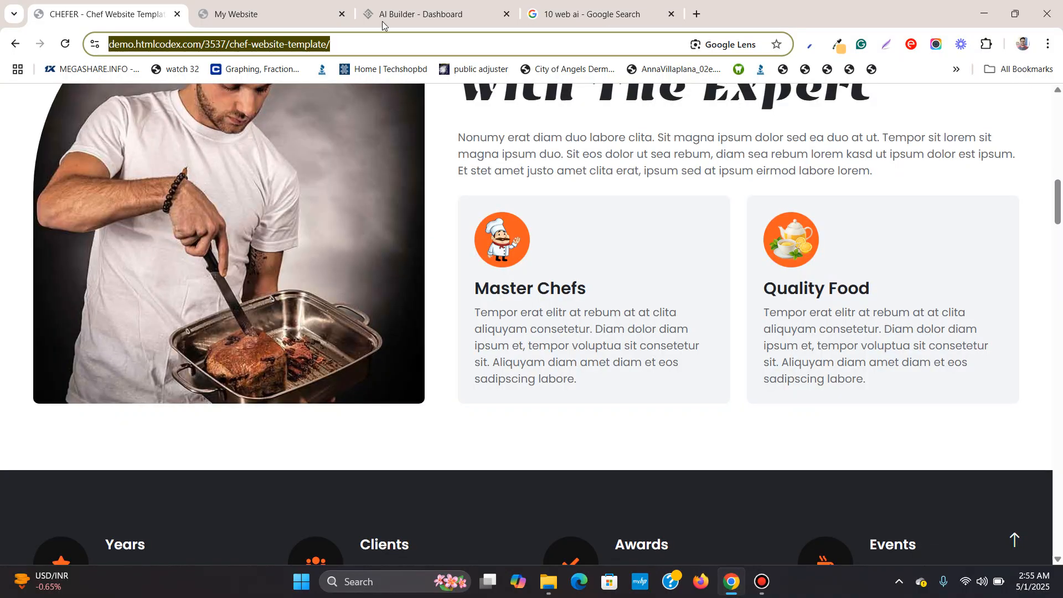
pyautogui.click(243, 13)
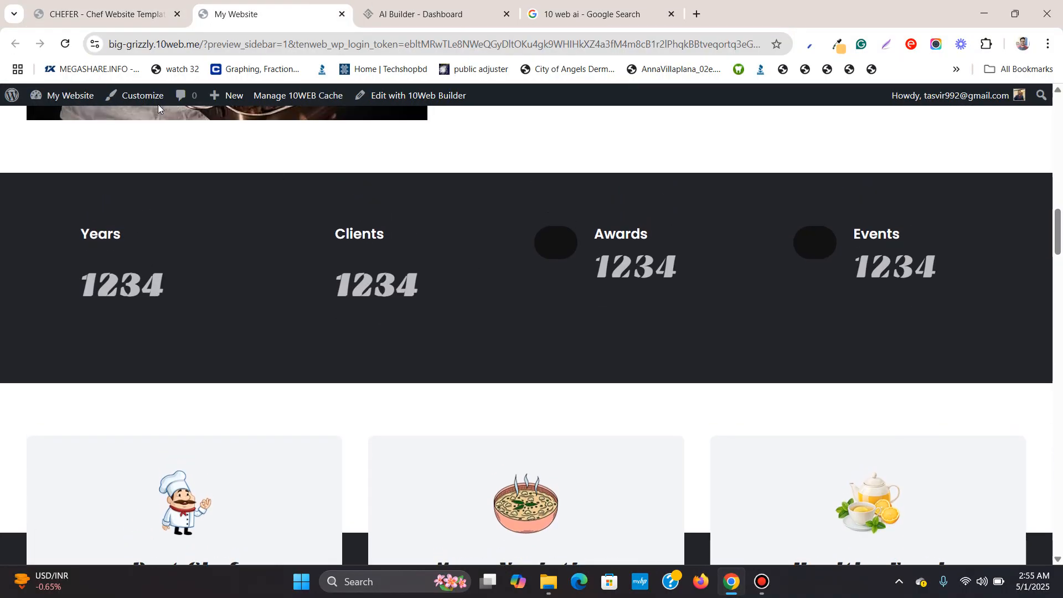
pyautogui.click(102, 14)
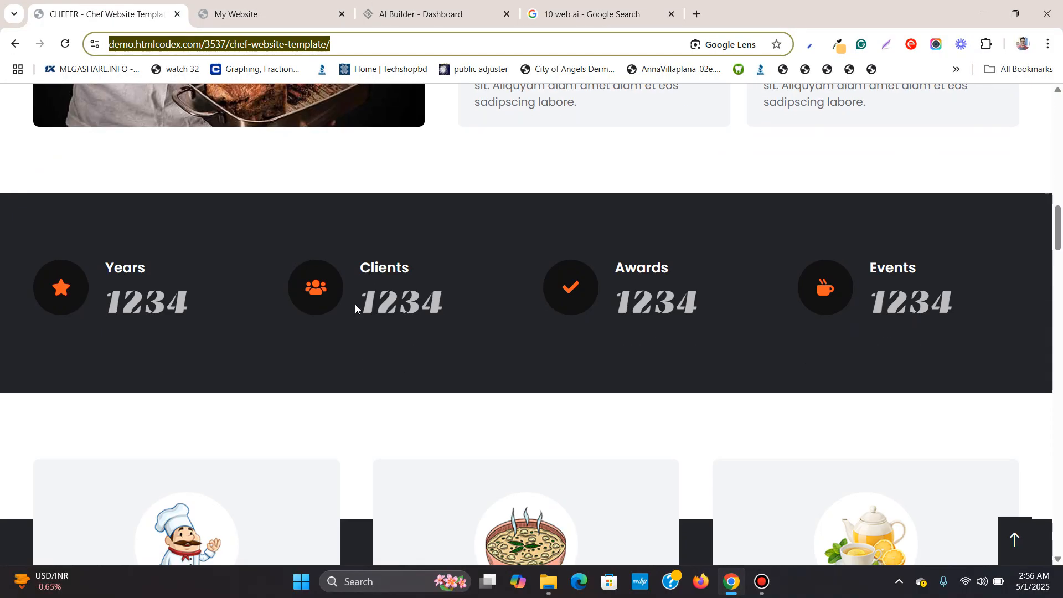
pyautogui.click(265, 13)
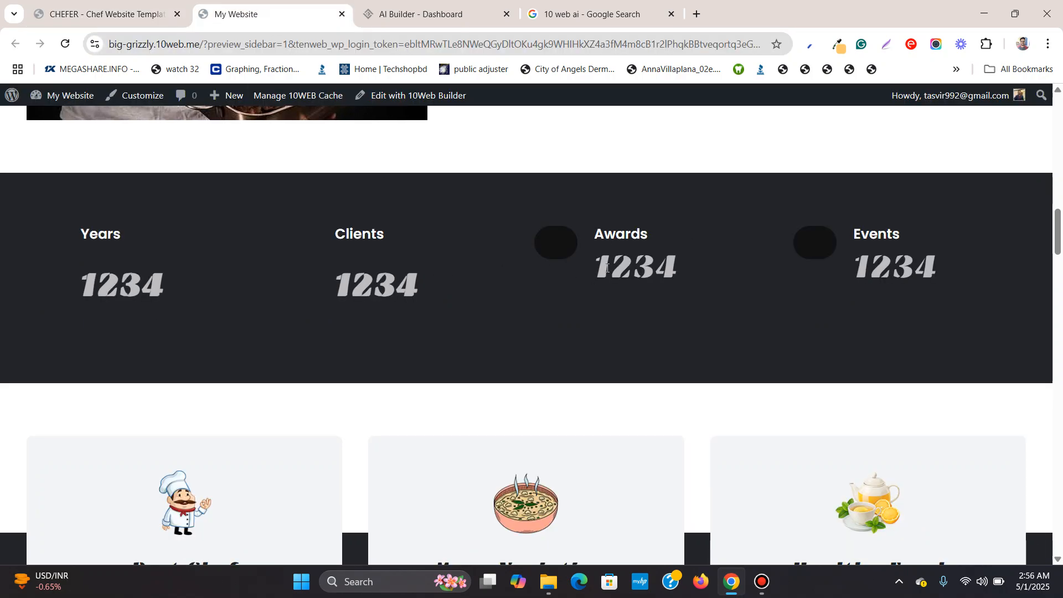
pyautogui.scroll(-3)
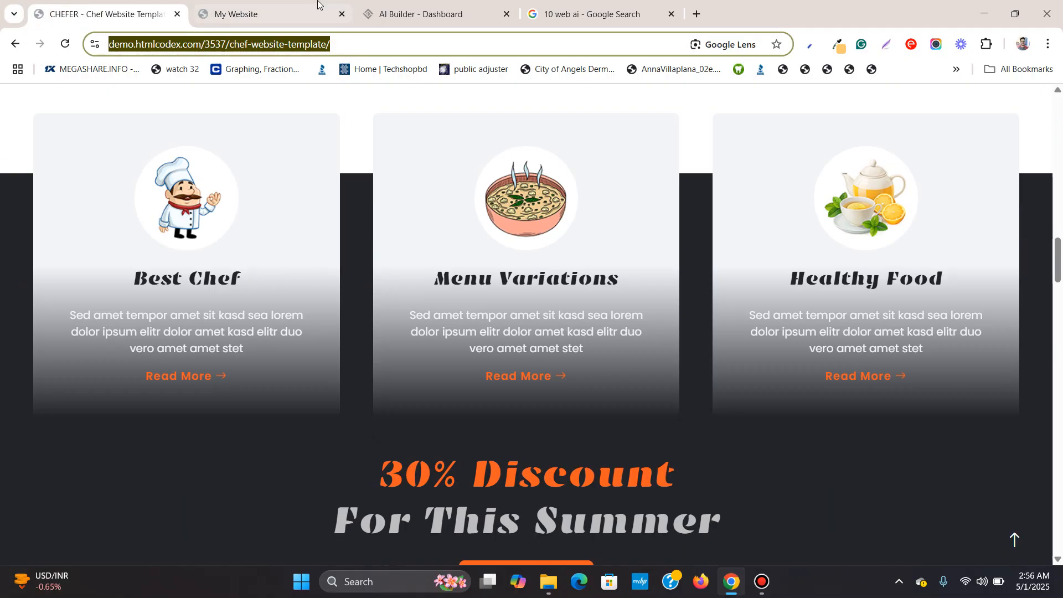
pyautogui.click(244, 13)
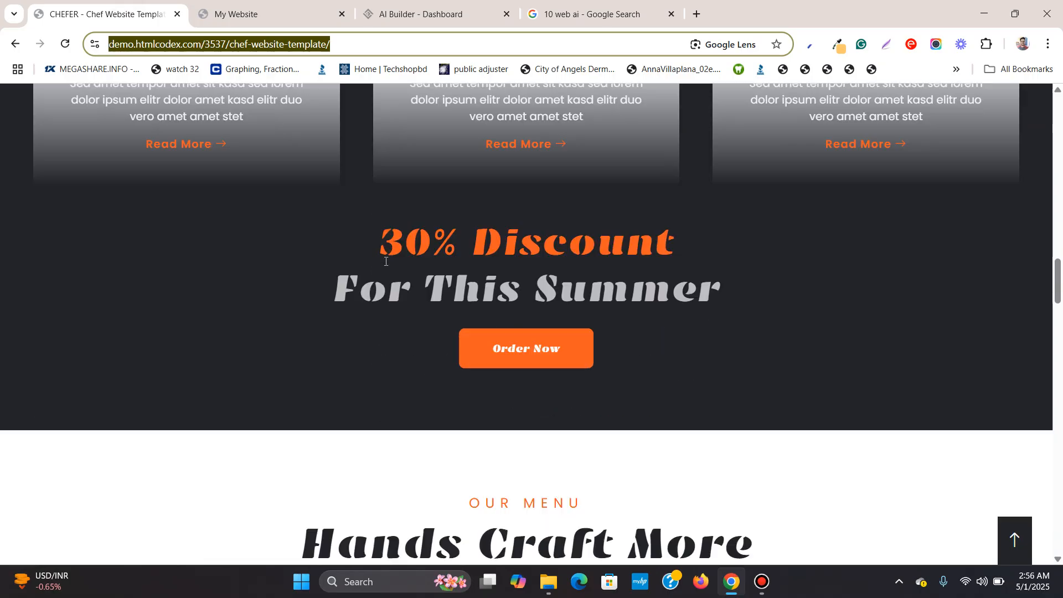
pyautogui.scroll(-3)
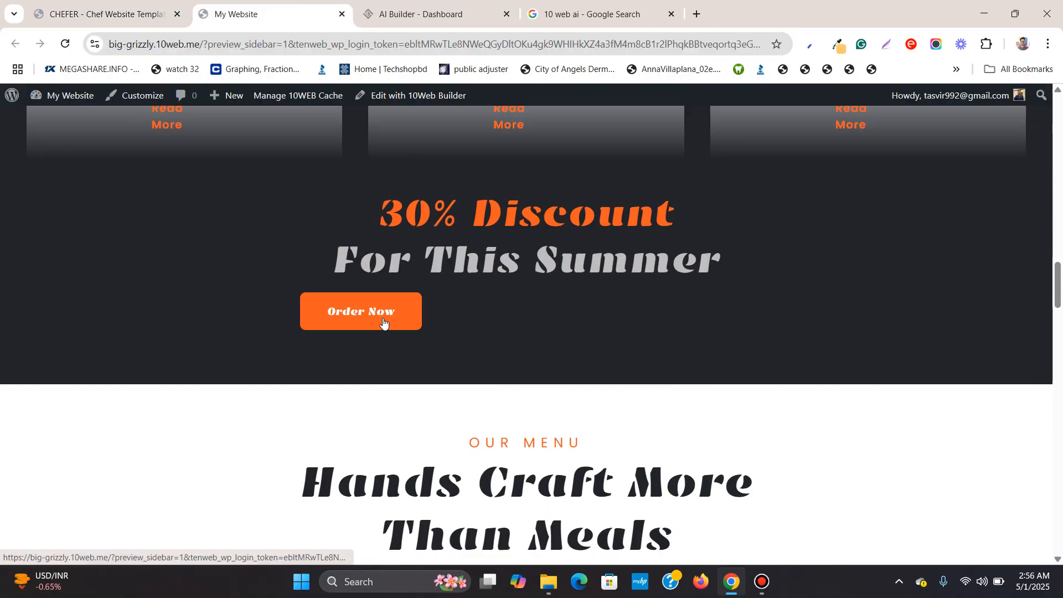
pyautogui.scroll(-3)
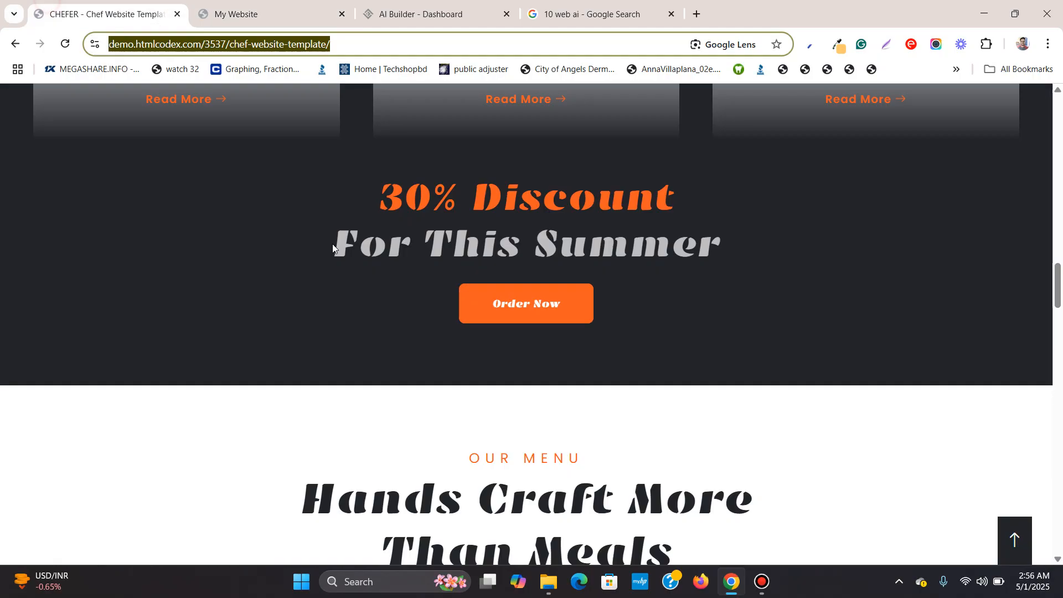
pyautogui.scroll(-3)
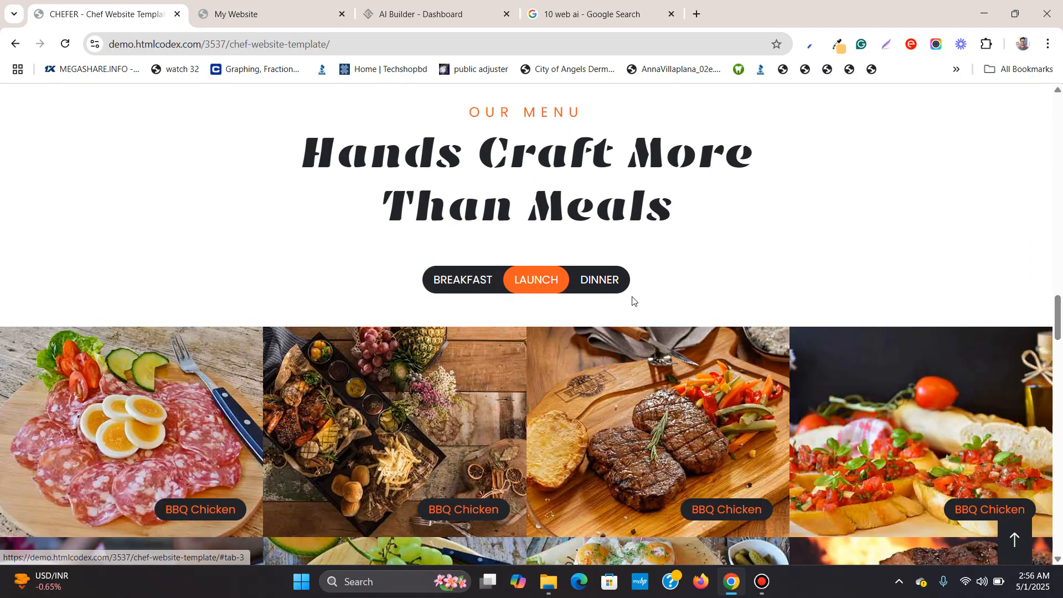
pyautogui.click(244, 13)
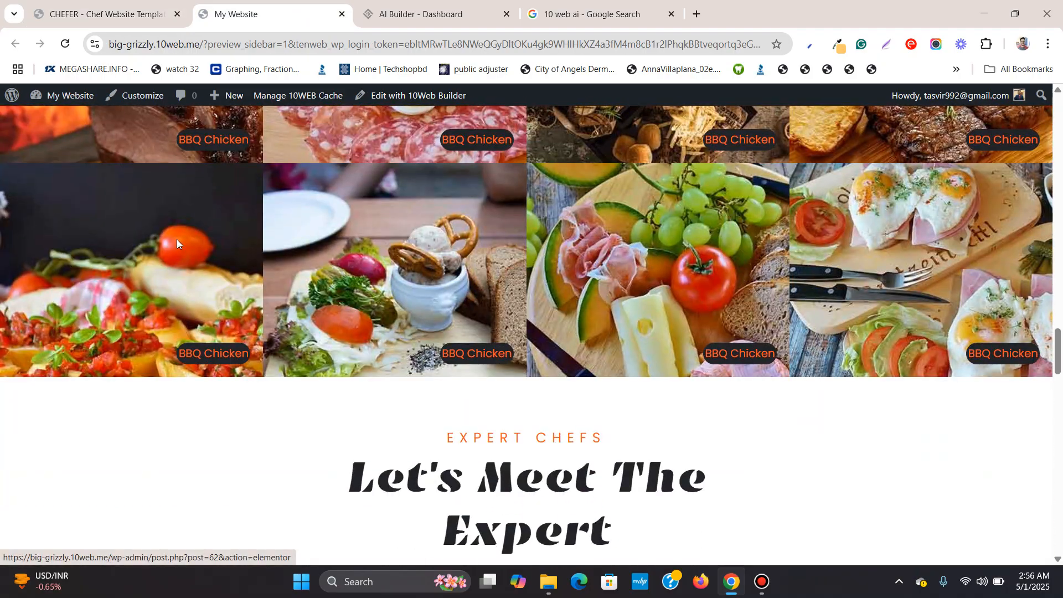
pyautogui.scroll(-3)
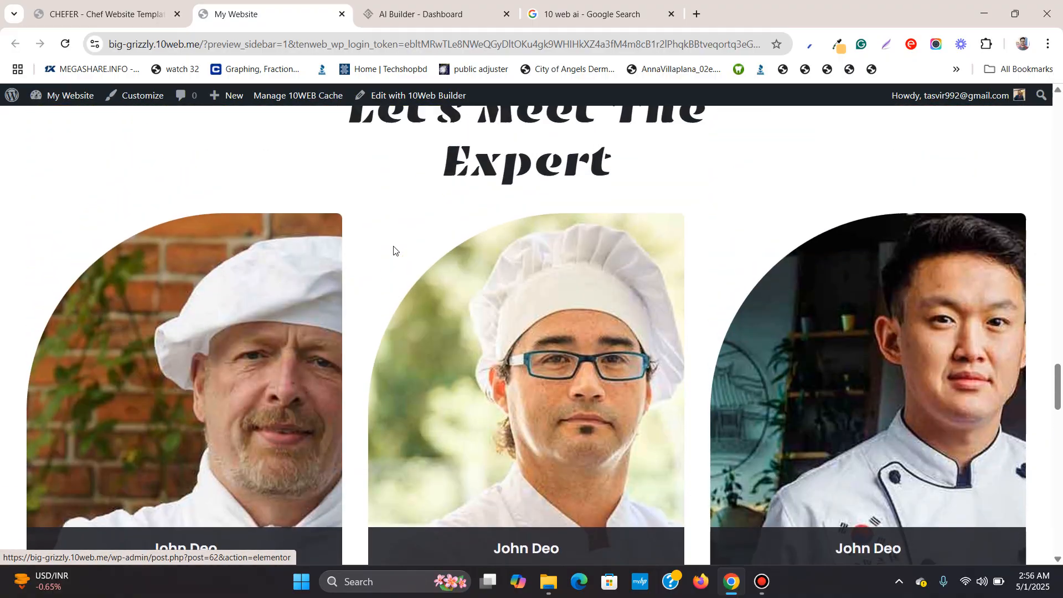
pyautogui.scroll(-3)
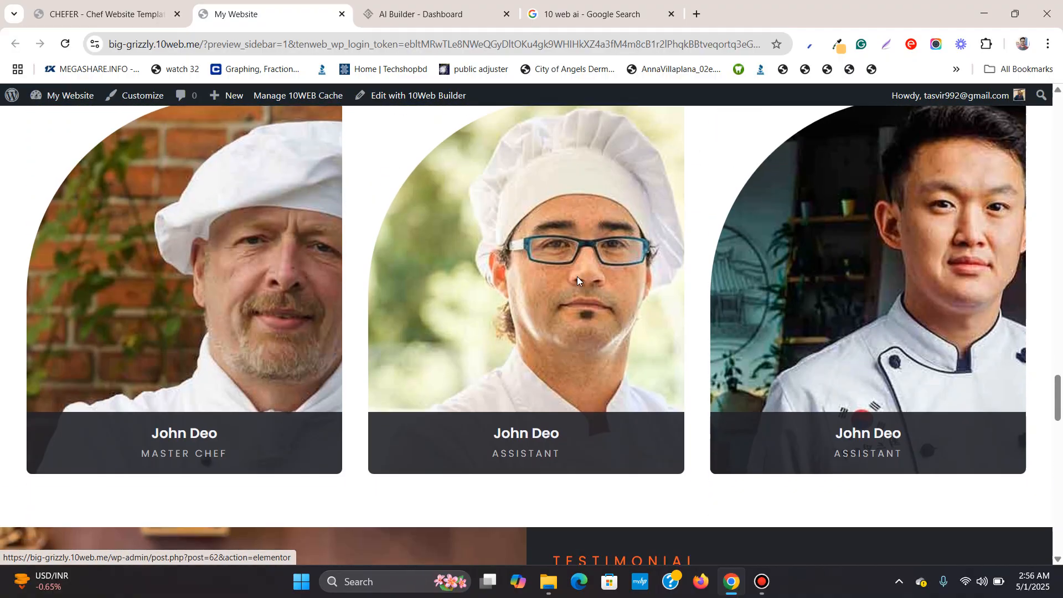
pyautogui.scroll(-3)
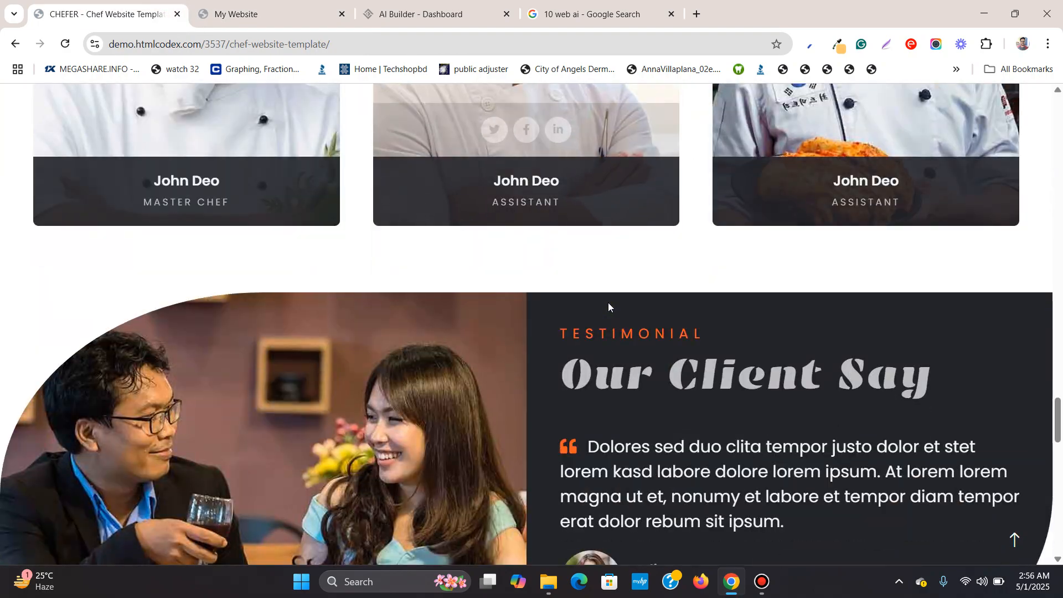
pyautogui.scroll(3)
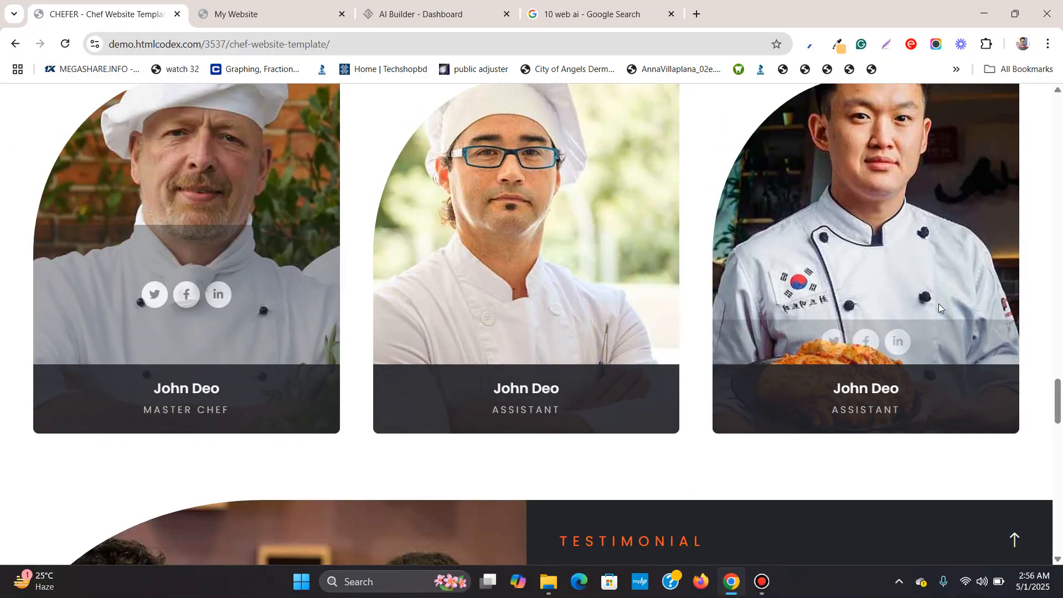
pyautogui.click(251, 13)
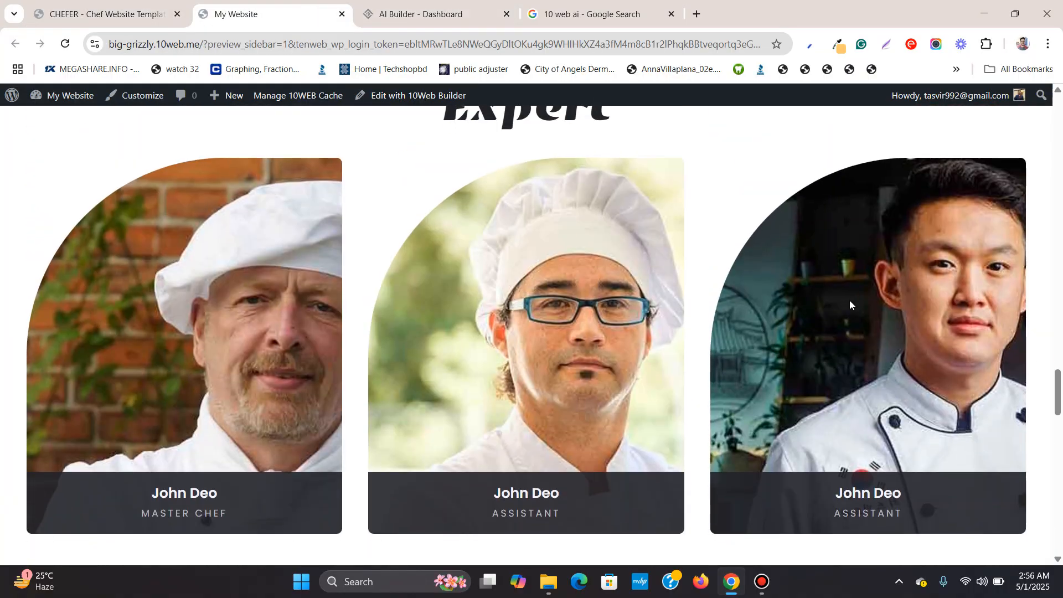
pyautogui.scroll(-3)
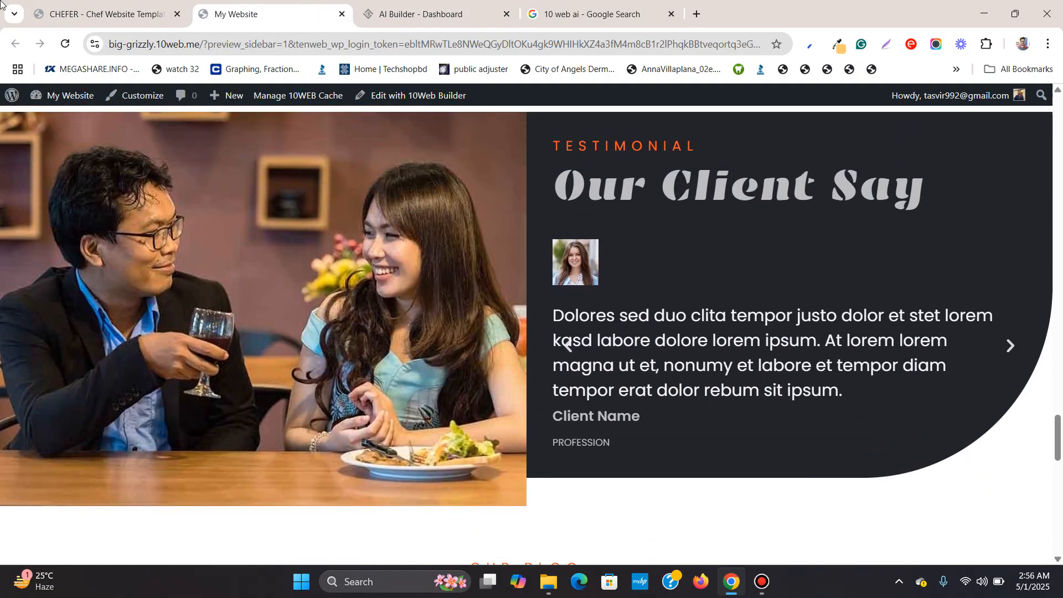
pyautogui.click(106, 13)
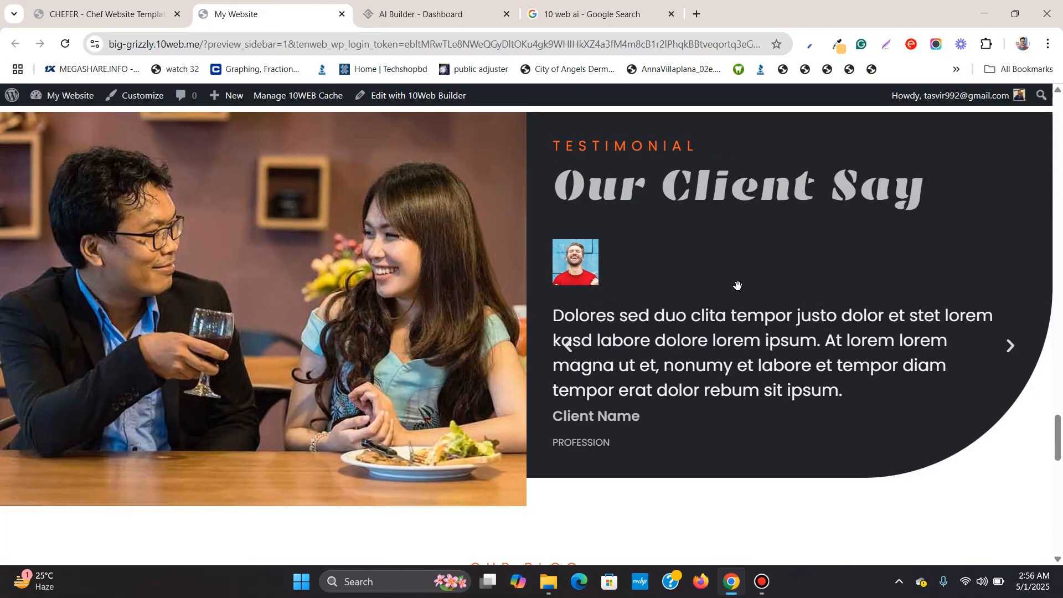
pyautogui.click(102, 13)
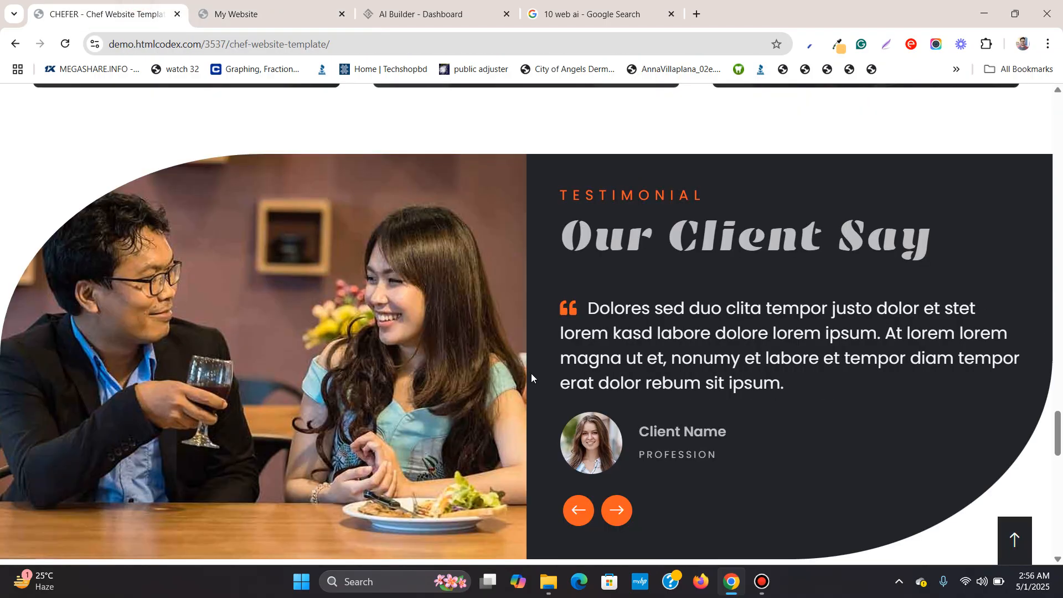
pyautogui.scroll(-3)
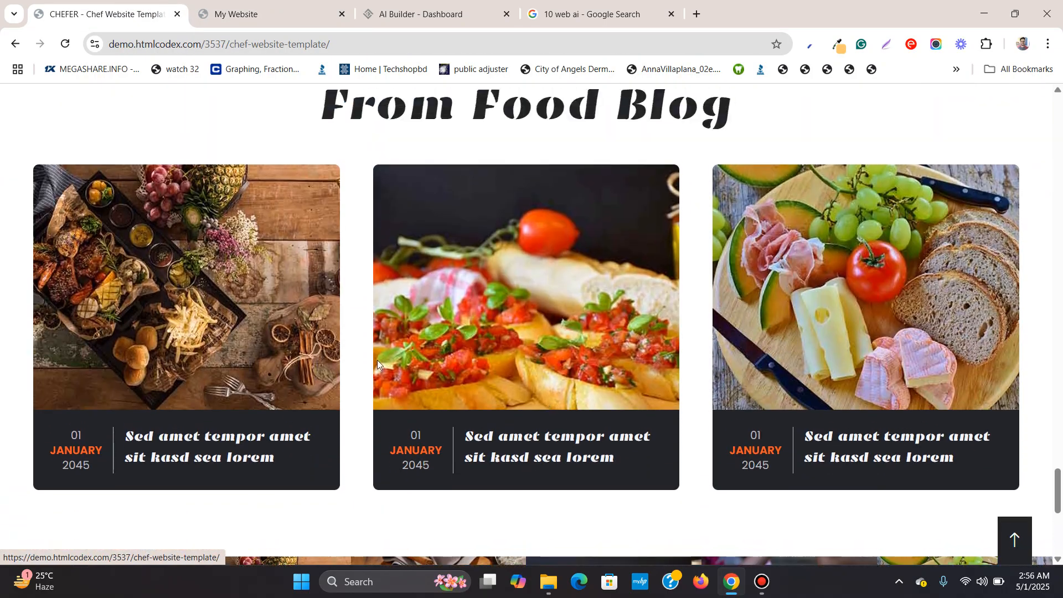
pyautogui.click(237, 13)
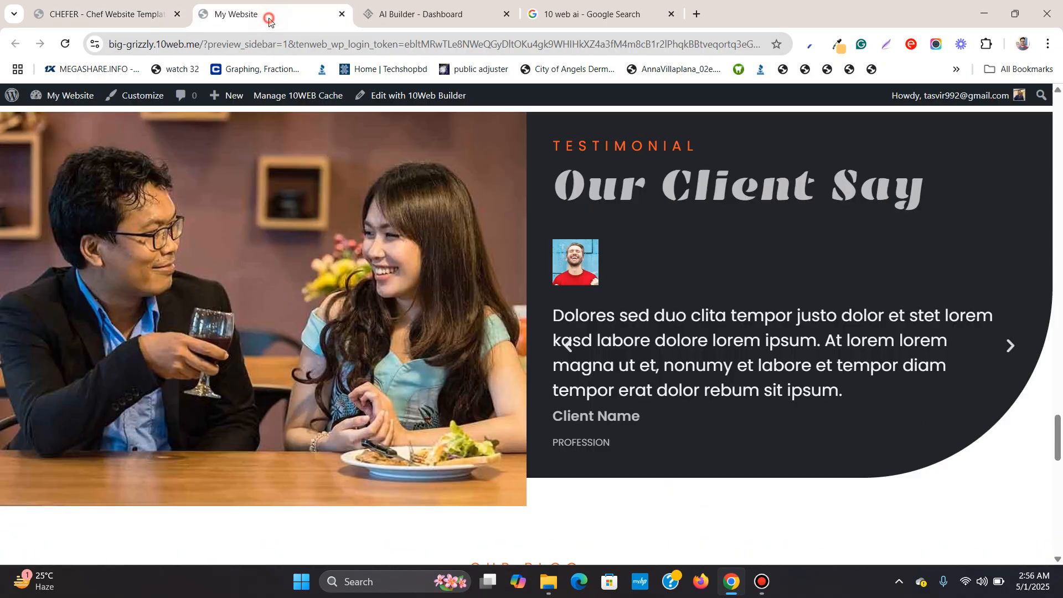
pyautogui.scroll(-3)
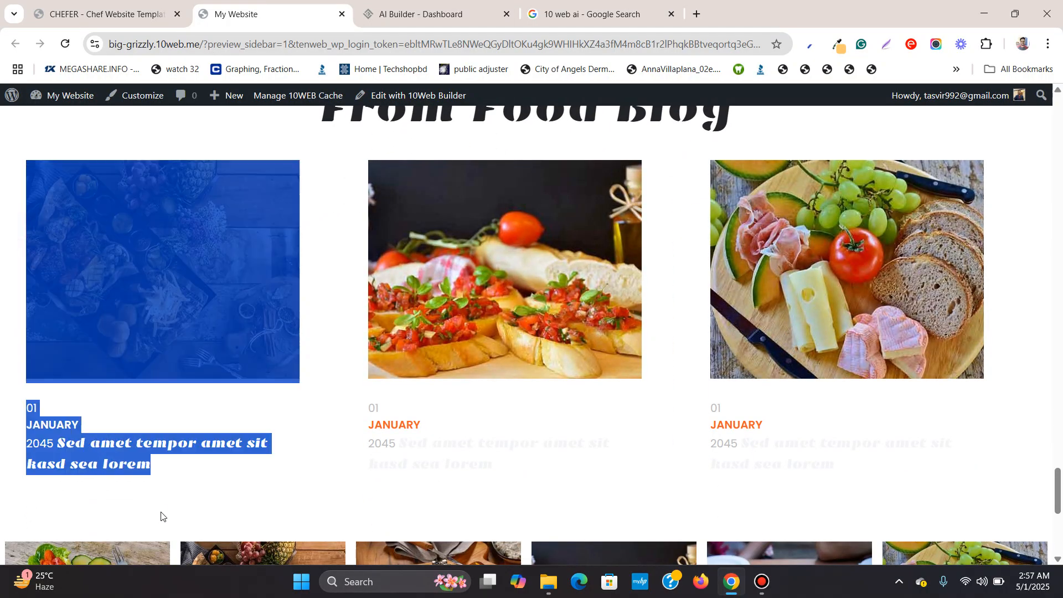
pyautogui.scroll(-3)
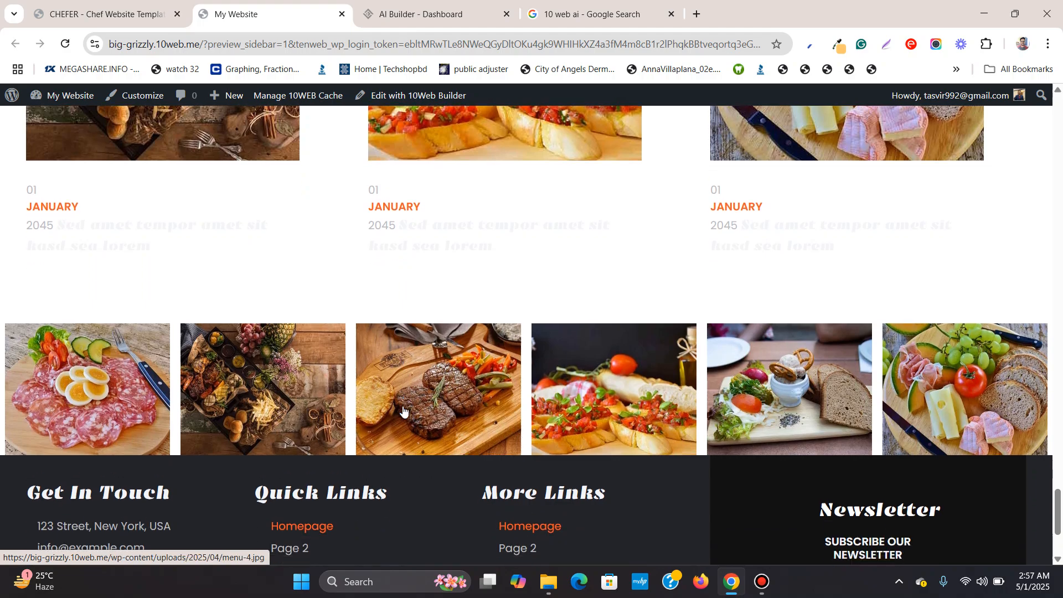
pyautogui.click(102, 13)
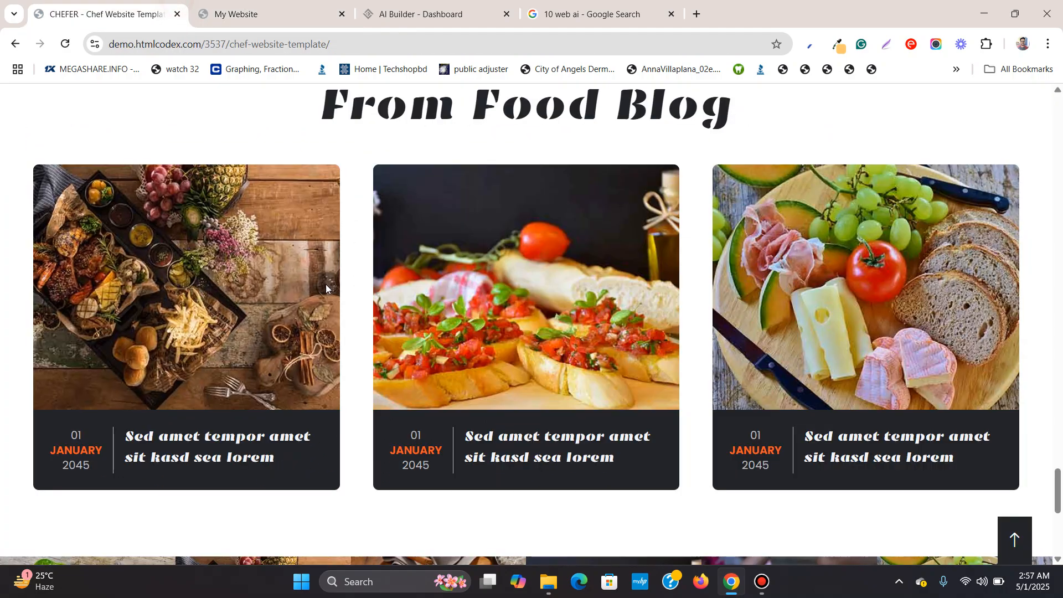
pyautogui.scroll(-3)
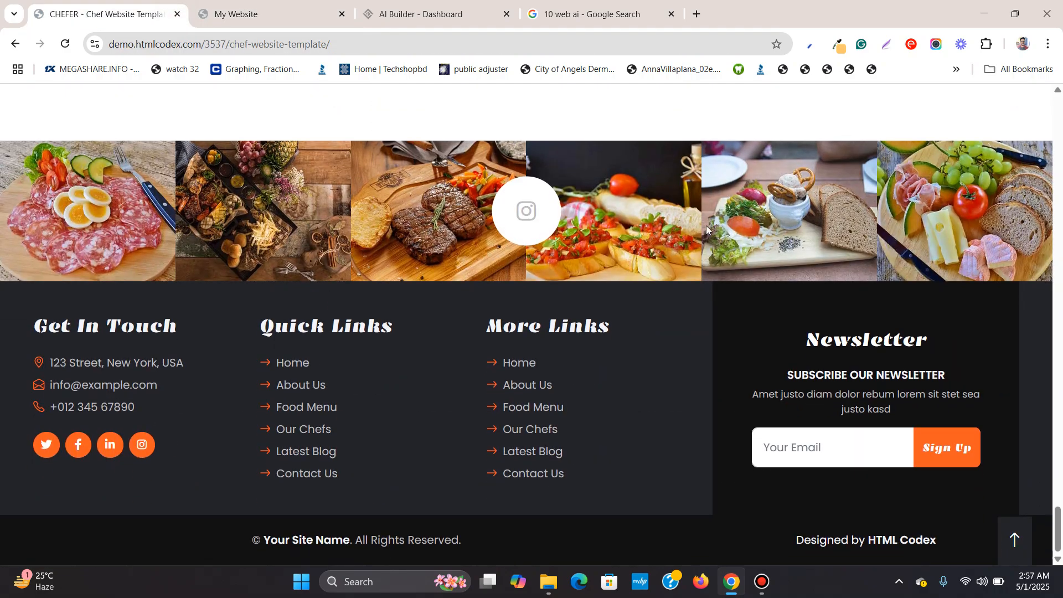
pyautogui.click(237, 13)
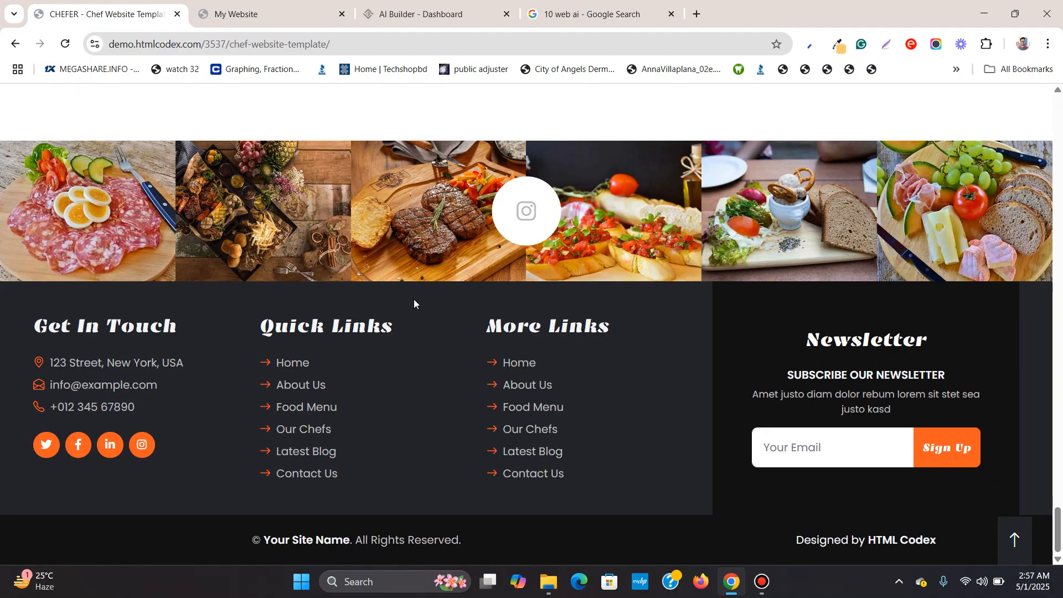
# Scroll the live site to the top and choose 'Edit with 10Web Builder' from the admin bar
pyautogui.scroll(3)
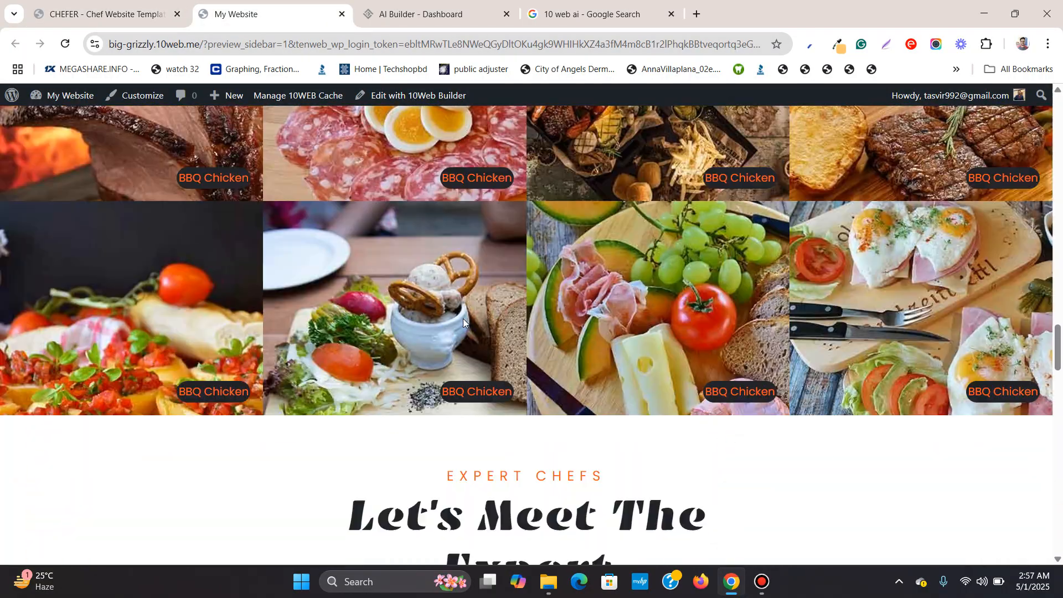
pyautogui.scroll(3)
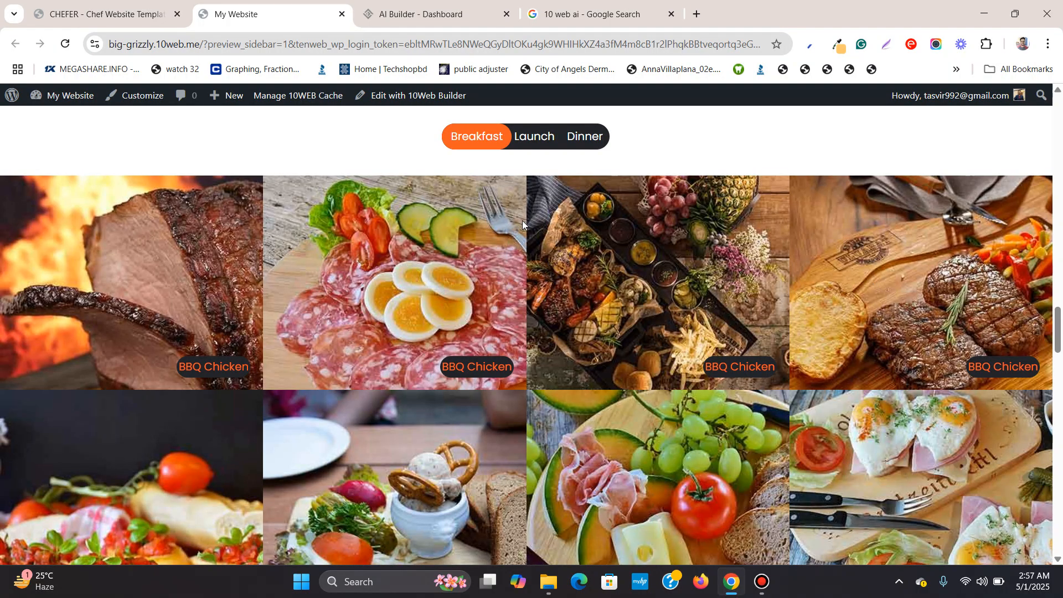
pyautogui.scroll(3)
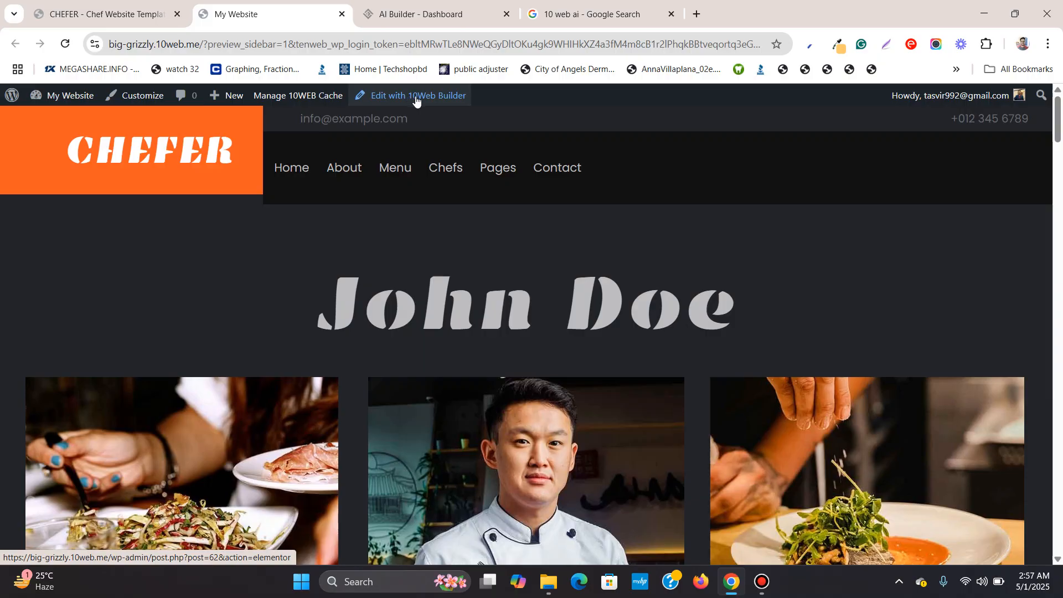
pyautogui.click(410, 95)
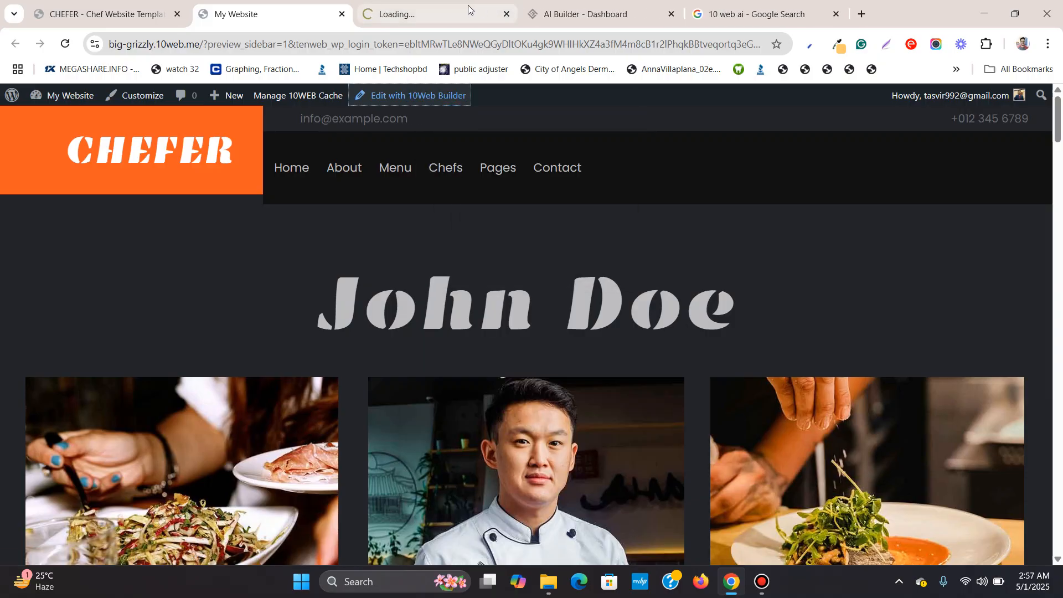
# Switch to the editor tab and select the John Doe hero Heading widget for editing
pyautogui.click(410, 96)
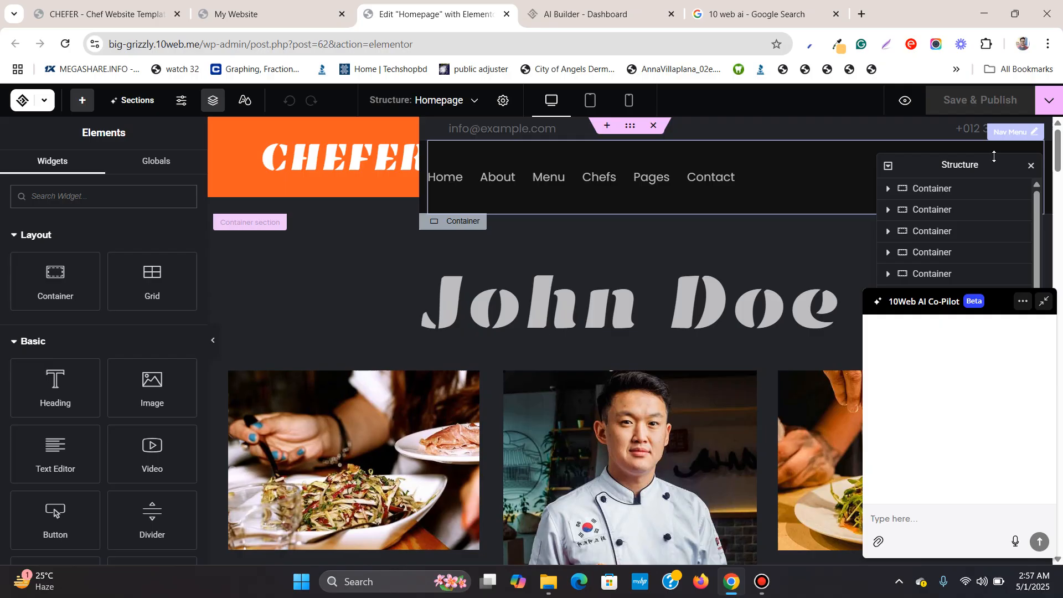
pyautogui.scroll(-3)
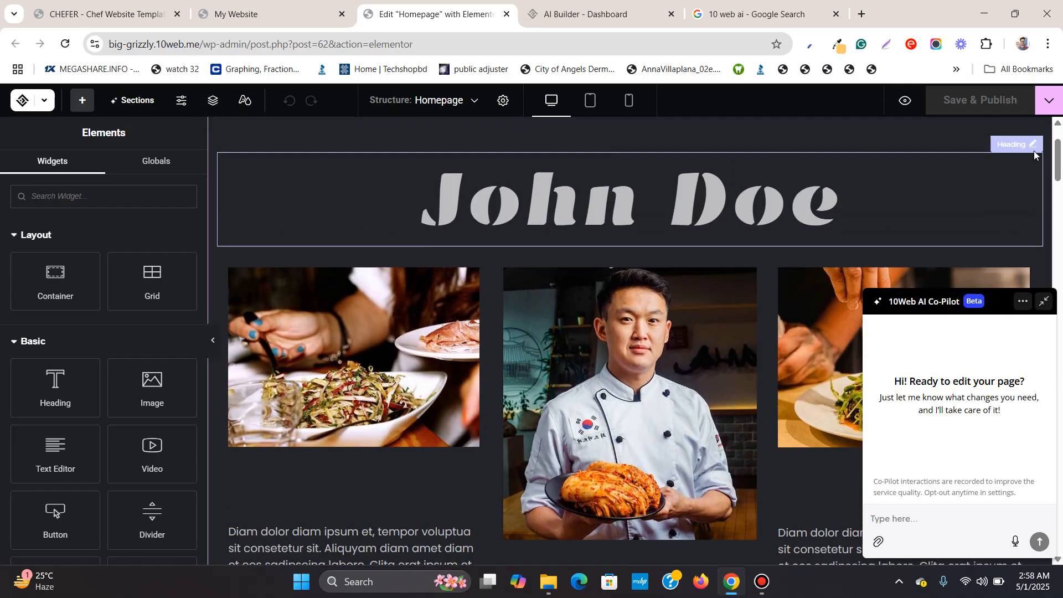
pyautogui.click(630, 204)
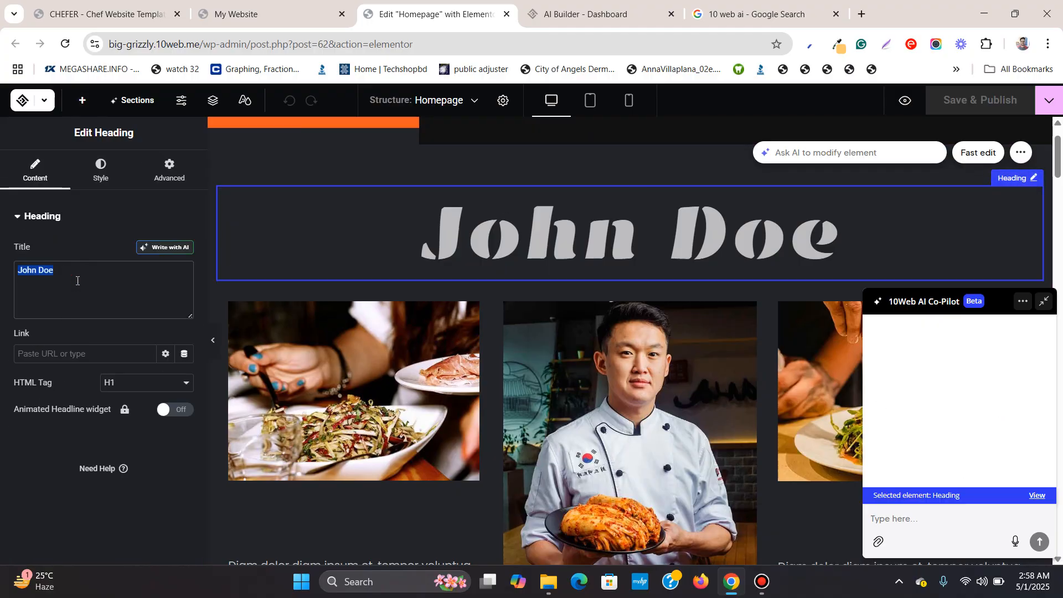
pyautogui.write('Tasvir M')
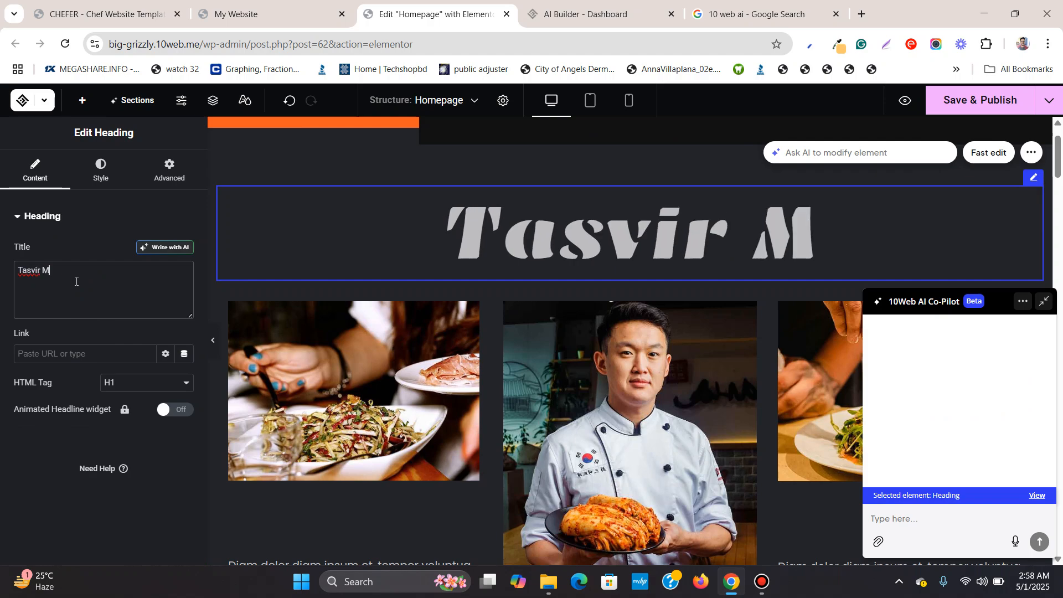
pyautogui.write('ahmood')
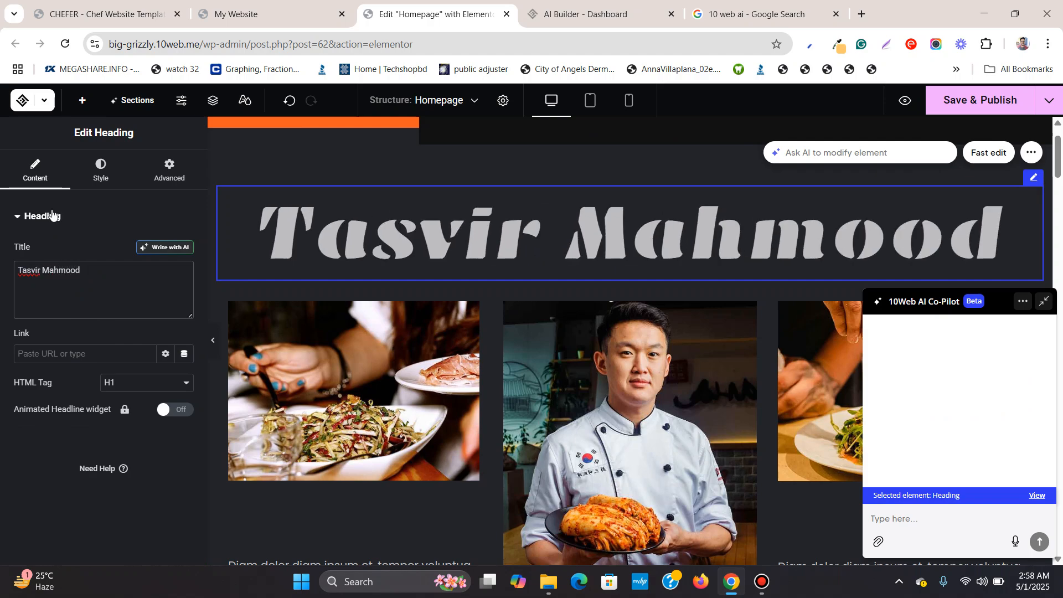
pyautogui.click(352, 390)
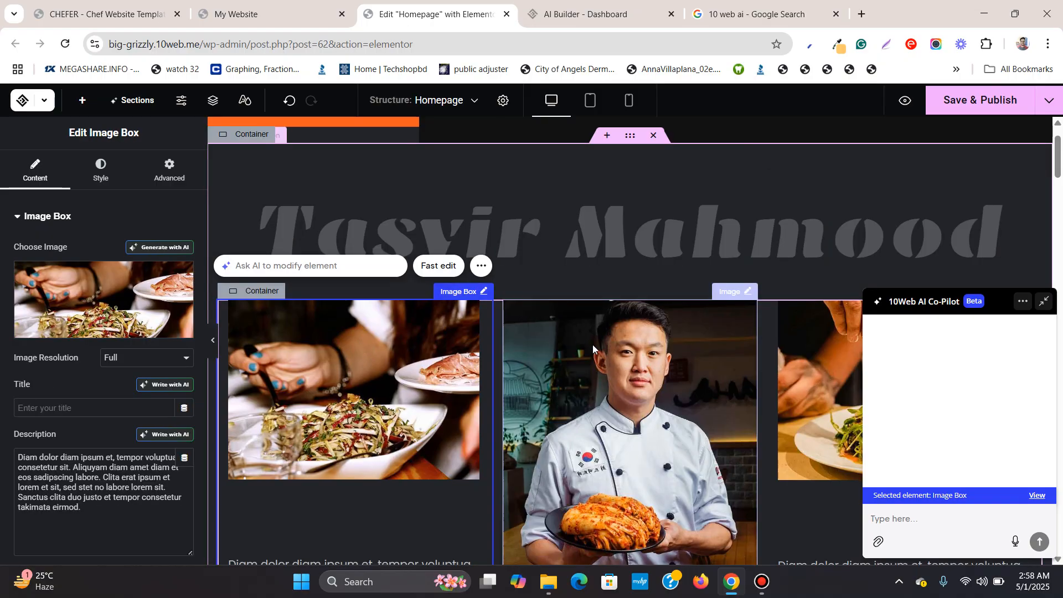
# Review the page down through the chef photos and About Us, selecting the middle chef photo
pyautogui.scroll(-3)
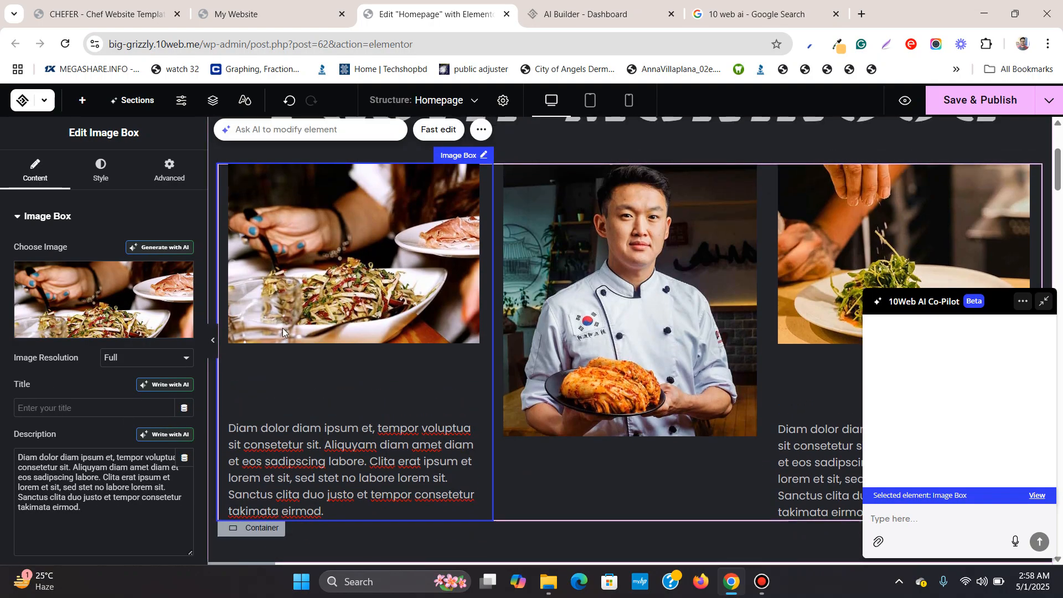
pyautogui.scroll(-3)
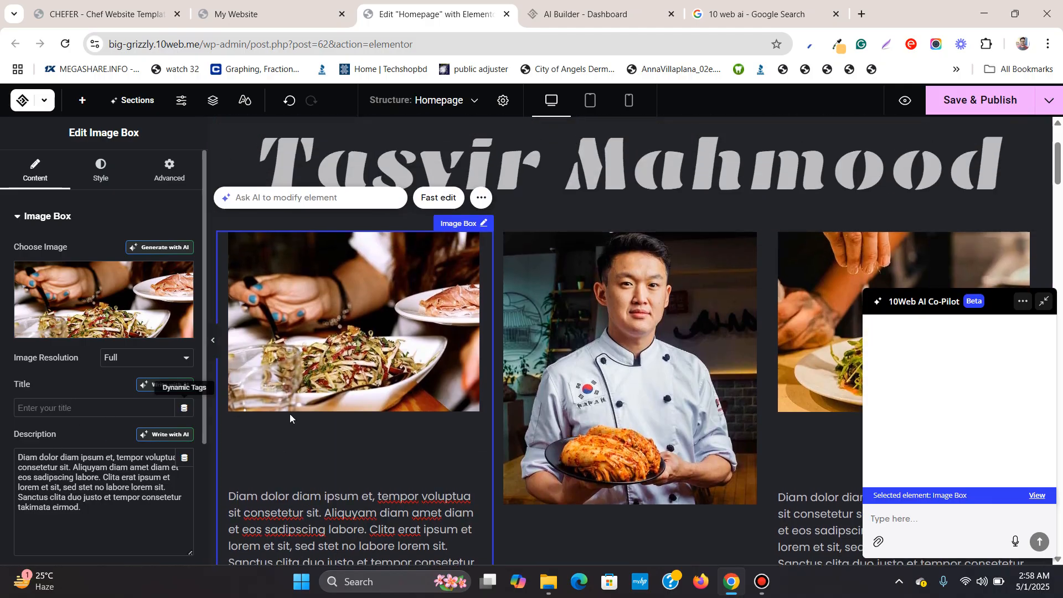
pyautogui.scroll(-3)
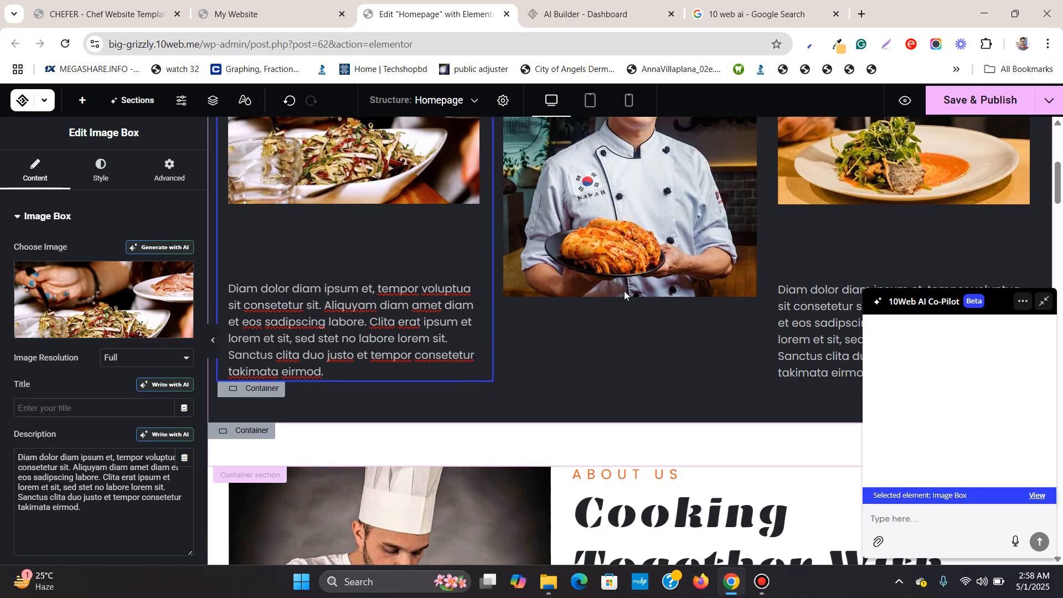
pyautogui.click(103, 299)
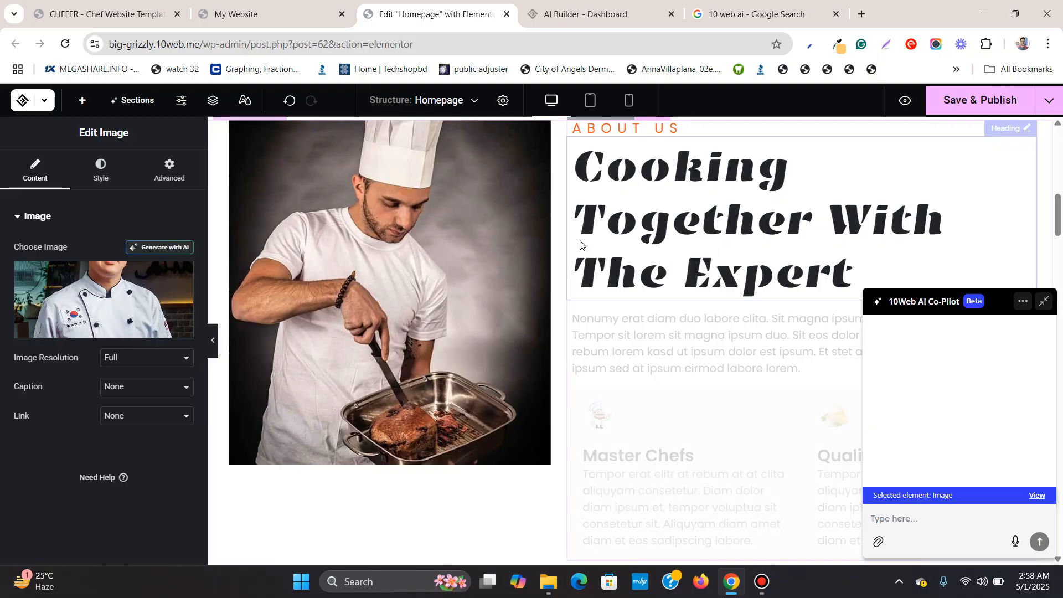
pyautogui.scroll(-3)
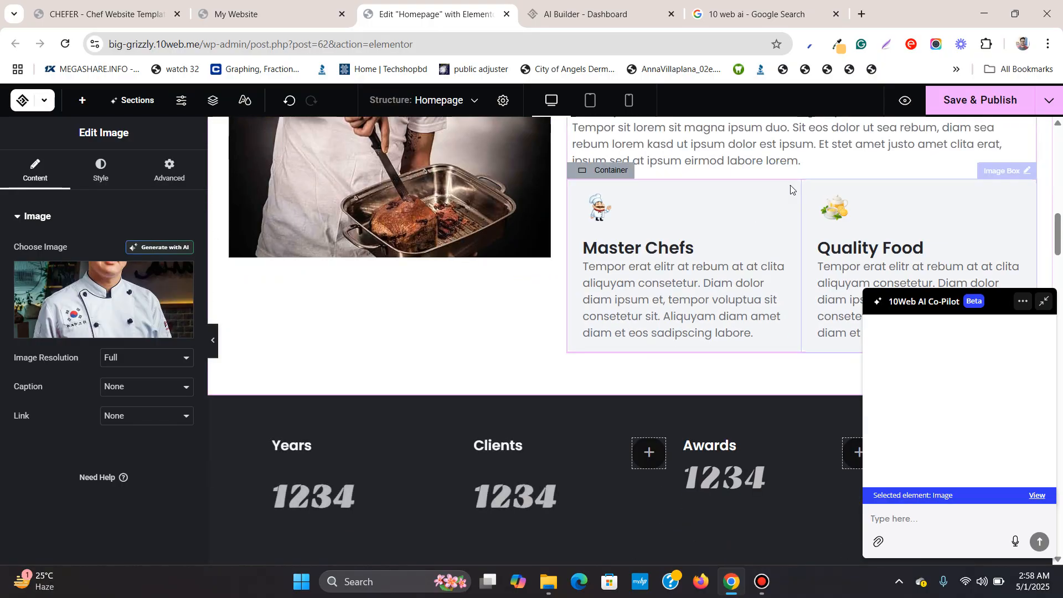
# Set the Master Chefs / Quality Food container's gaps to 20 px in Edit Container
pyautogui.click(608, 170)
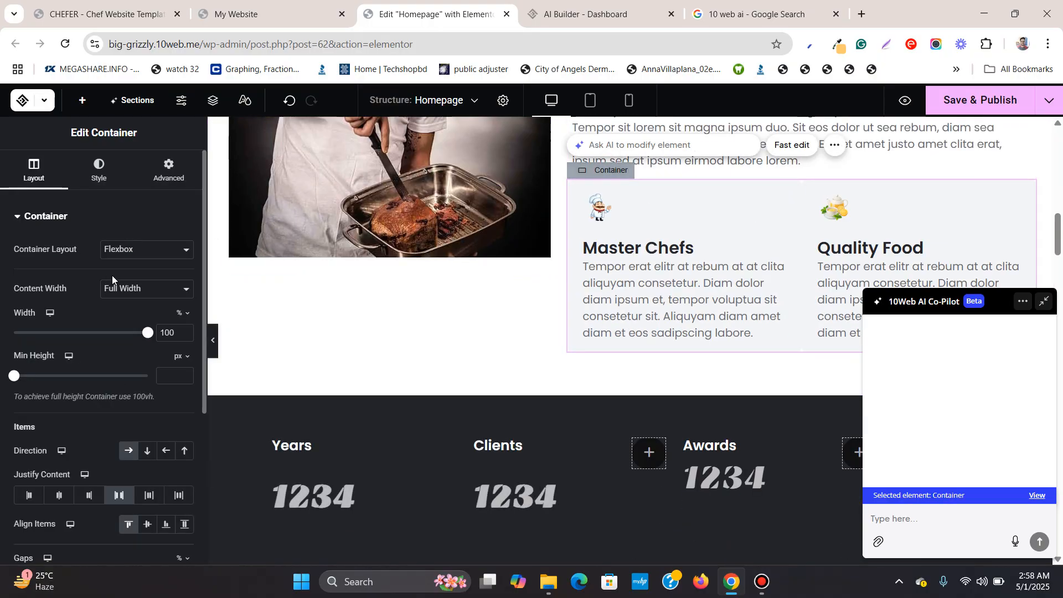
pyautogui.scroll(-3)
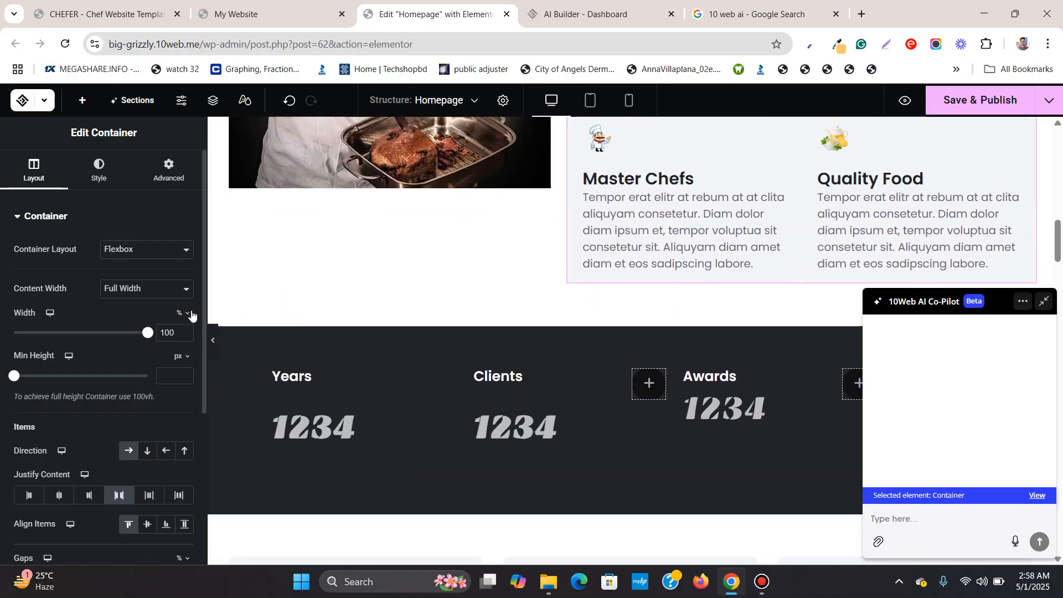
pyautogui.scroll(-3)
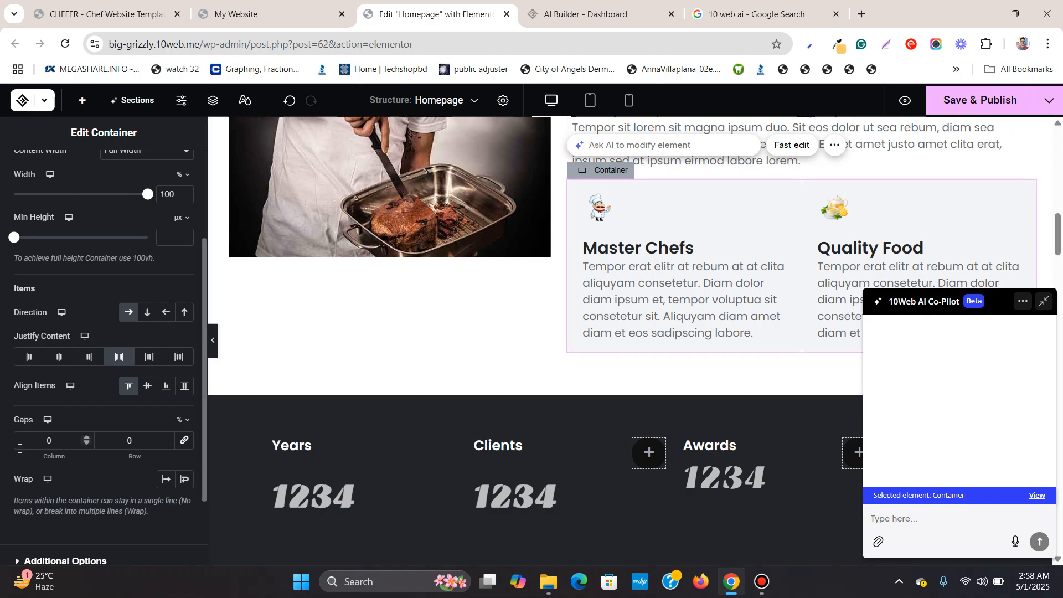
pyautogui.write('20')
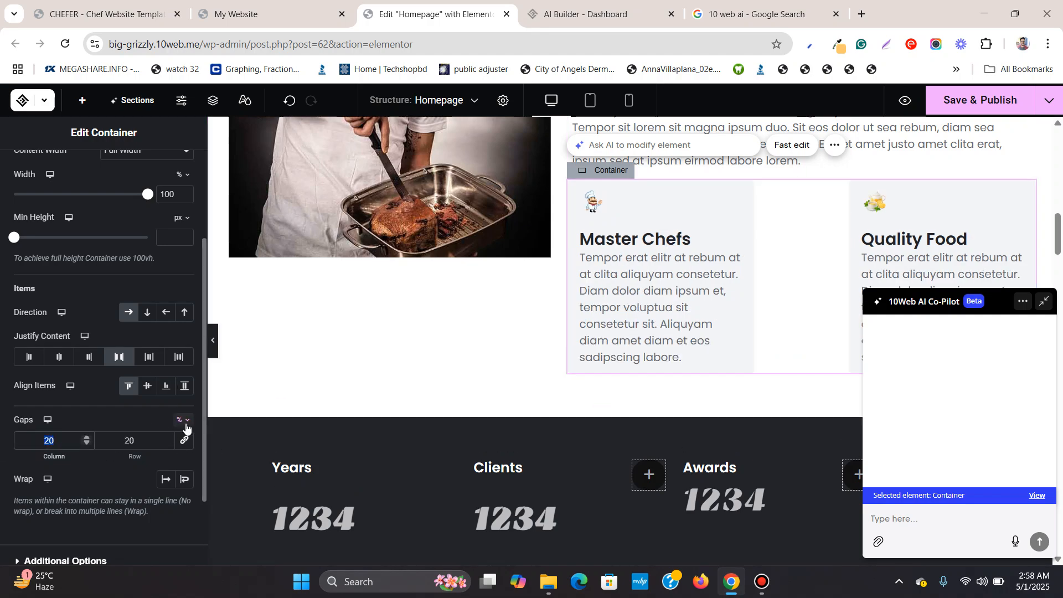
pyautogui.click(185, 421)
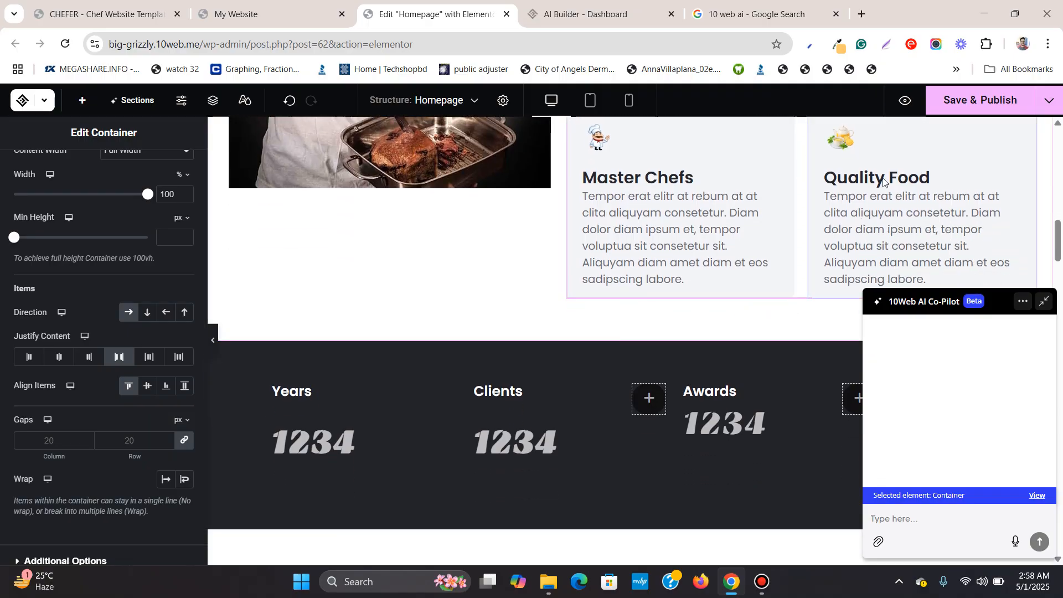
pyautogui.scroll(-3)
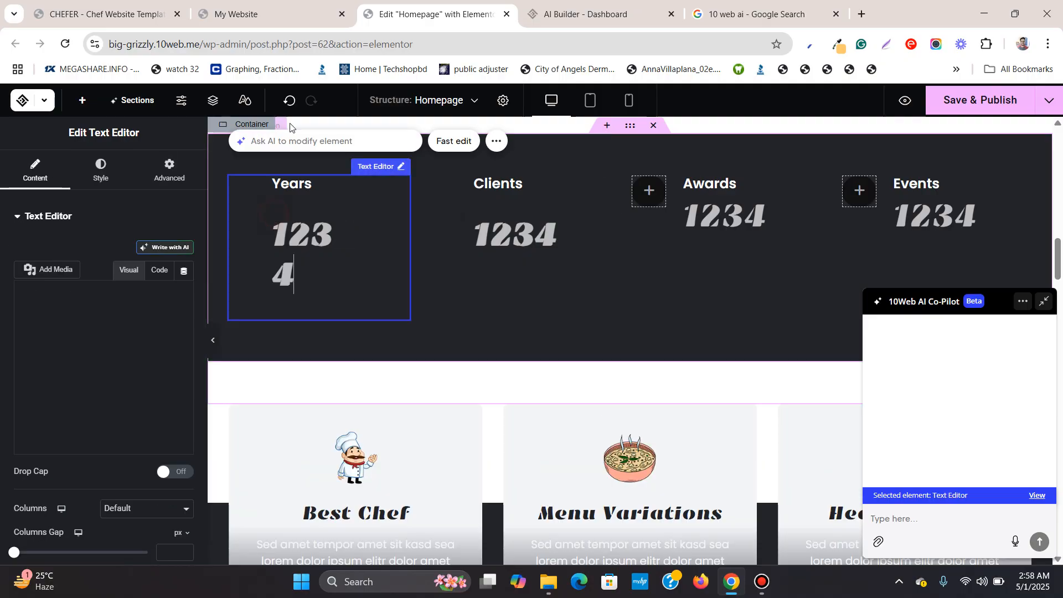
# Scroll down past the Years counters toward the discount section
pyautogui.scroll(-3)
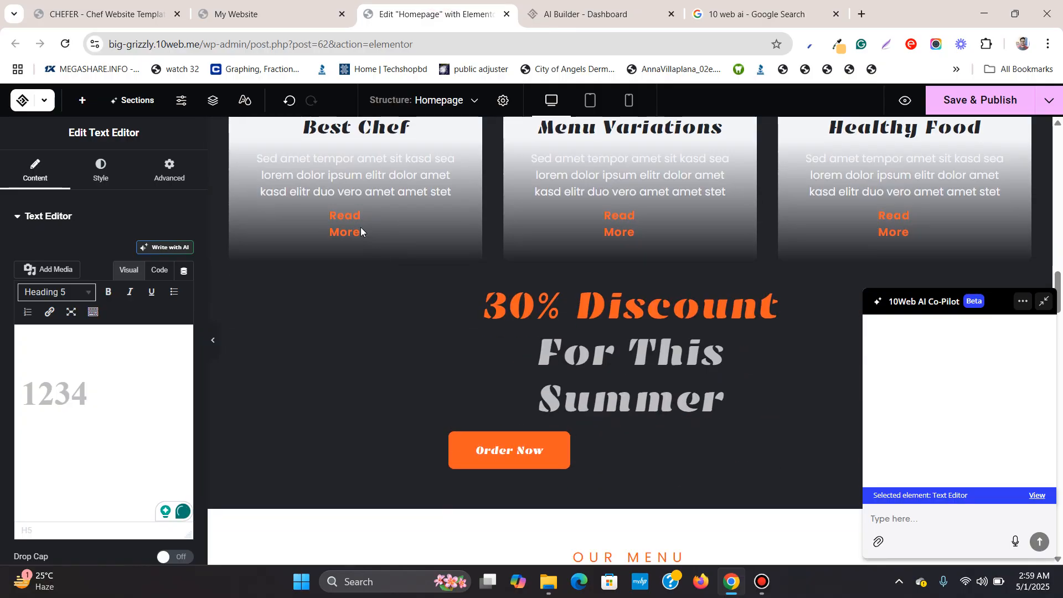
pyautogui.scroll(-3)
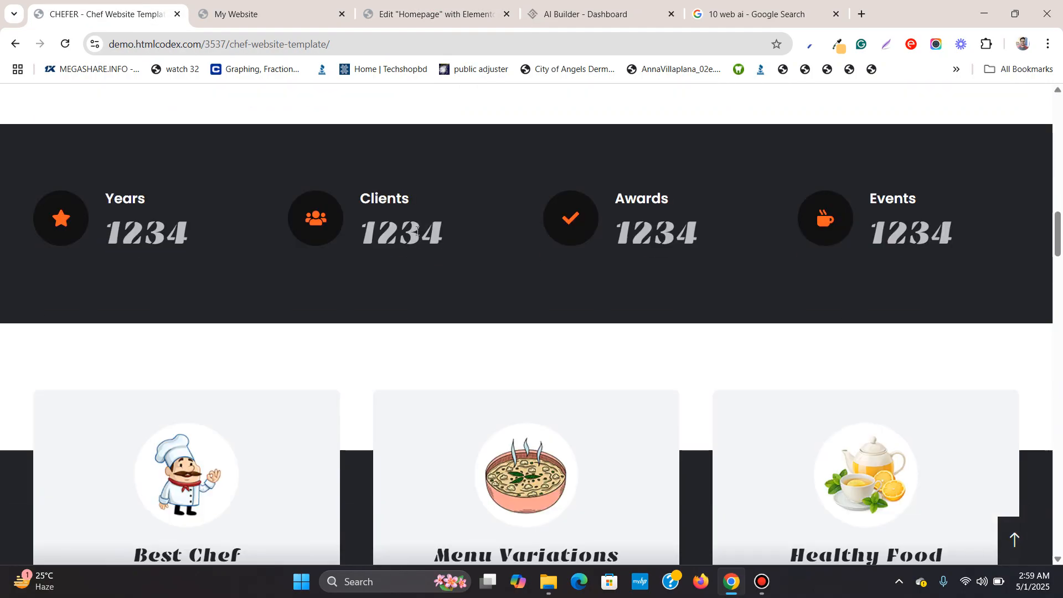
# Scroll the CHEFER demo's counters, dish cards and discount section, then return to the editor
pyautogui.scroll(-3)
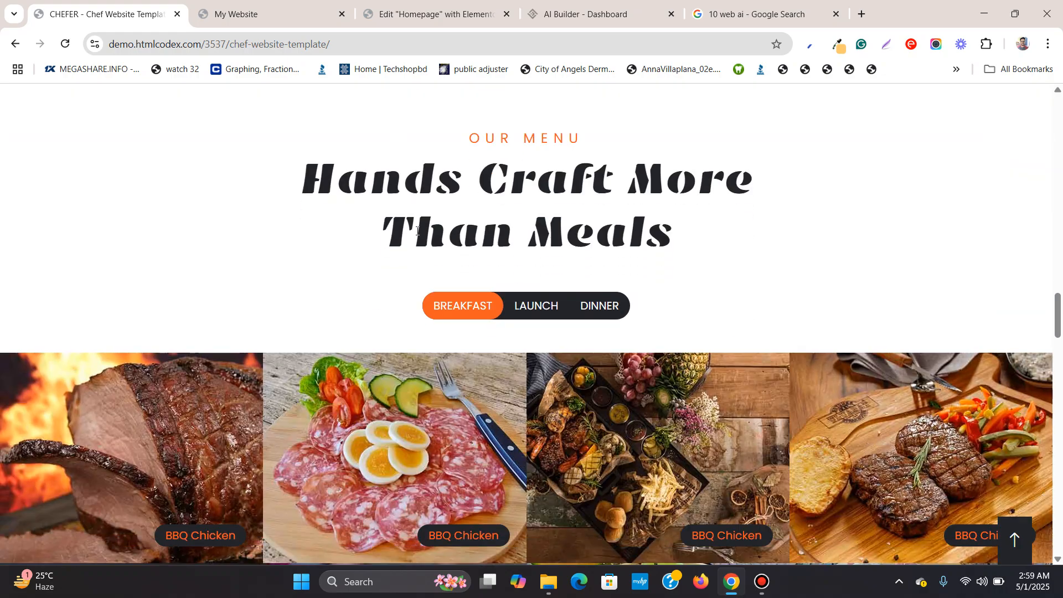
pyautogui.scroll(3)
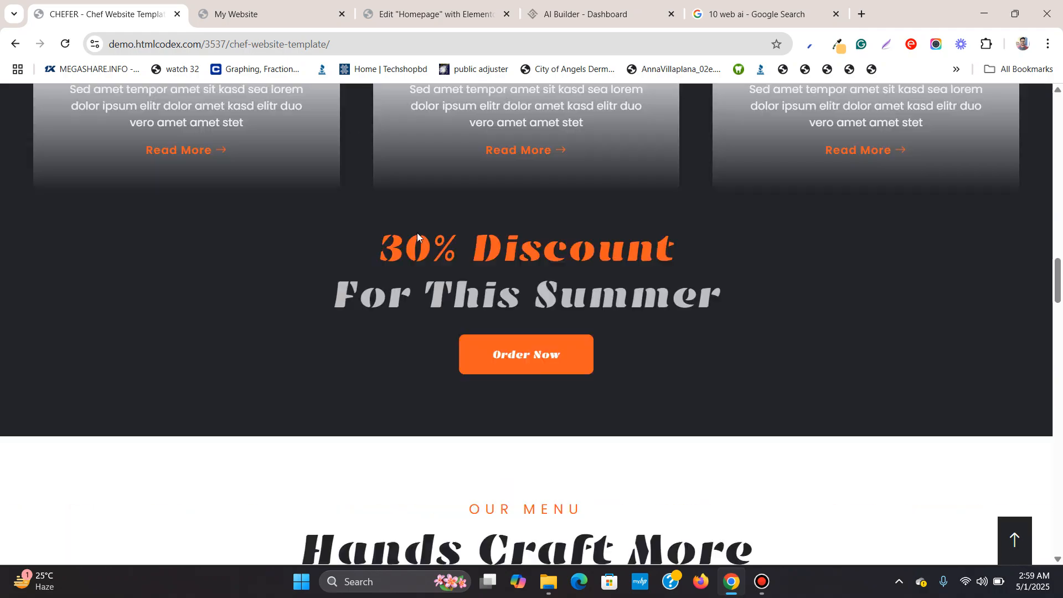
pyautogui.scroll(-3)
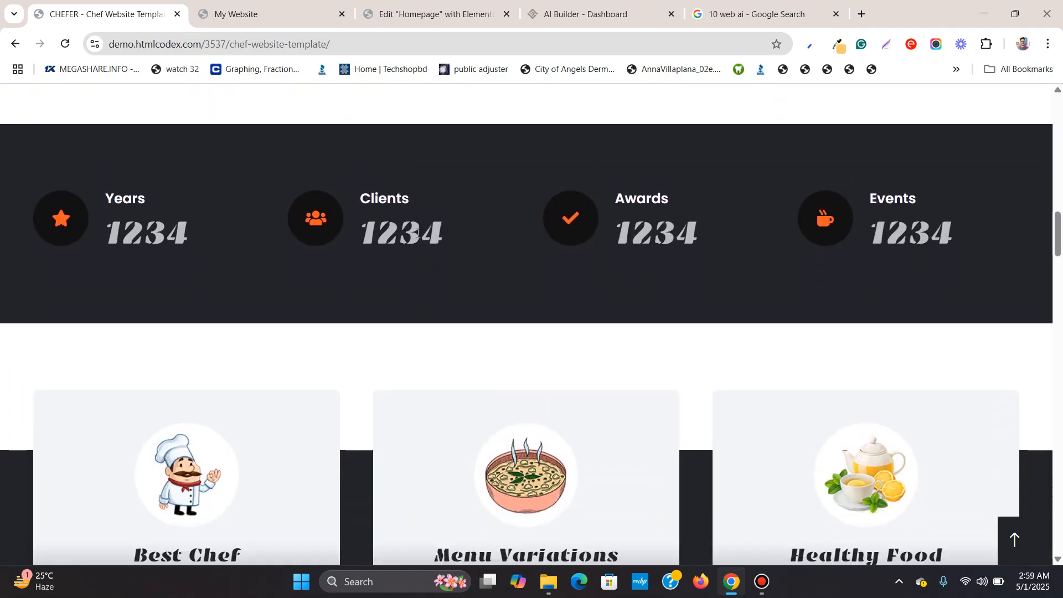
pyautogui.scroll(-3)
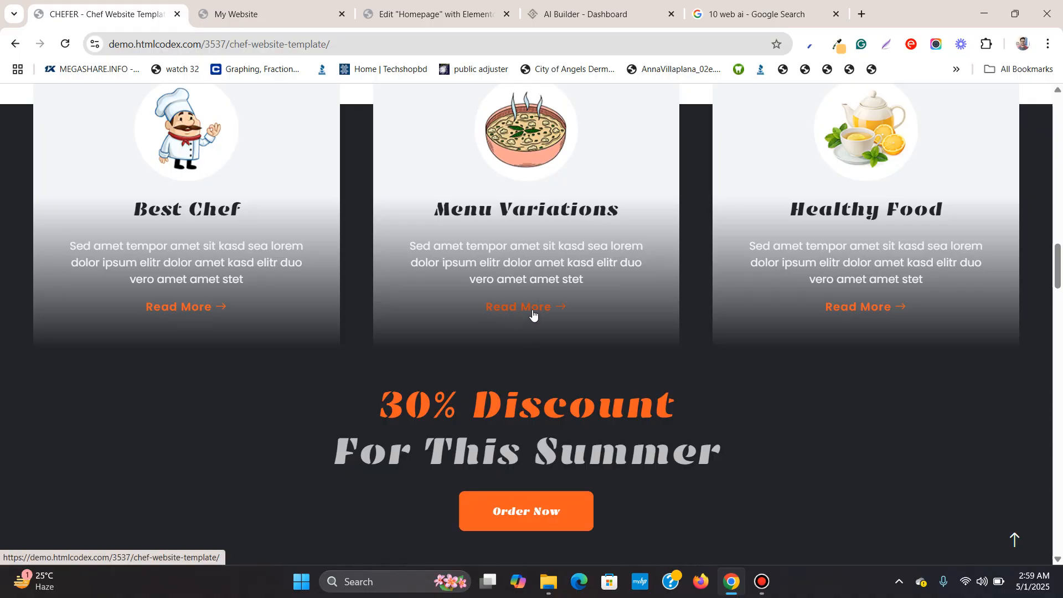
pyautogui.click(434, 13)
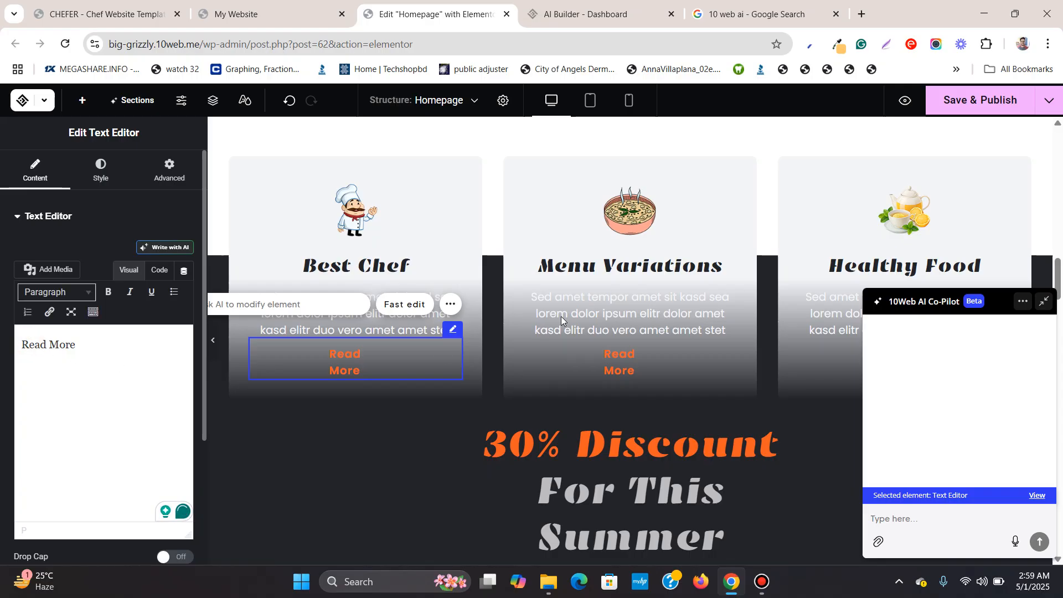
# Keep the Order Now button below the heading and align it horizontally to Center
pyautogui.scroll(-3)
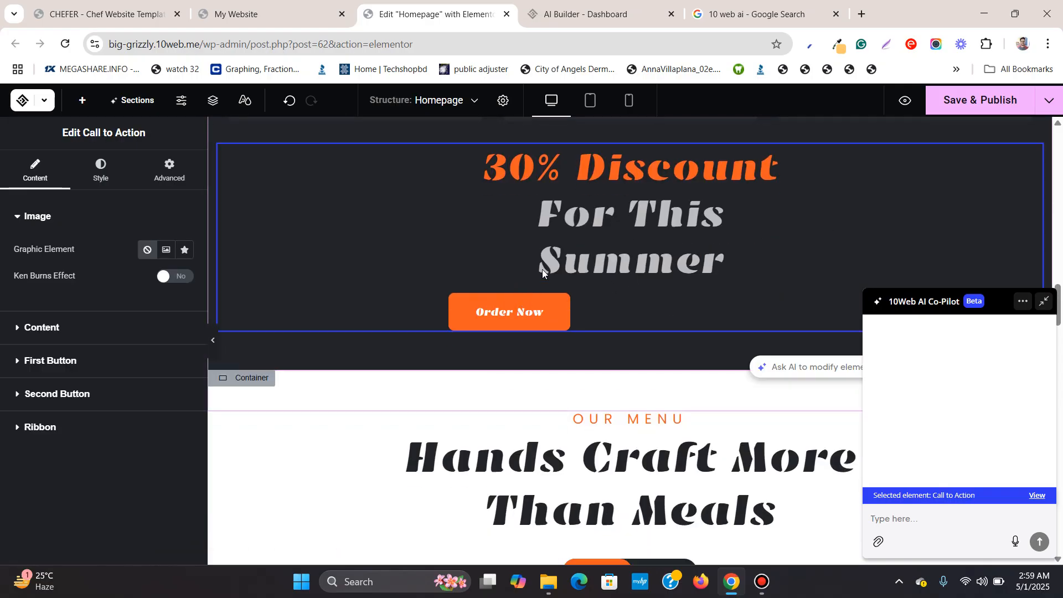
pyautogui.scroll(-3)
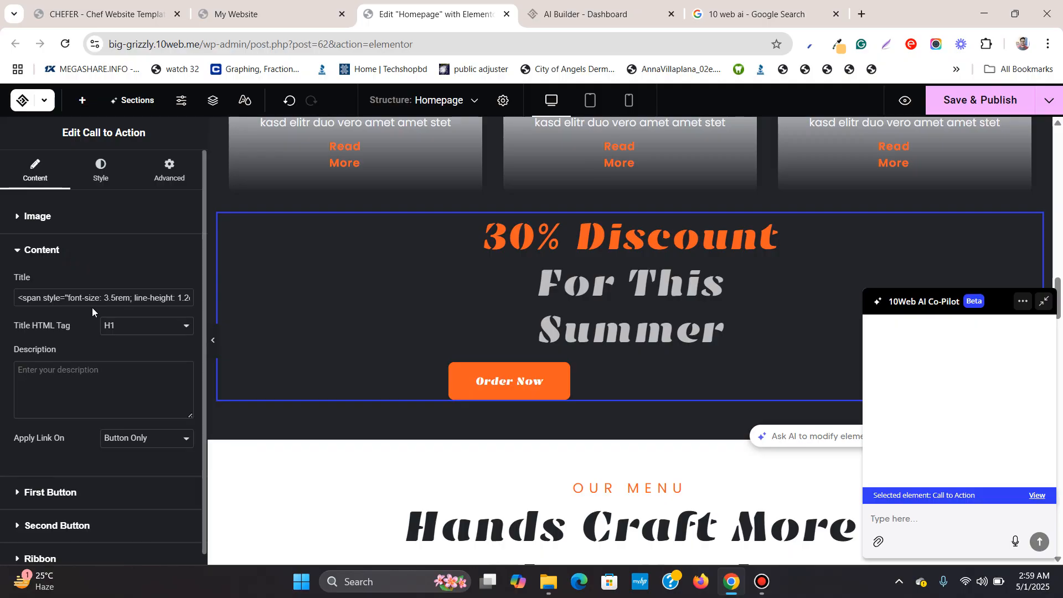
pyautogui.click(100, 169)
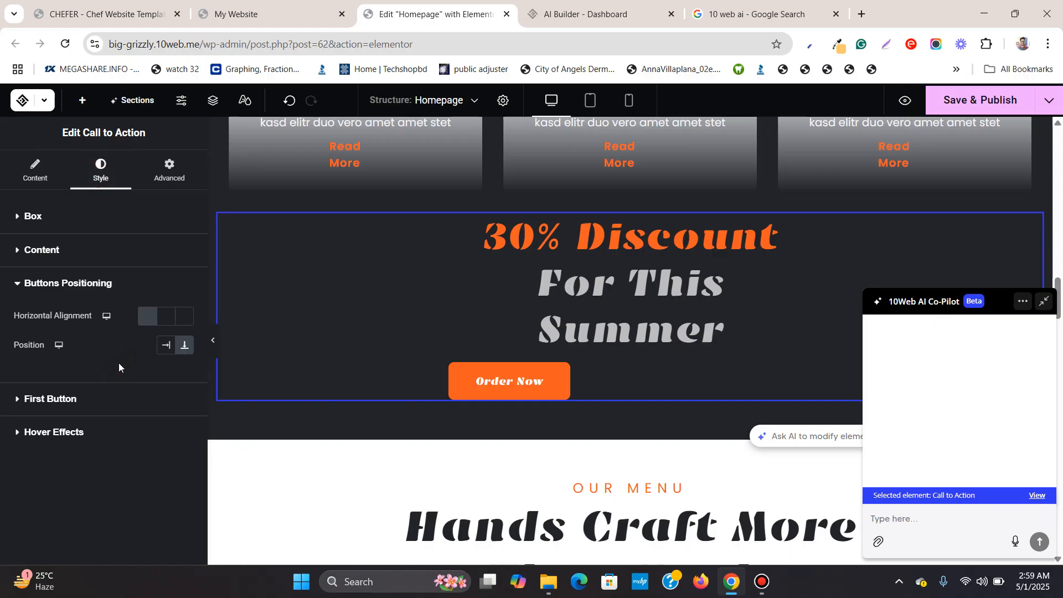
pyautogui.click(165, 346)
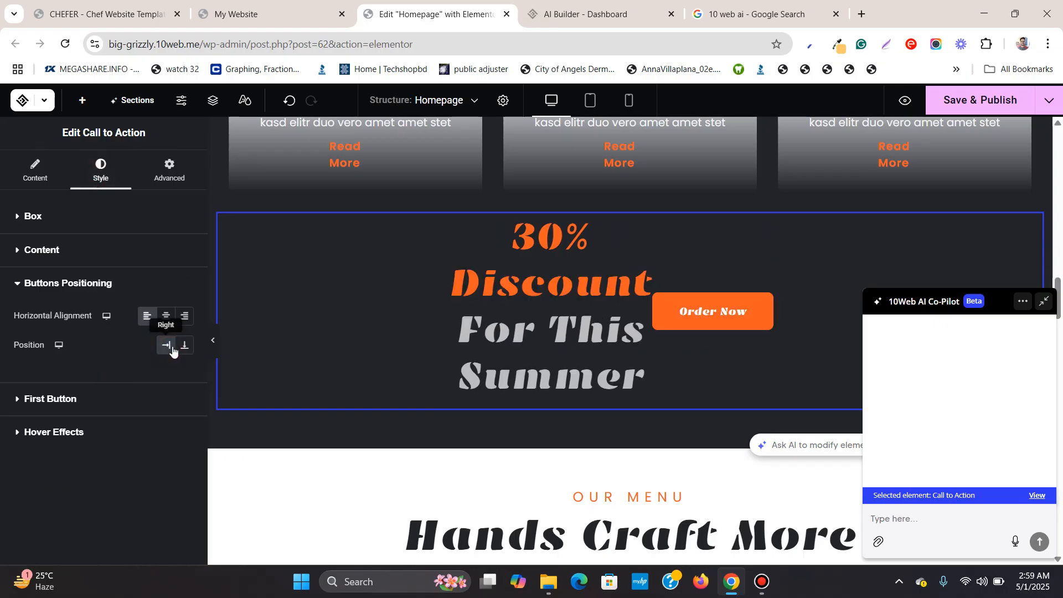
pyautogui.click(164, 317)
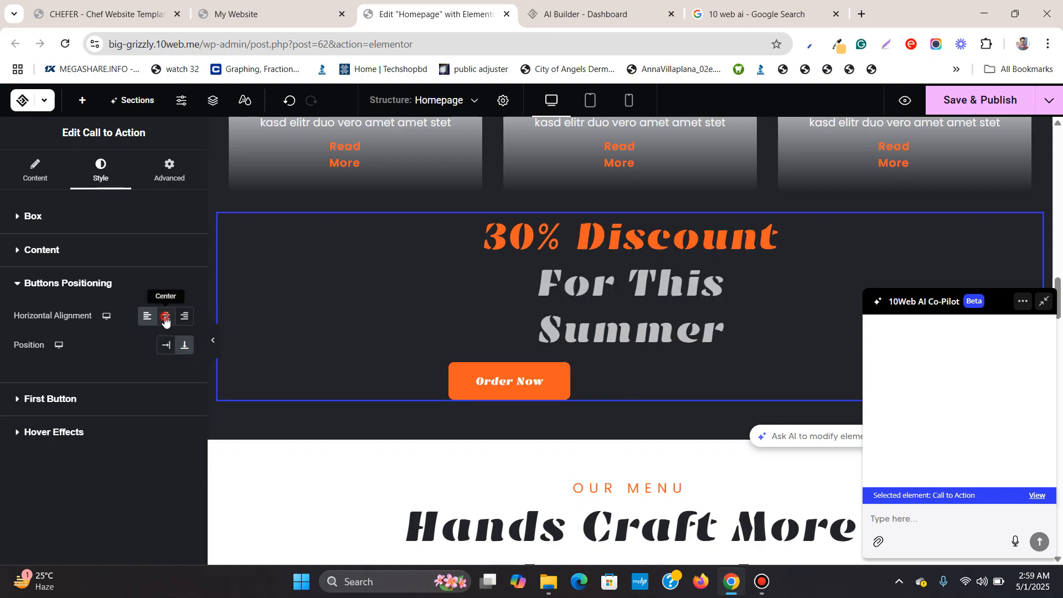
pyautogui.click(165, 315)
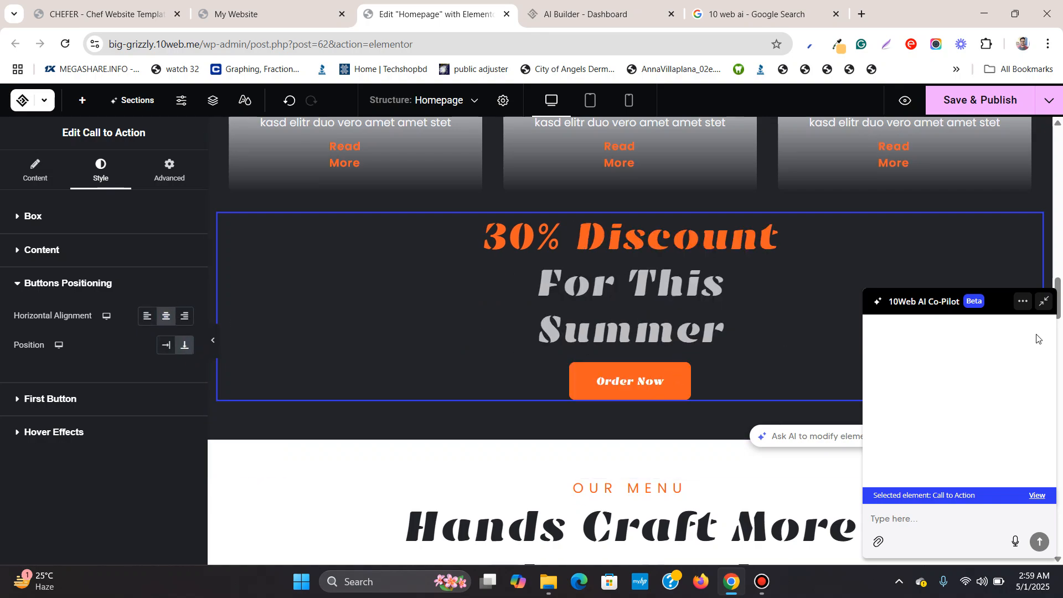
# Scroll past the menu photo grid down to the Our Client Say testimonial slider
pyautogui.scroll(-3)
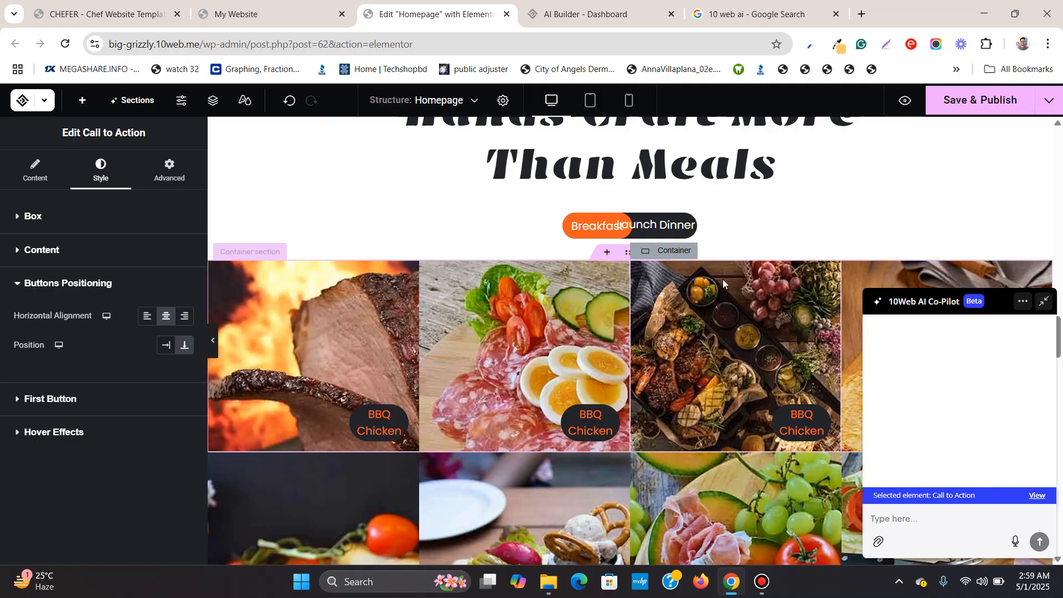
pyautogui.scroll(-3)
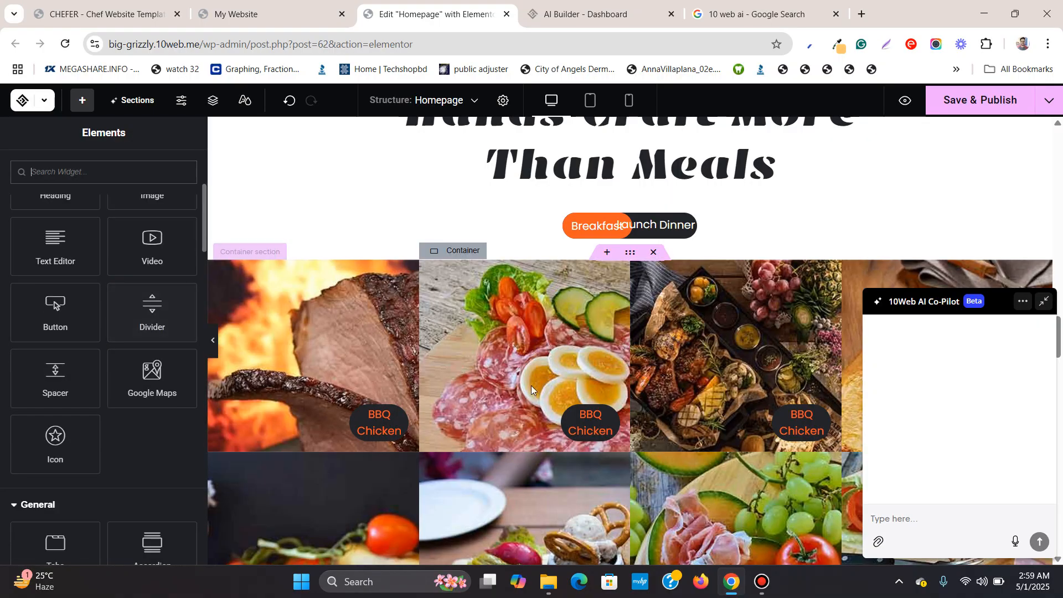
pyautogui.scroll(-3)
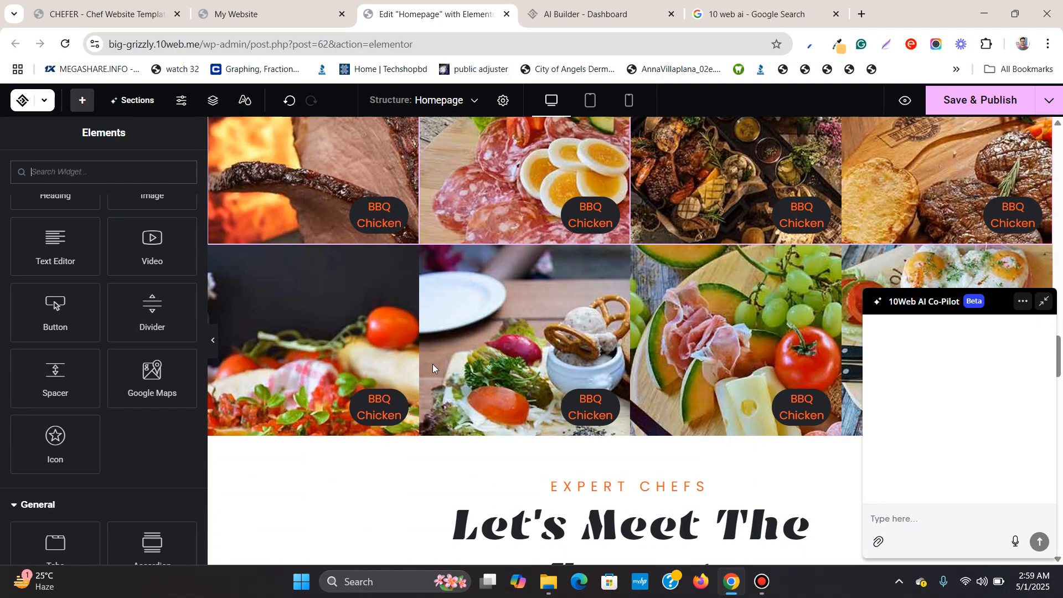
pyautogui.scroll(-3)
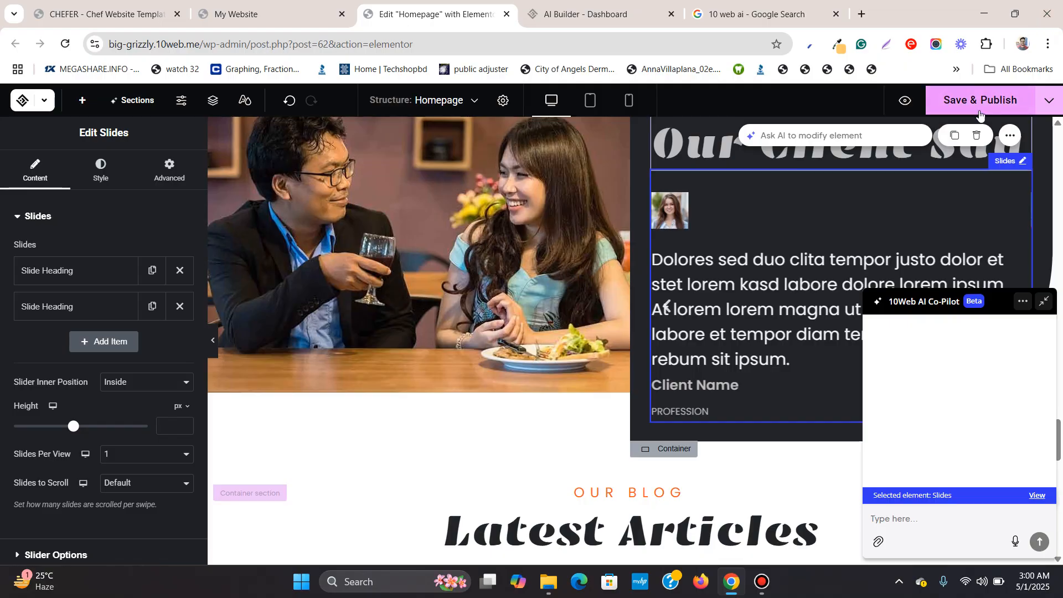
# Check the My Website preview, return to the editor, then switch to the CHEFER demo
pyautogui.click(268, 13)
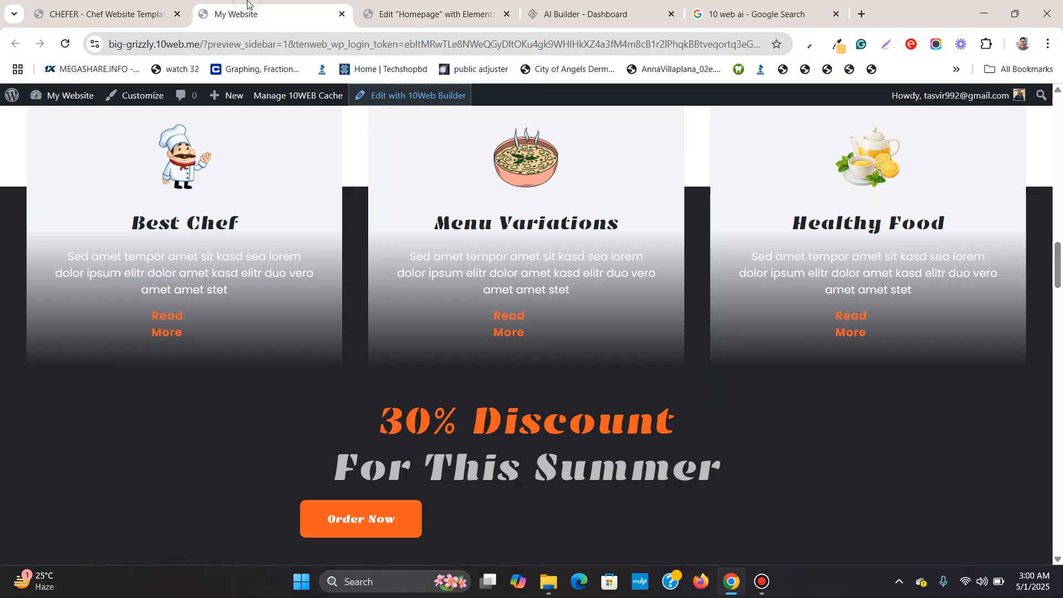
pyautogui.scroll(3)
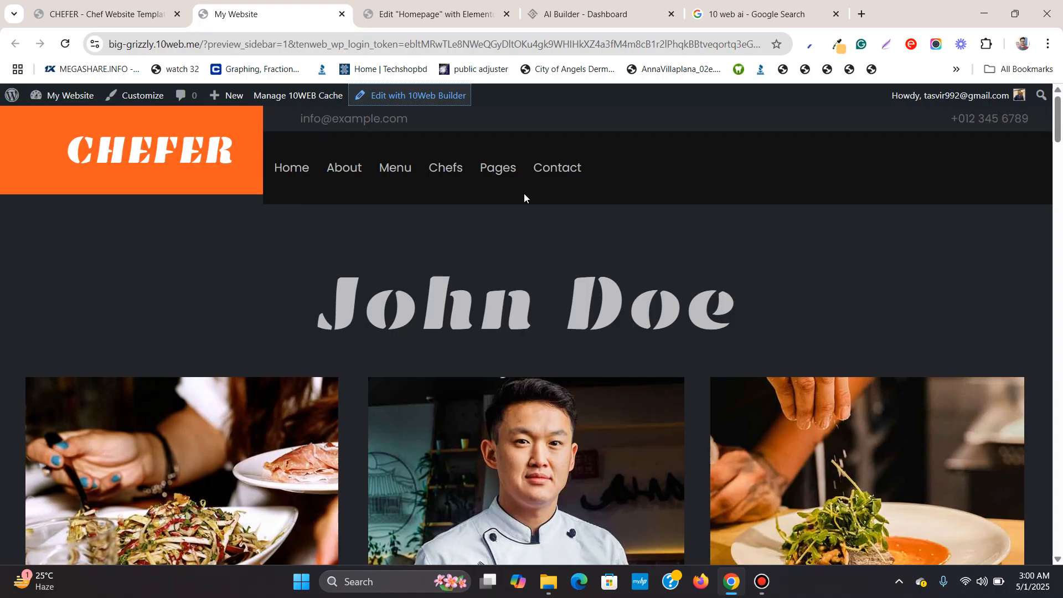
pyautogui.click(435, 13)
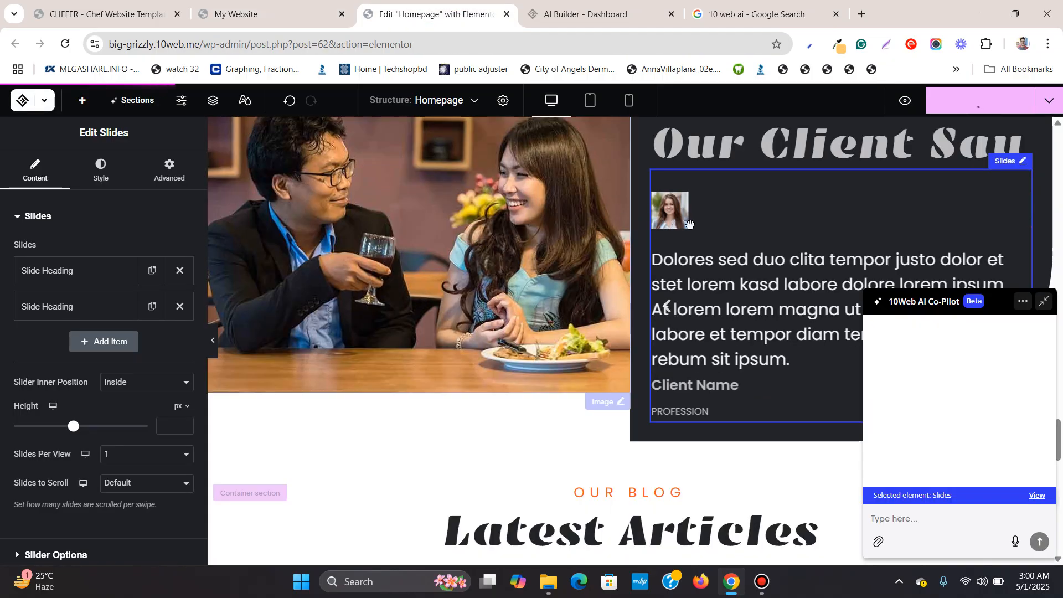
pyautogui.click(102, 13)
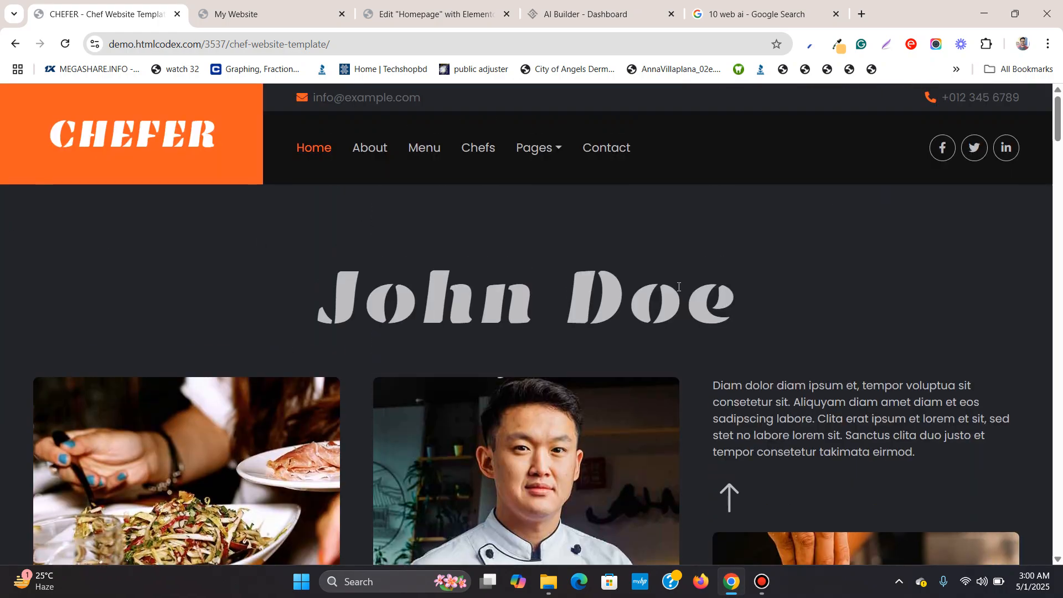
pyautogui.moveTo(240, 178)
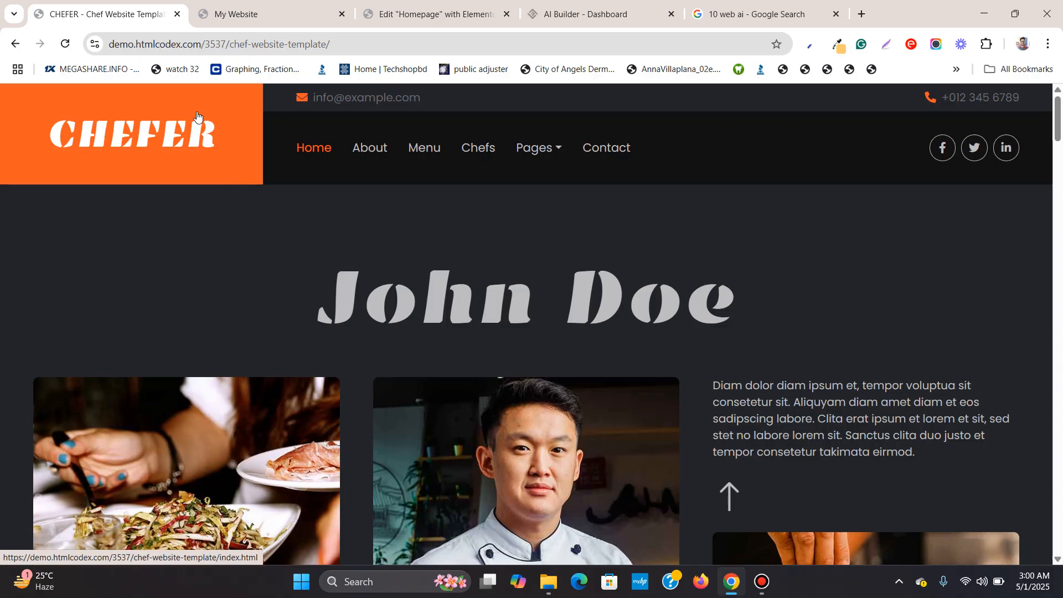
# Return from the CHEFER demo's John Doe hero to the 10Web editor
pyautogui.click(434, 14)
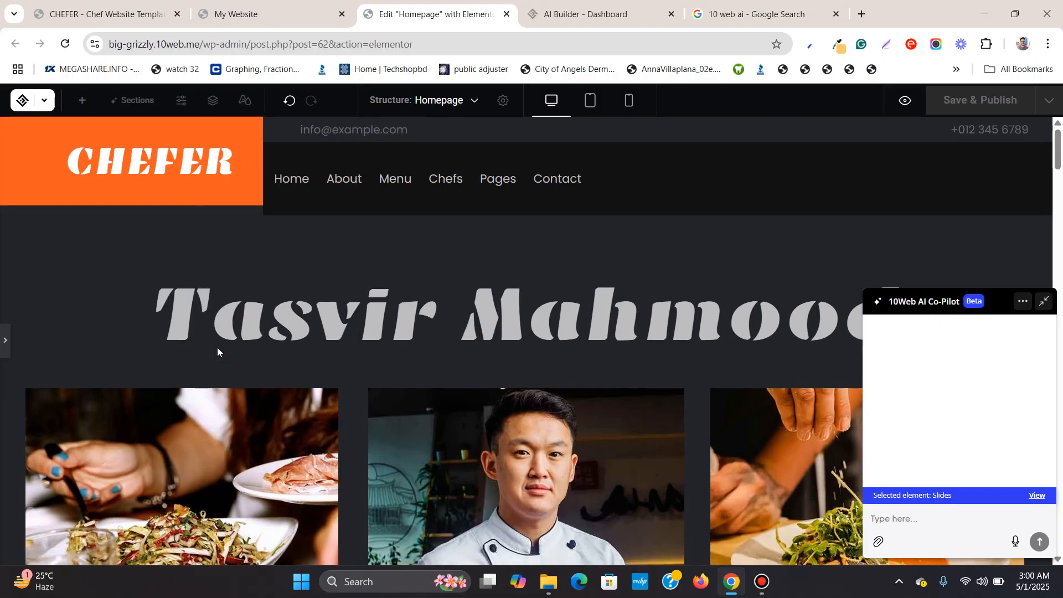
# Scroll the published homepage from the hero through gallery, testimonials and blog to the footer
pyautogui.scroll(-3)
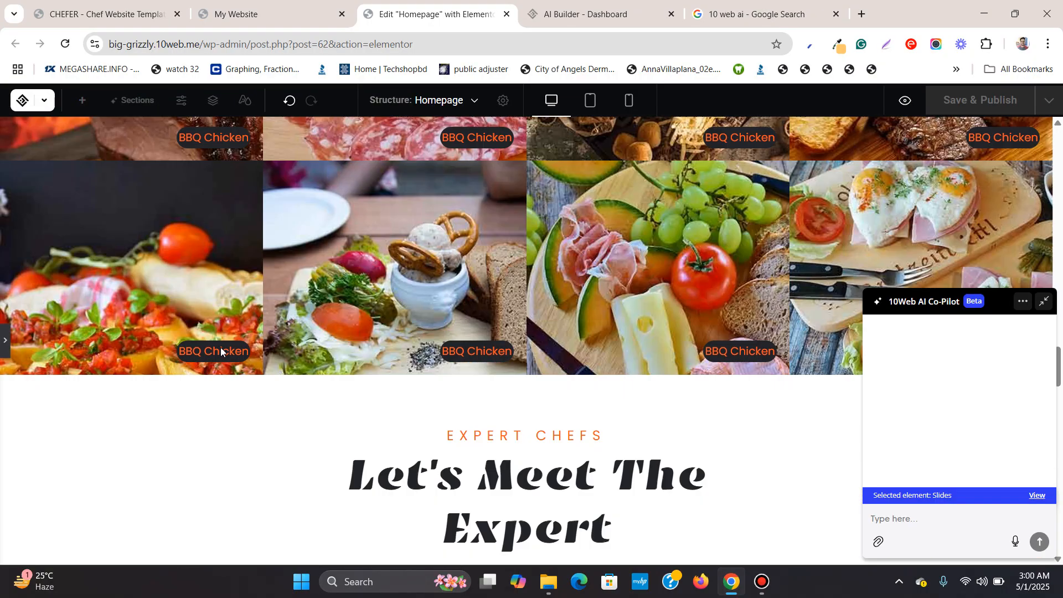
pyautogui.scroll(-3)
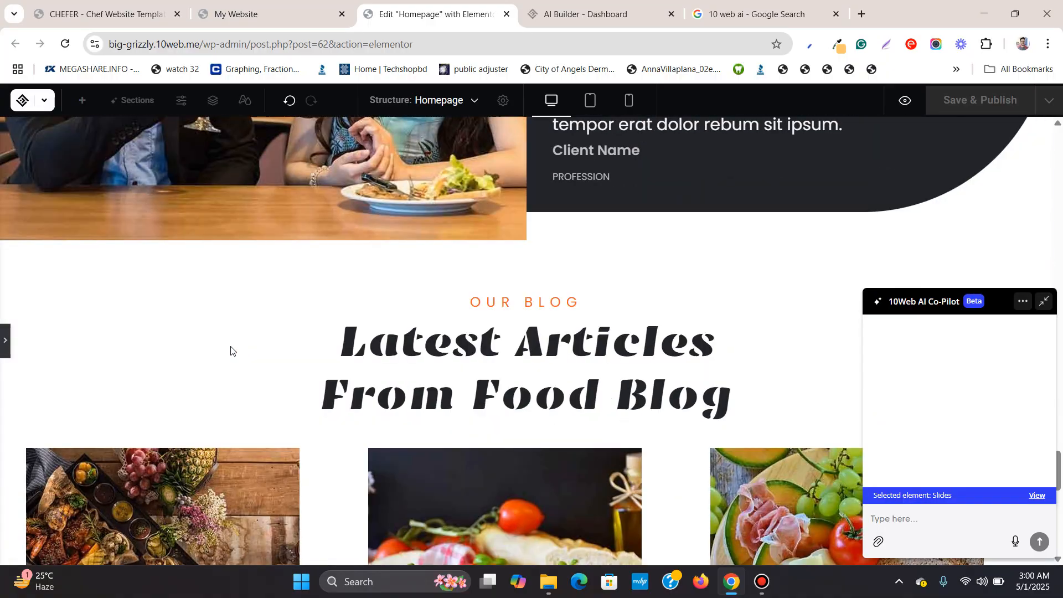
pyautogui.scroll(-3)
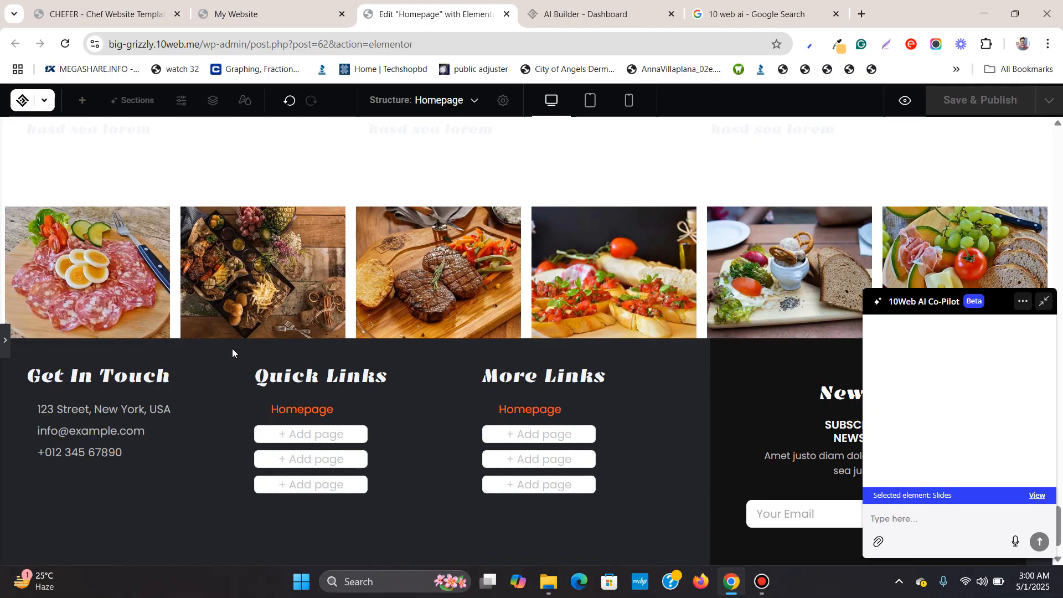
pyautogui.scroll(-3)
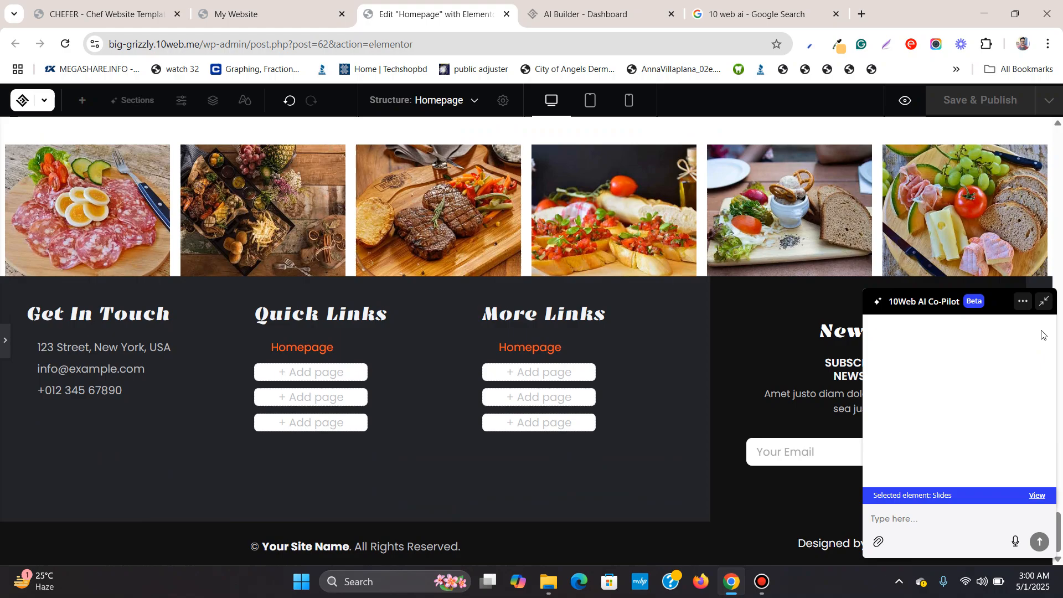